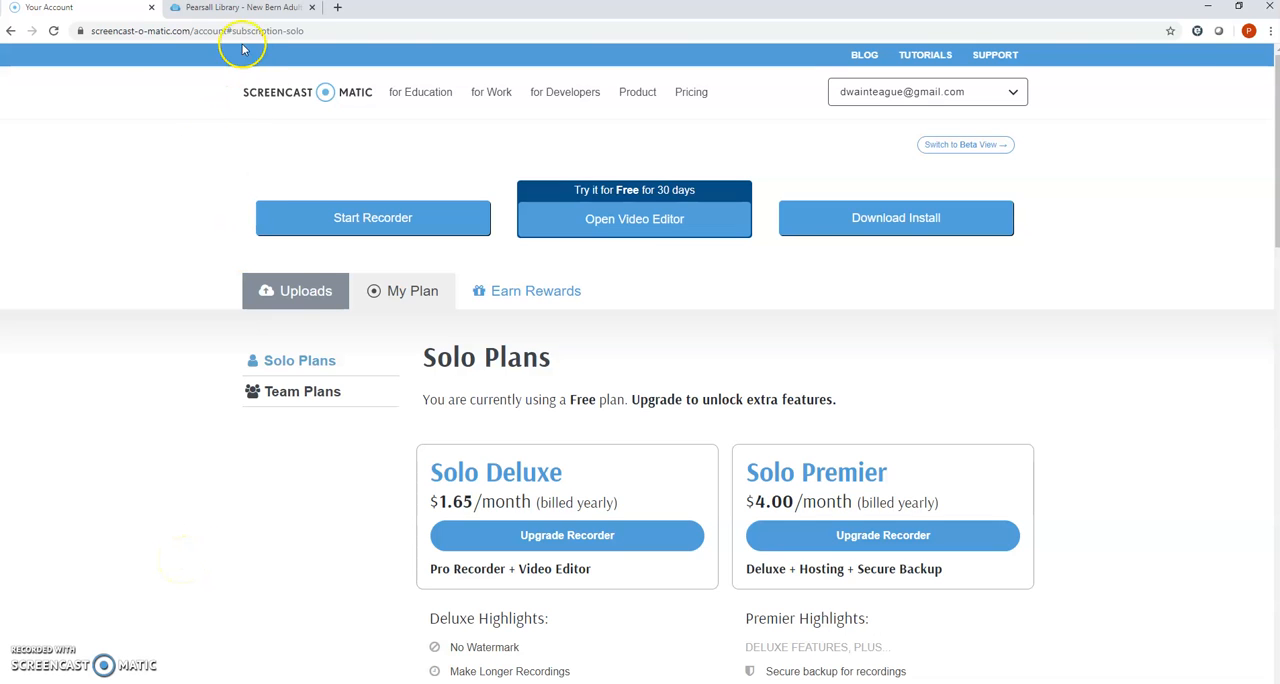
From the New Bern library guide tab, open the A-Z Databases: eBooks list
left_click(240, 8)
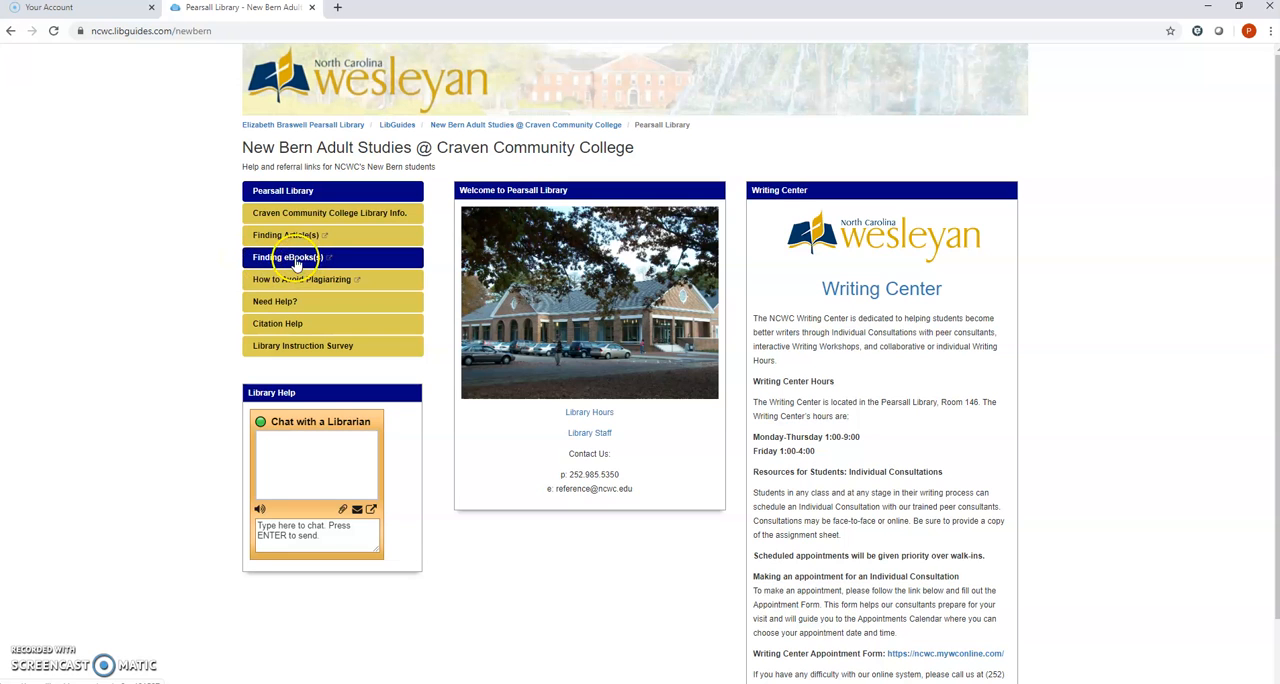
left_click(288, 256)
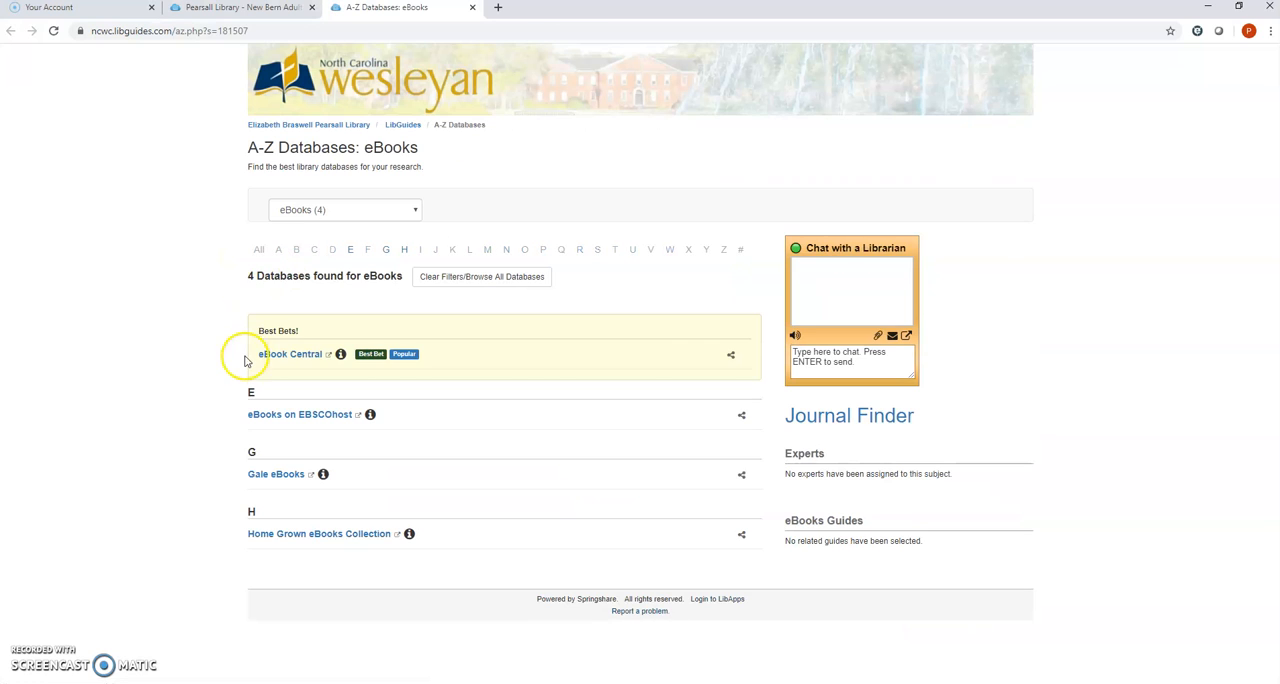
mouse_move(204, 388)
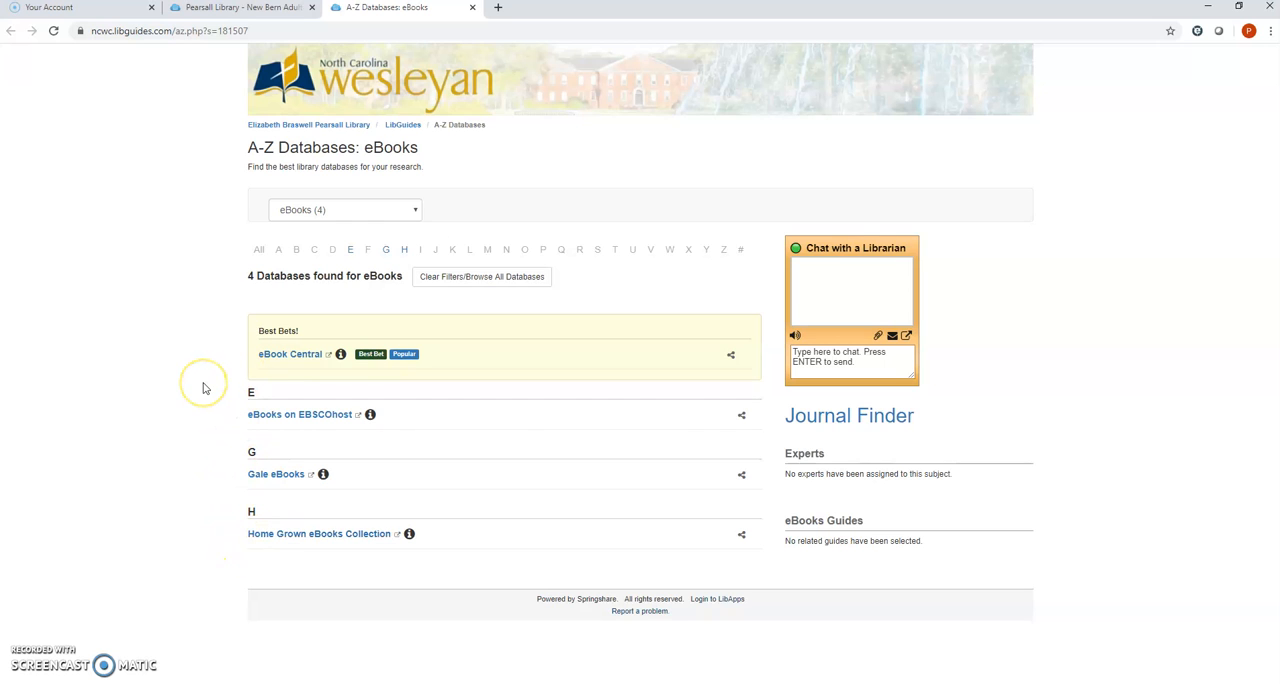
mouse_move(280, 414)
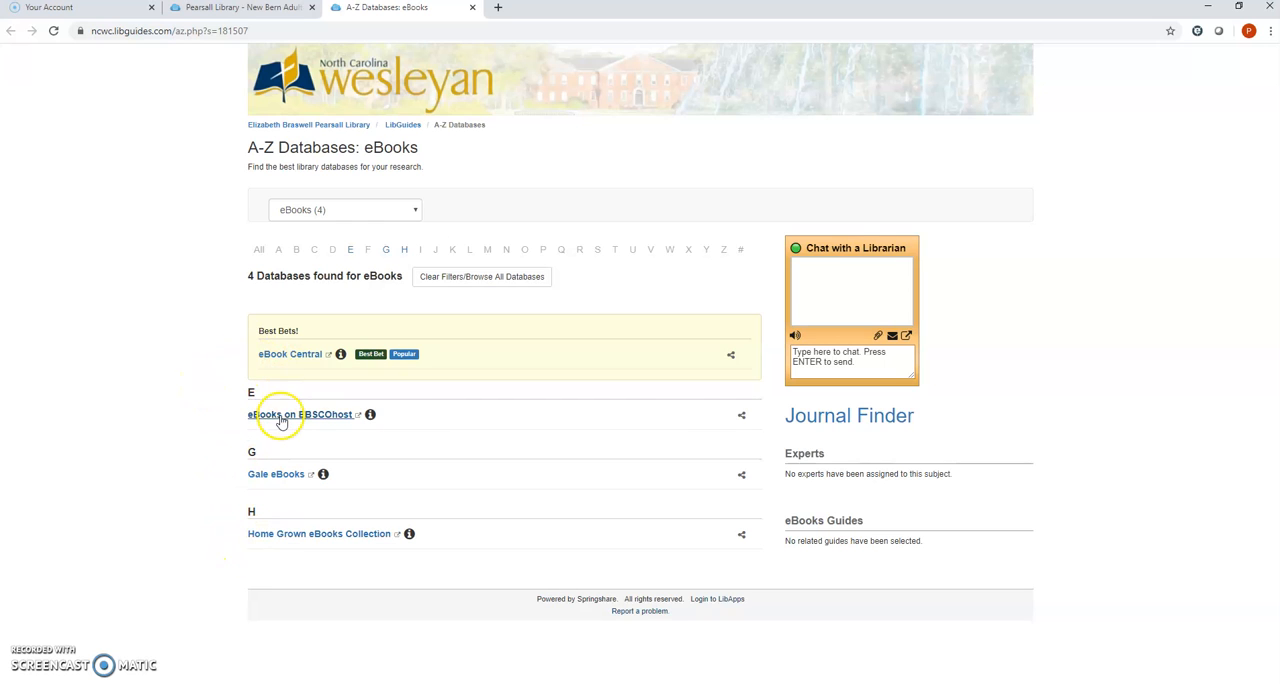
Open eBooks on EBSCOhost and look over its Browse By Category and Highlights sections
left_click(302, 414)
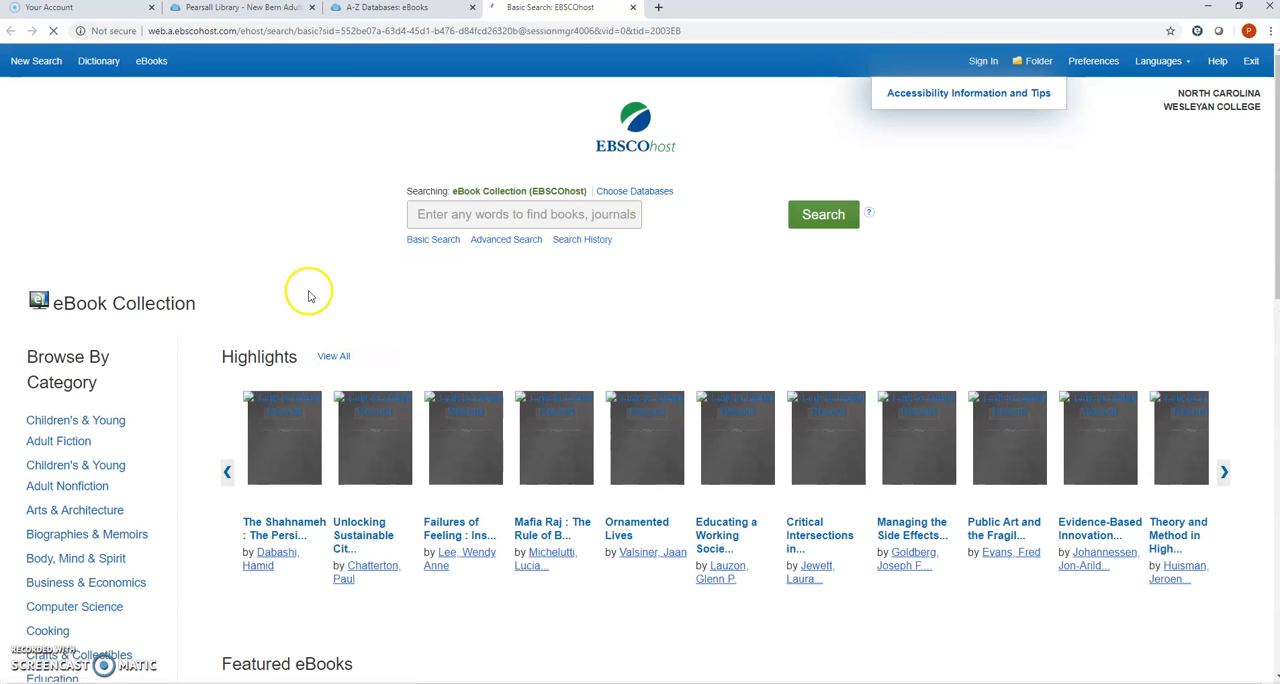
scroll("down", 3)
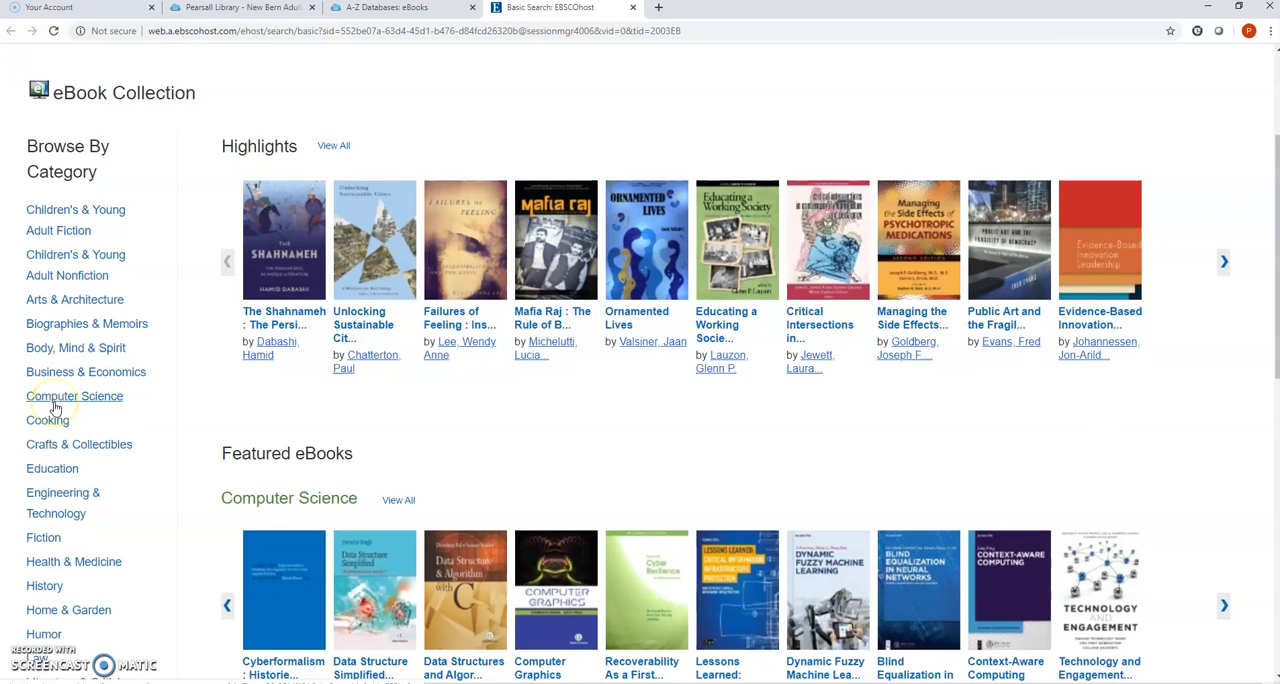
scroll("down", 3)
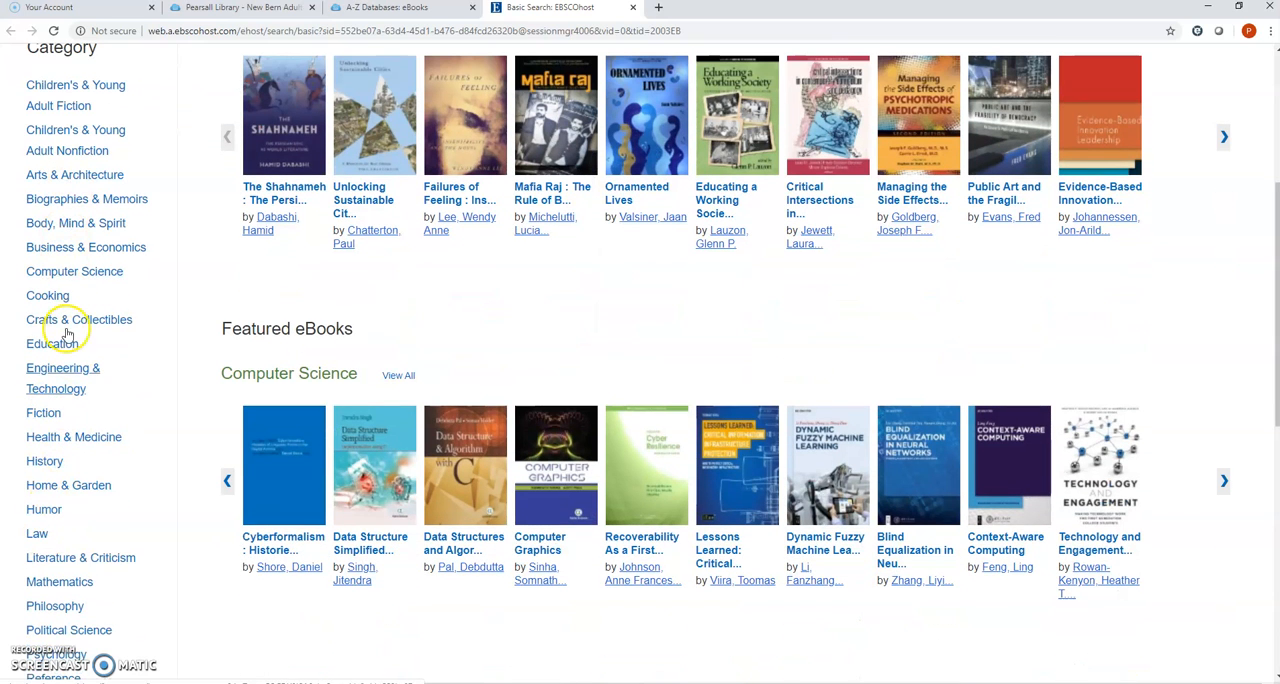
scroll("down", 3)
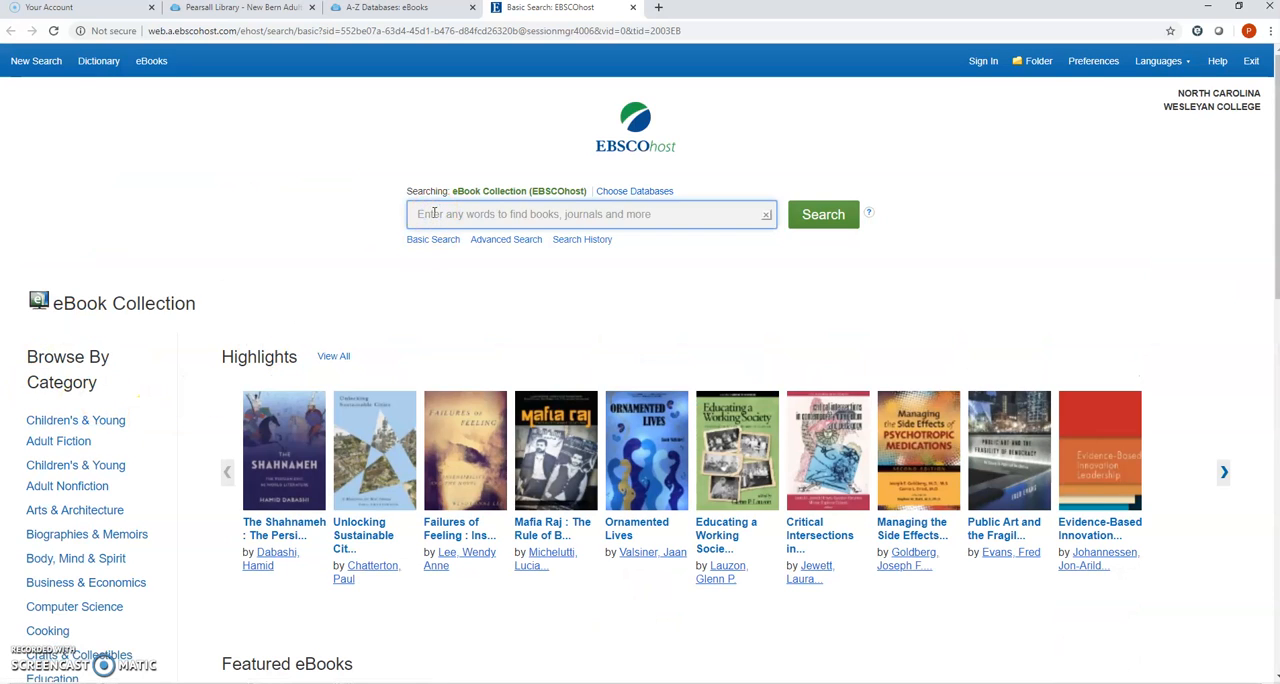
Search the eBook Collection for 'insomnia' and skim the 10,635 results and related videos
type("insomnia")
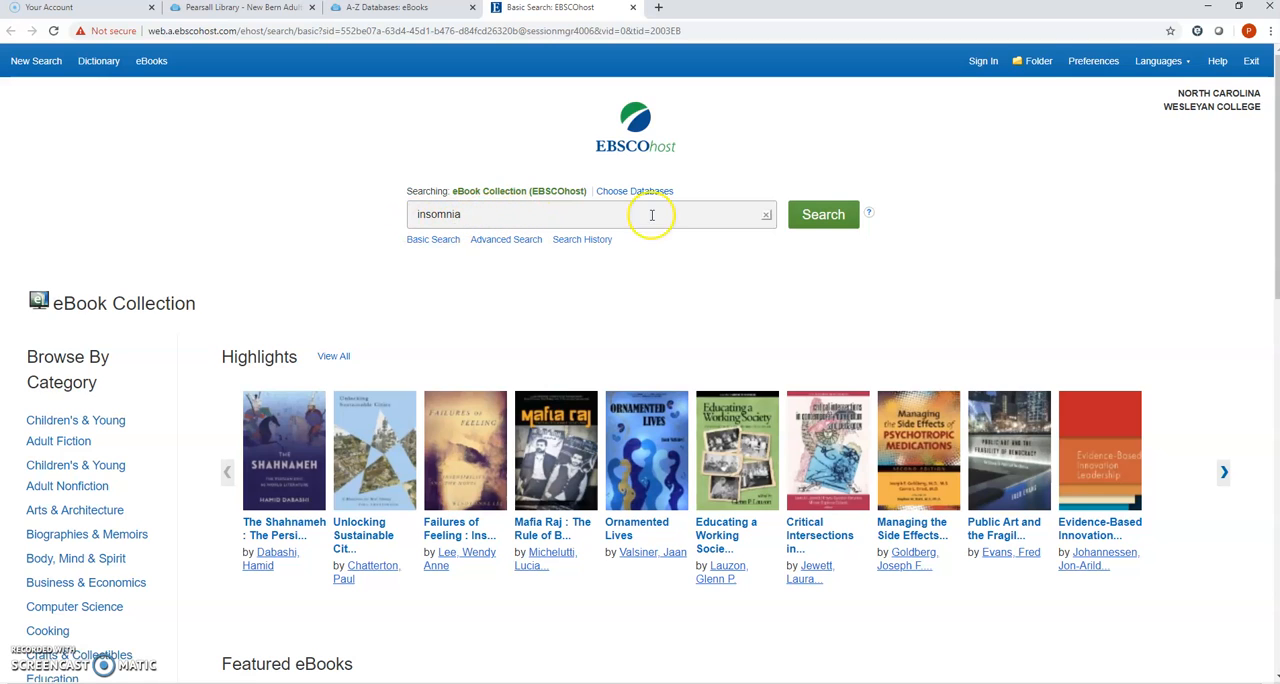
left_click(822, 214)
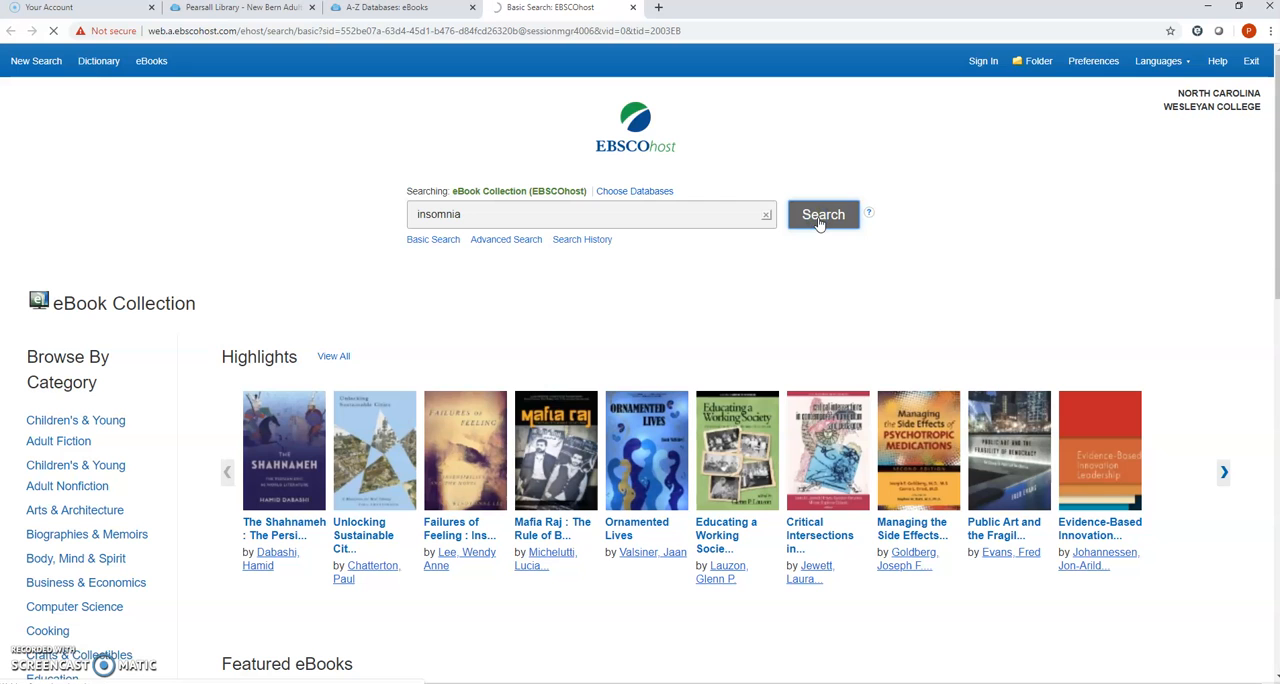
left_click(822, 214)
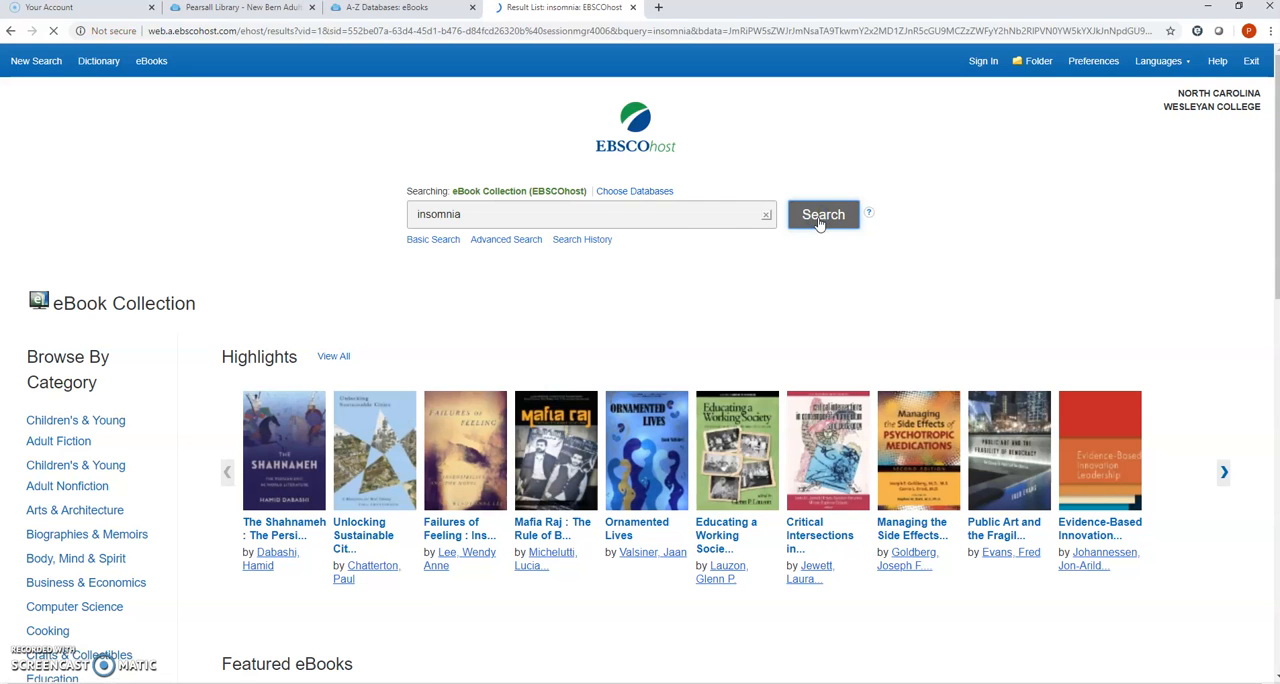
left_click(824, 214)
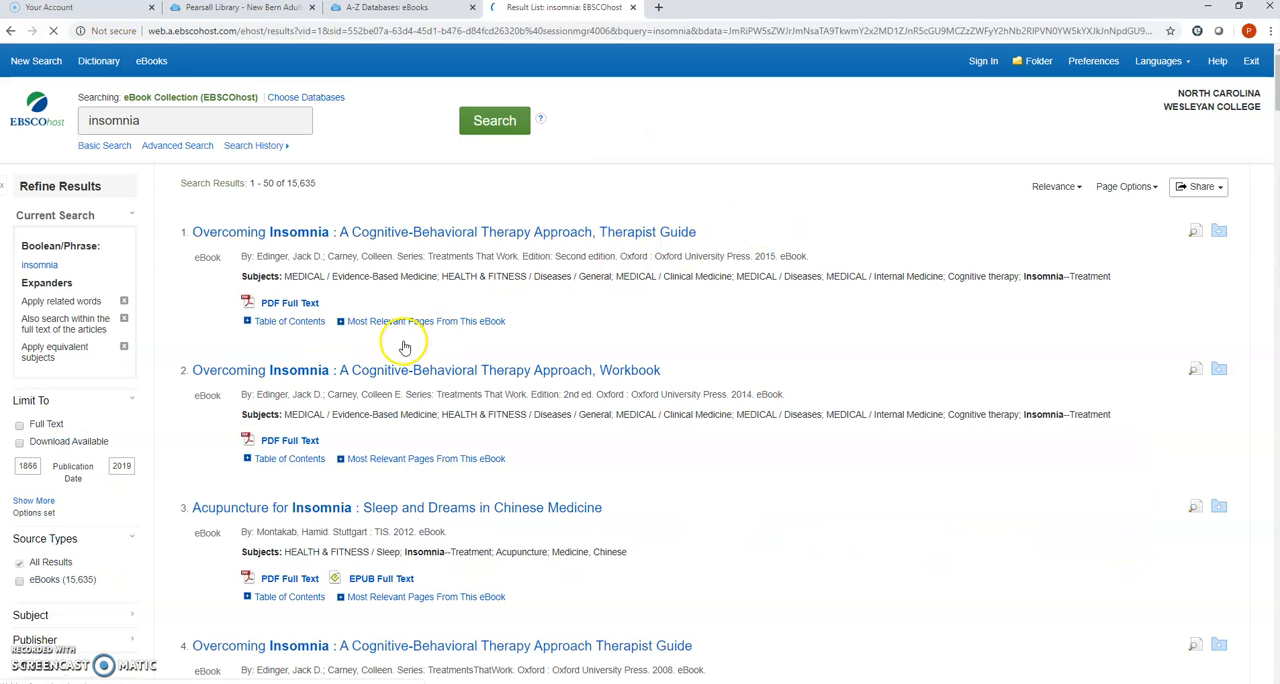
scroll("down", 3)
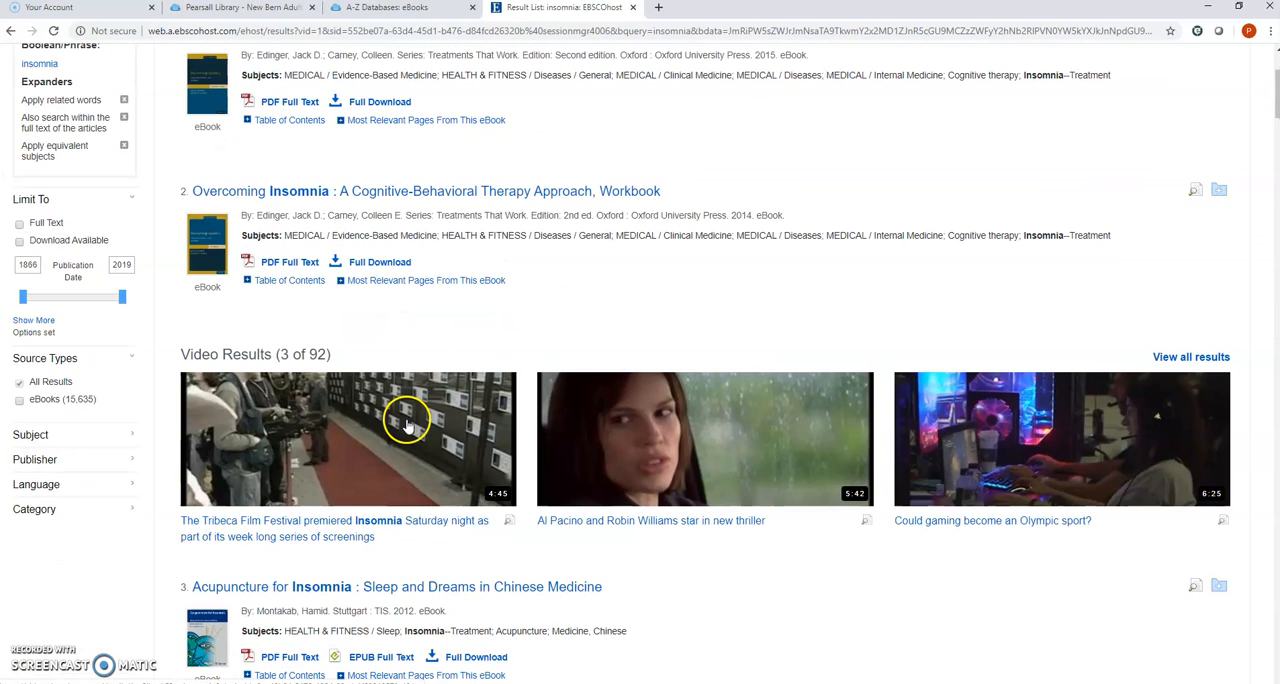
scroll("up", 3)
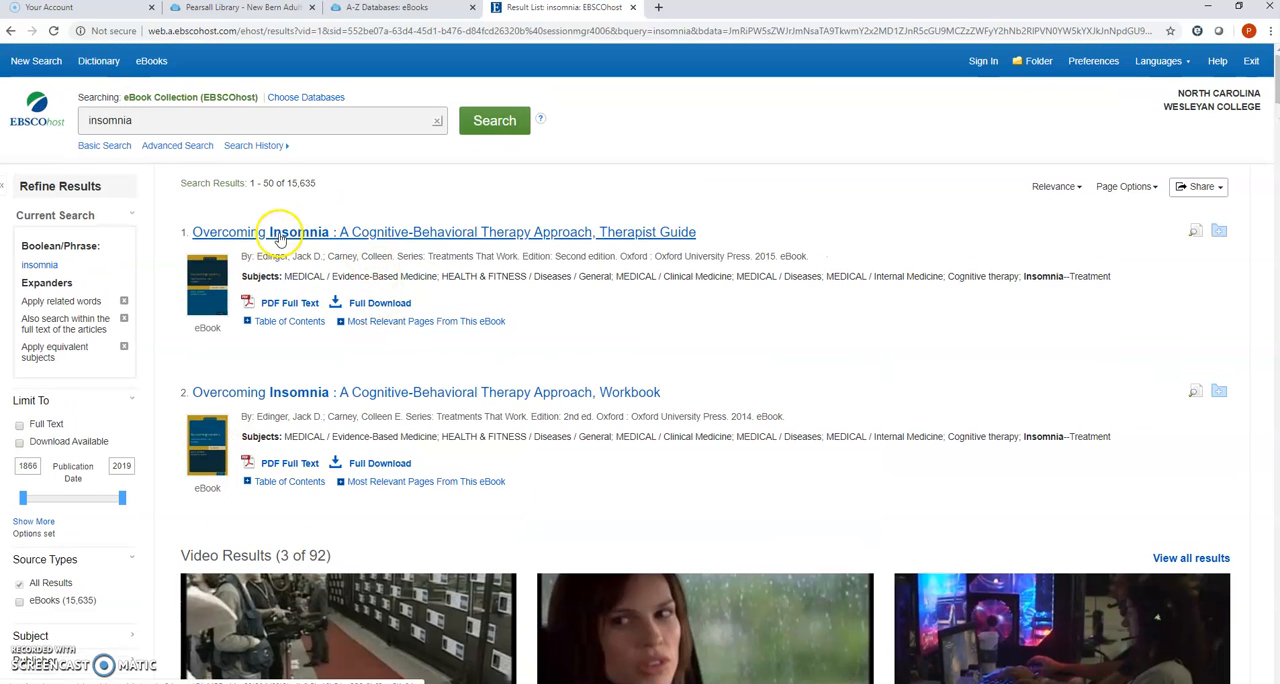
mouse_move(210, 238)
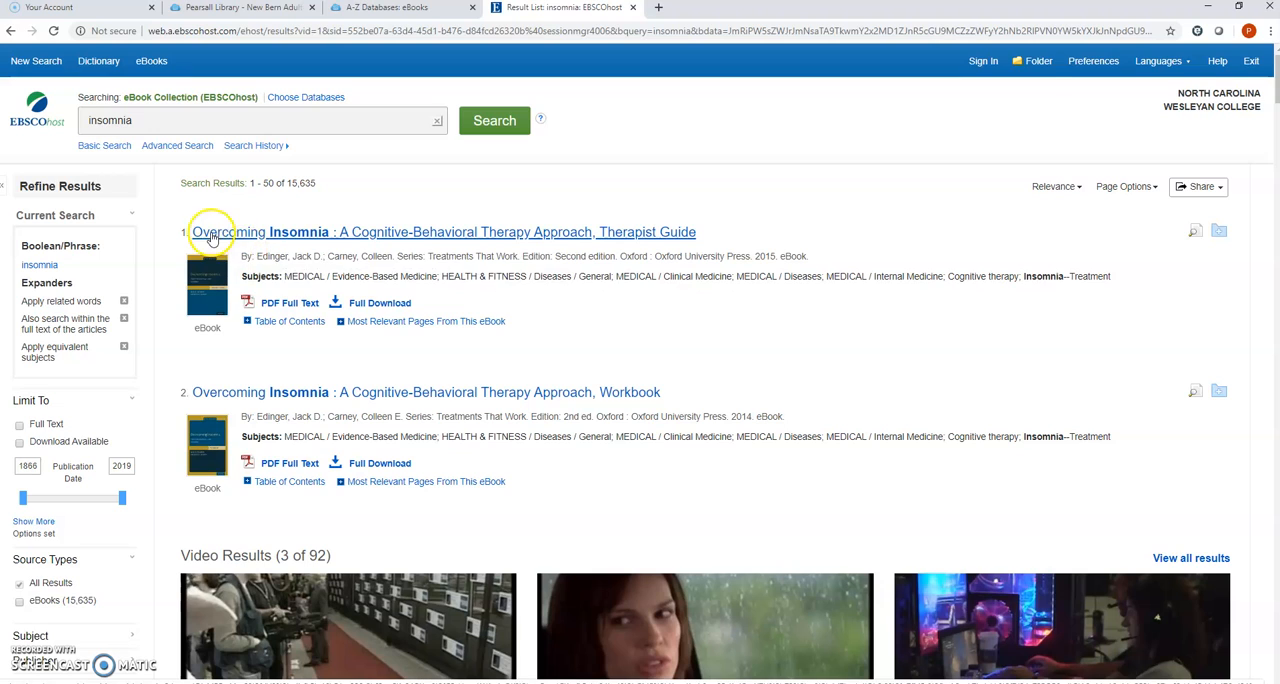
mouse_move(416, 238)
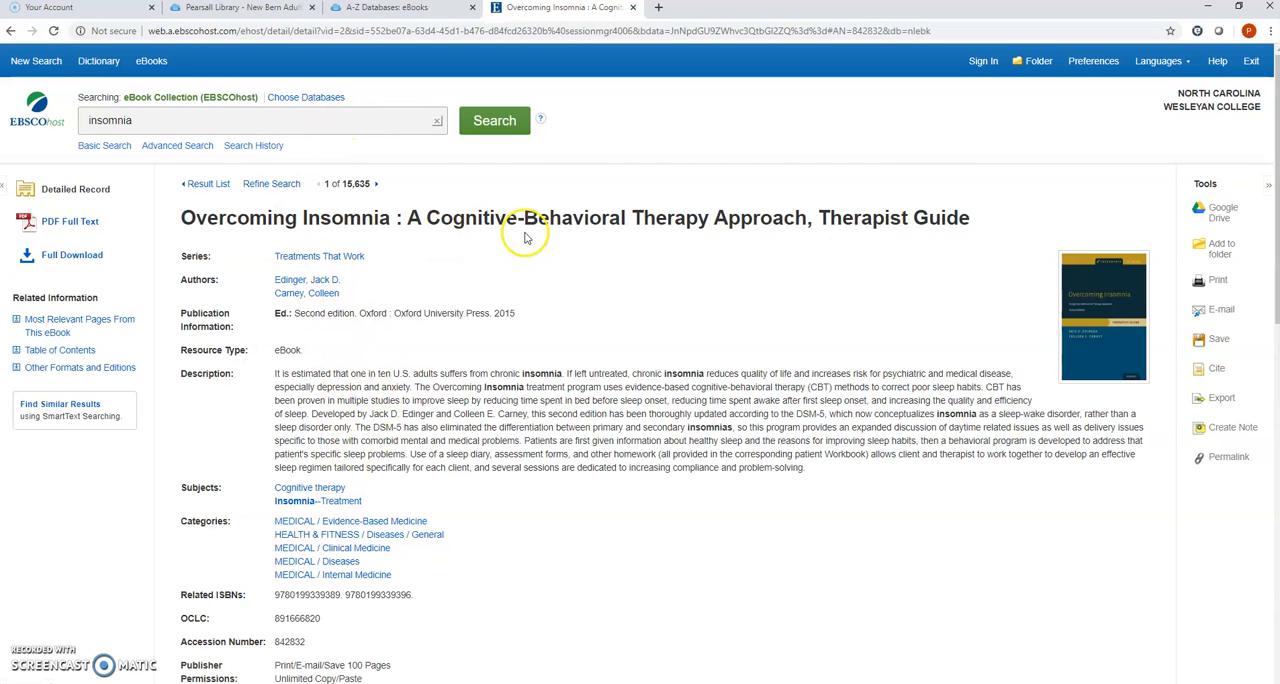
mouse_move(60, 228)
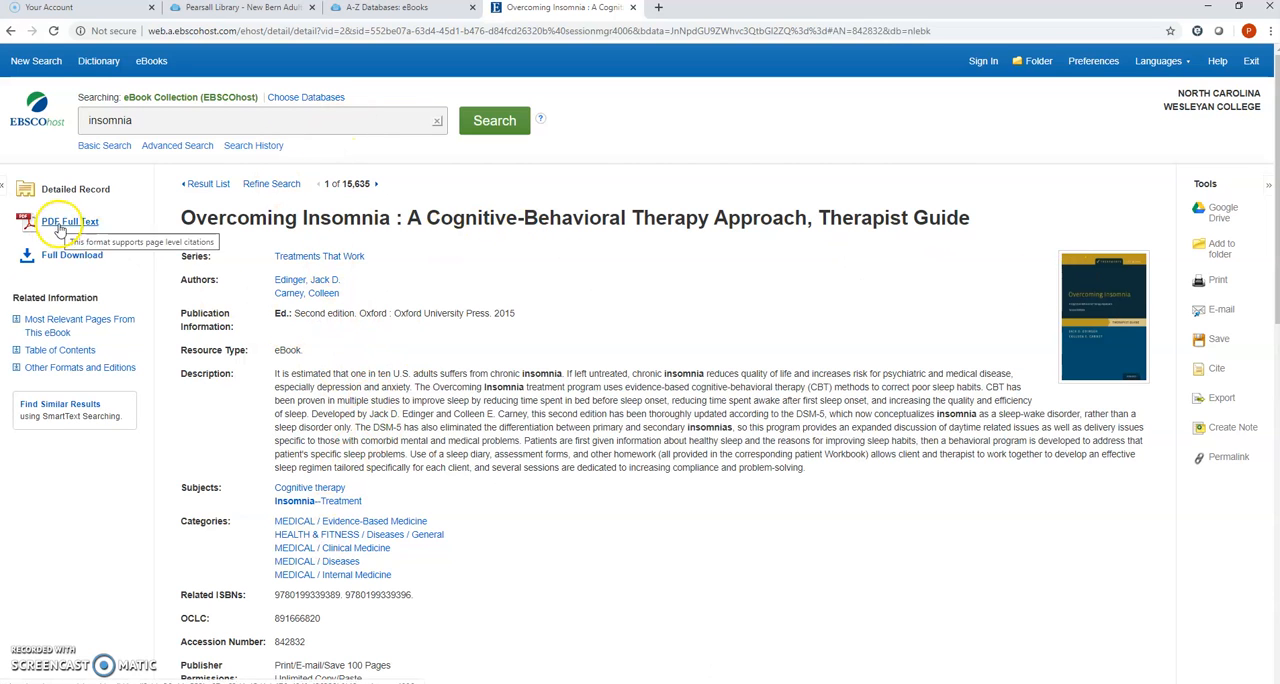
Start loading the PDF Full Text of the Overcoming Insomnia Therapist Guide
left_click(68, 222)
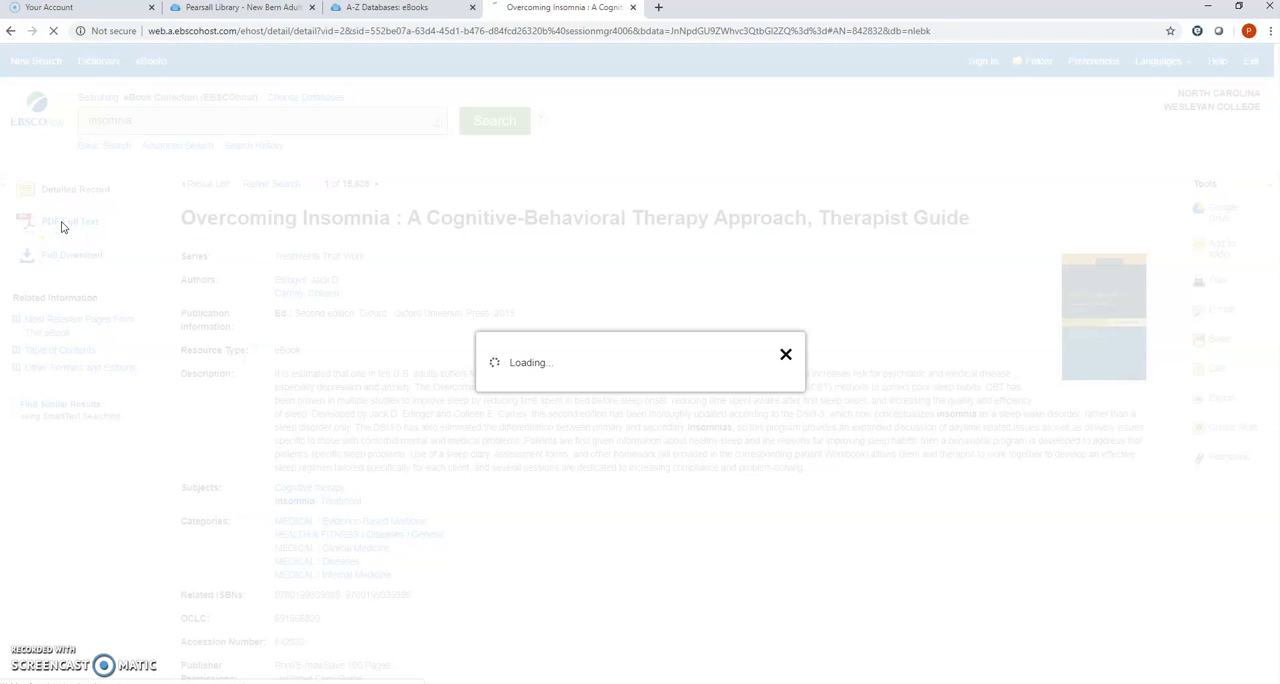
In the eBook viewer, jump to Chapter 4, Session 2: Cognitive Therapy Components and page through it
left_click(58, 222)
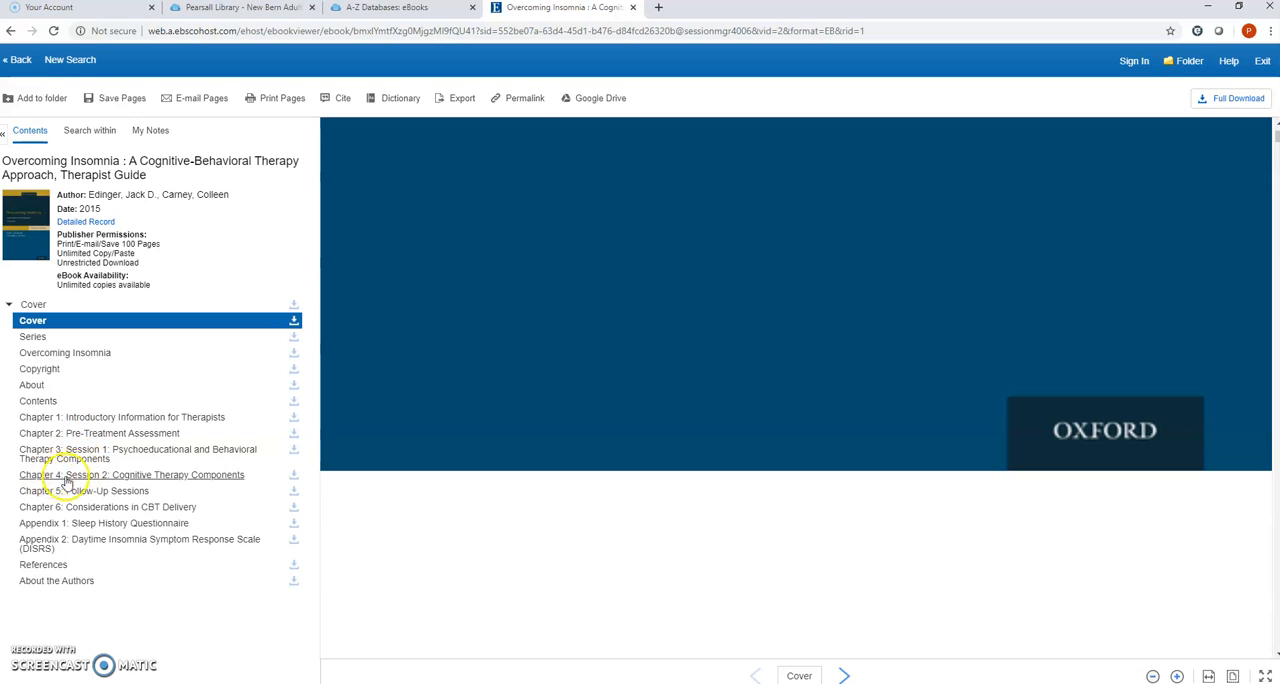
mouse_move(84, 492)
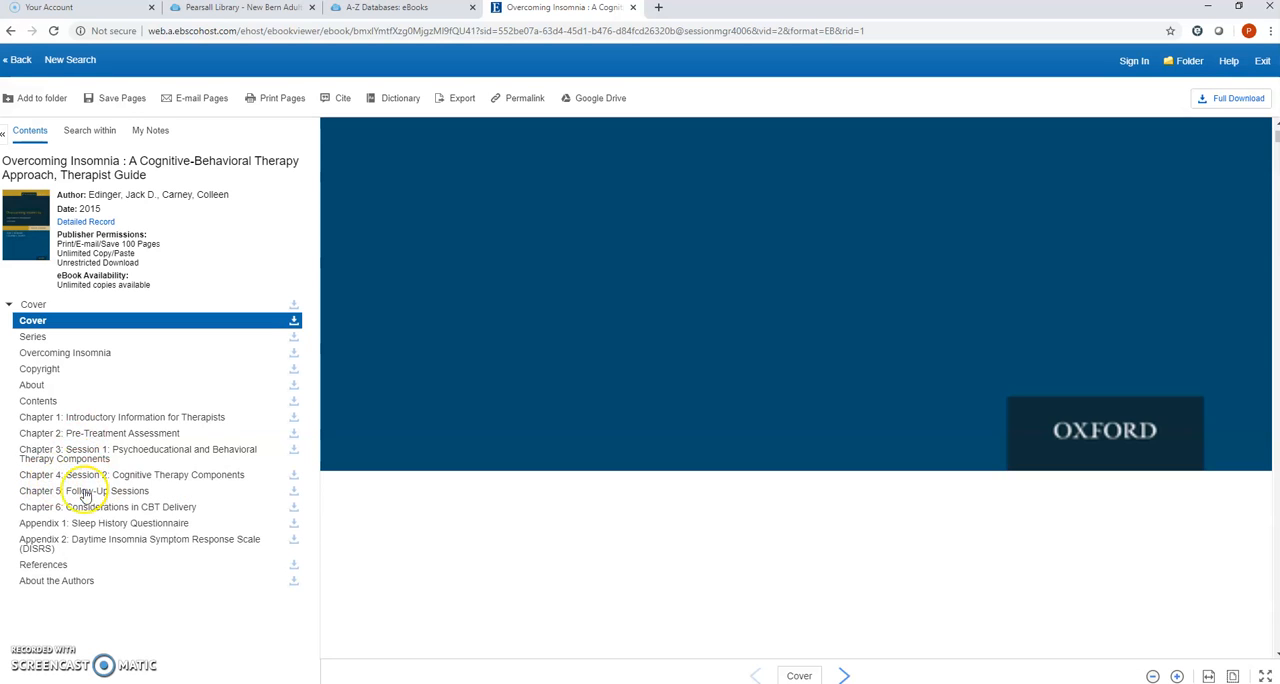
mouse_move(70, 474)
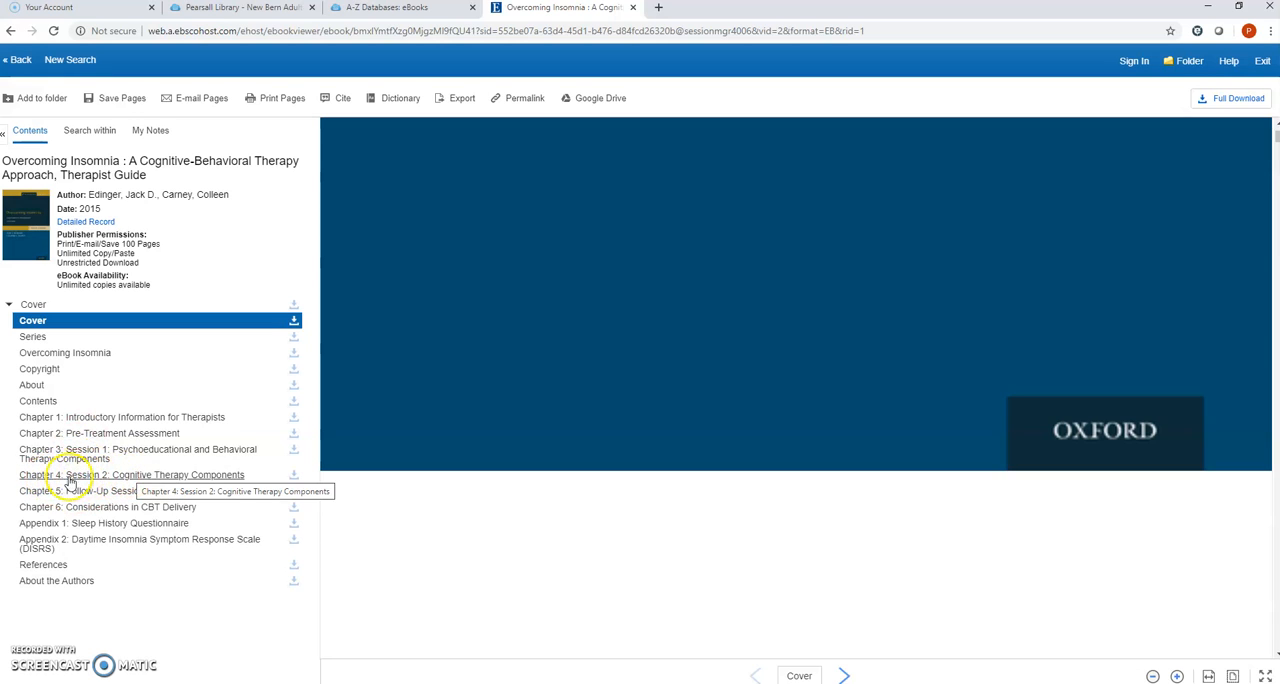
left_click(130, 474)
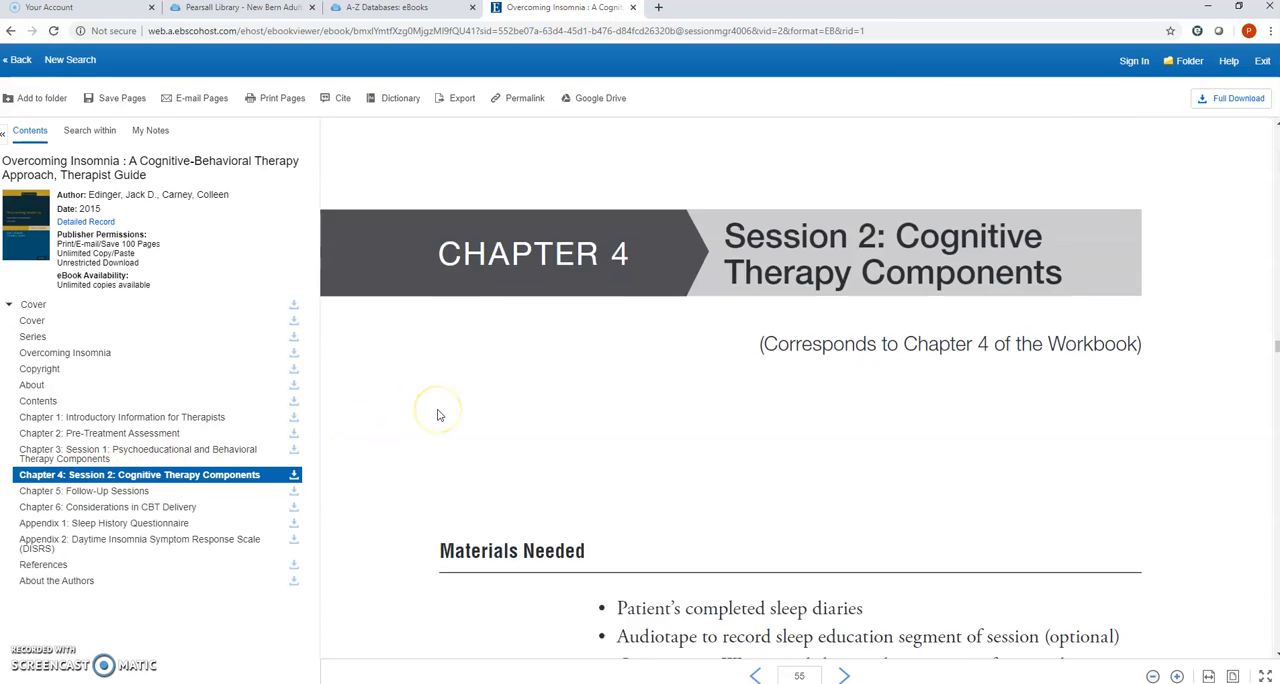
scroll("down", 3)
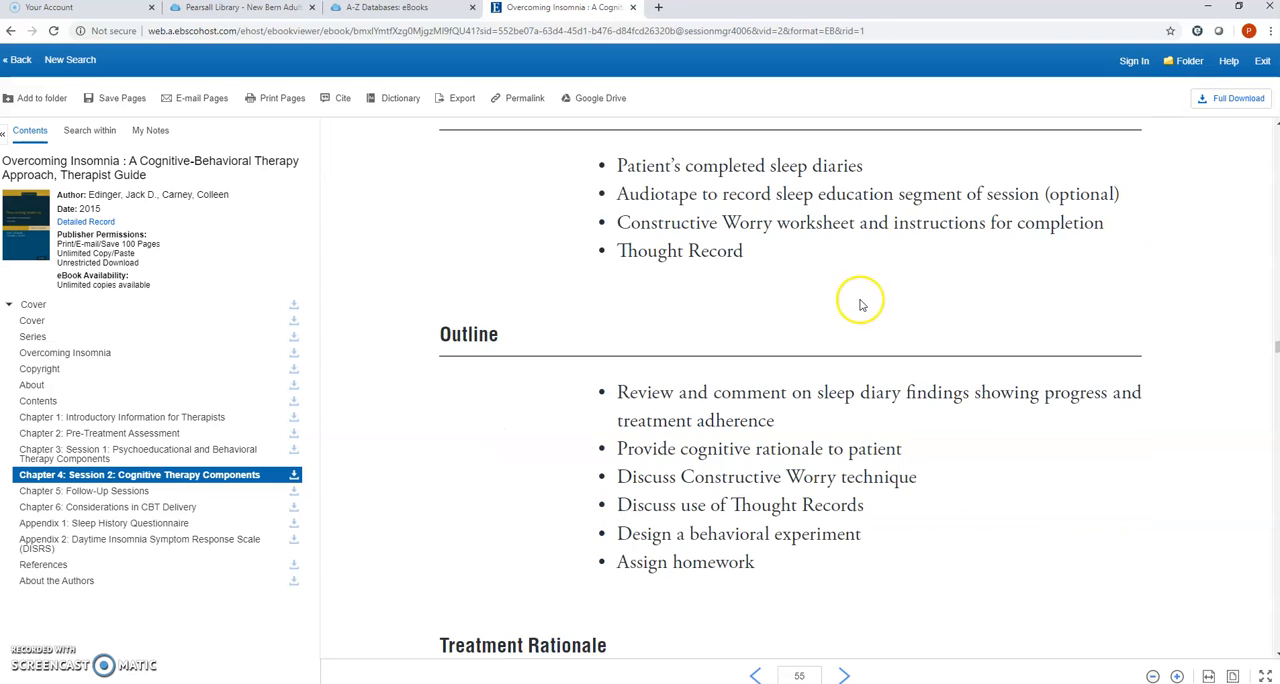
scroll("down", 3)
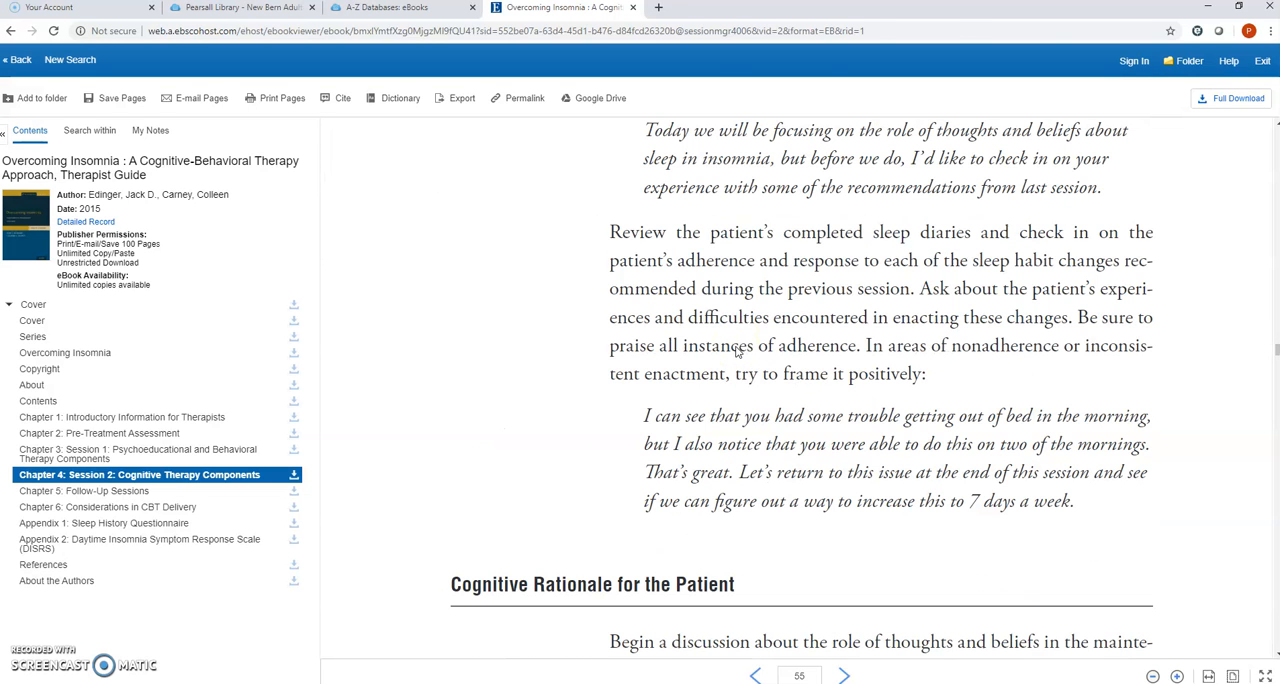
left_click(844, 676)
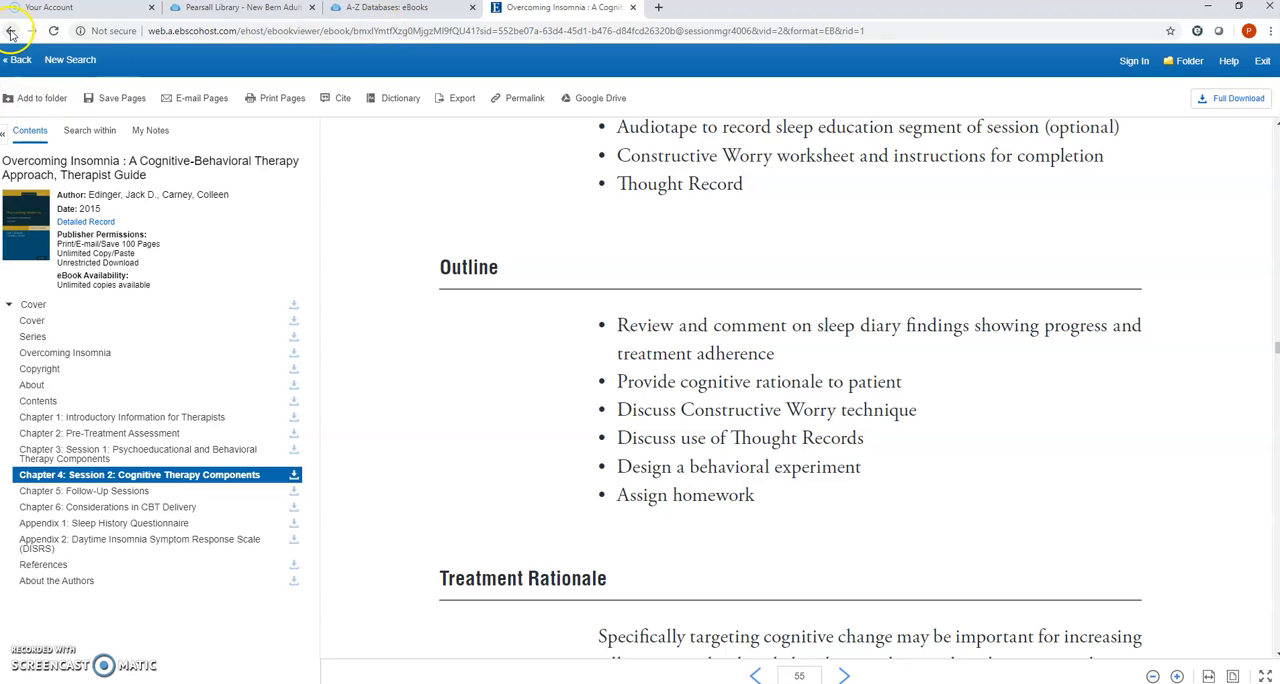
Return to the insomnia results and scroll past the videos to Acupuncture for Insomnia
left_click(12, 32)
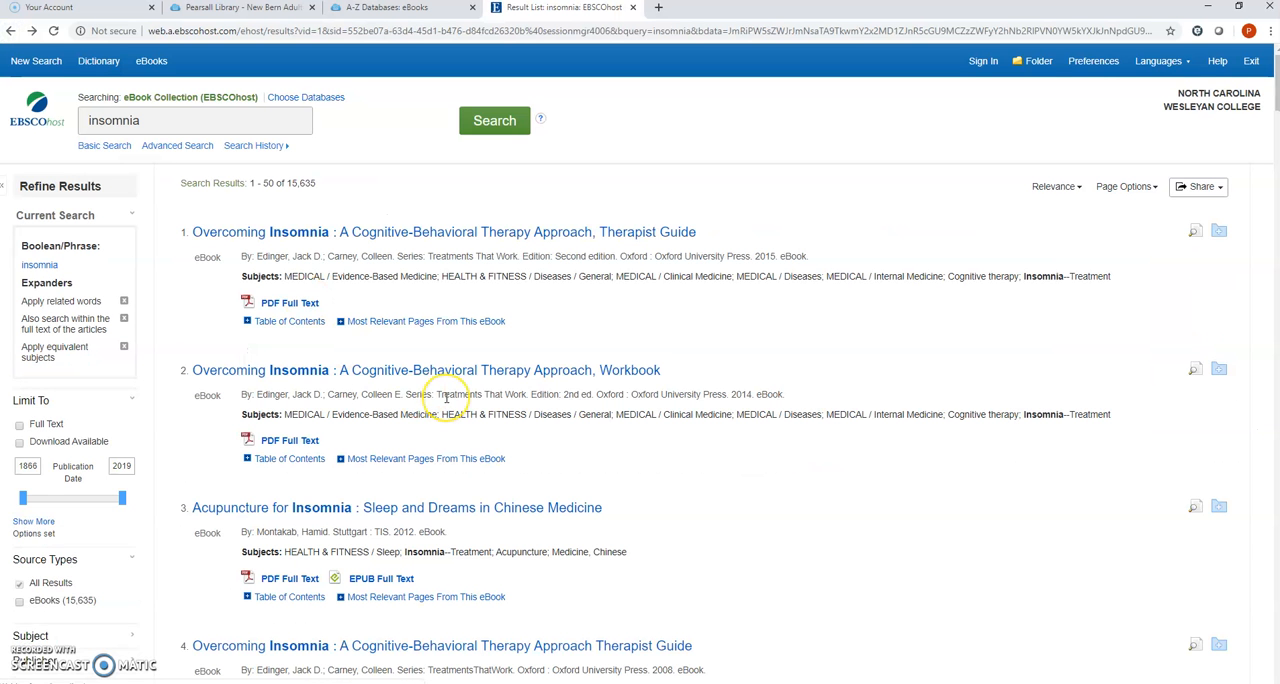
scroll("down", 3)
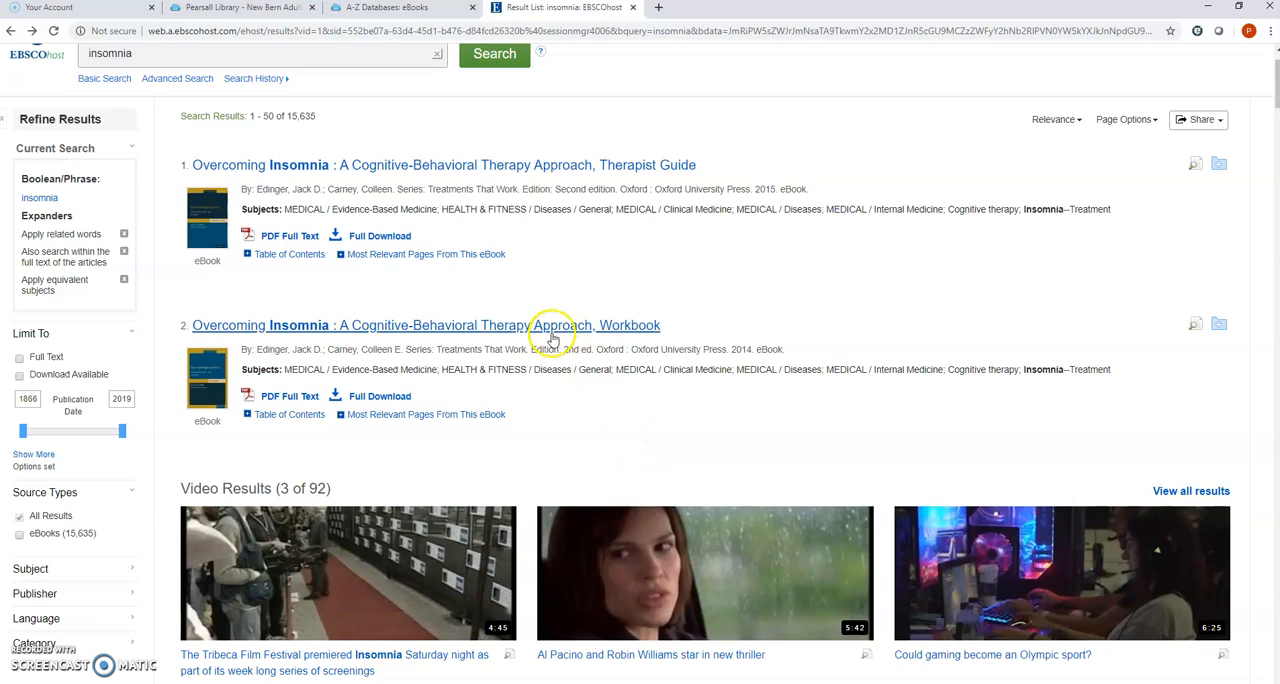
scroll("down", 3)
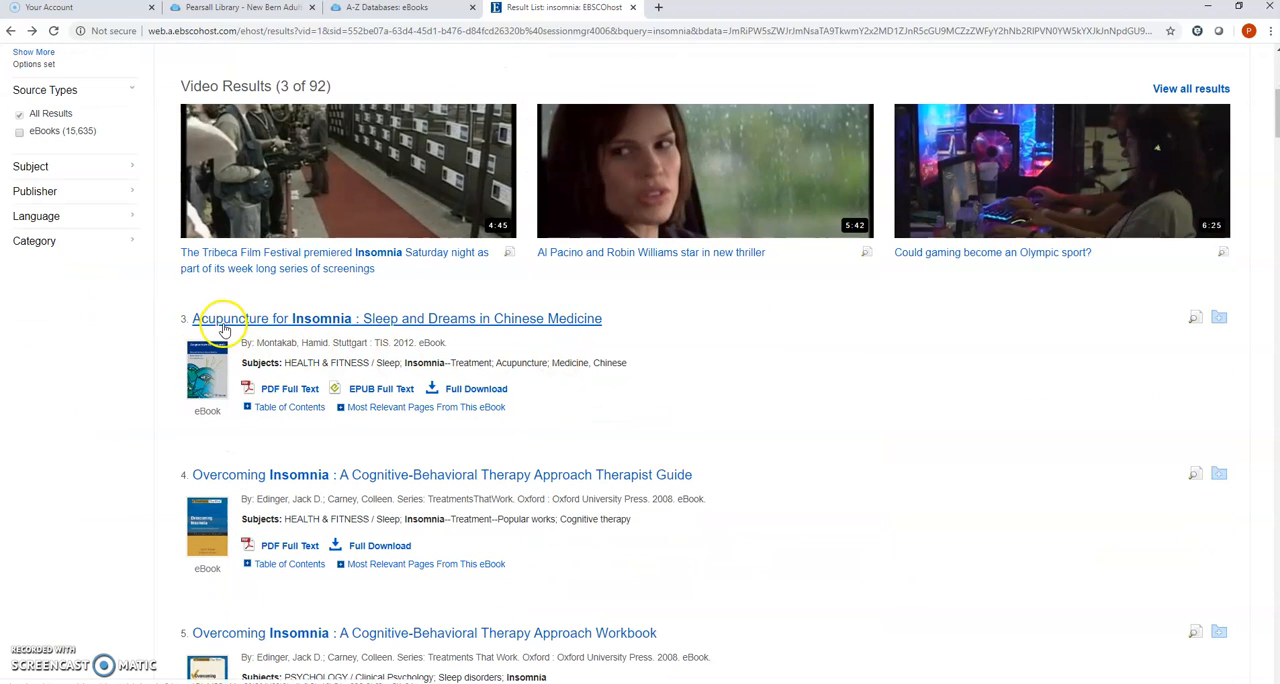
mouse_move(384, 336)
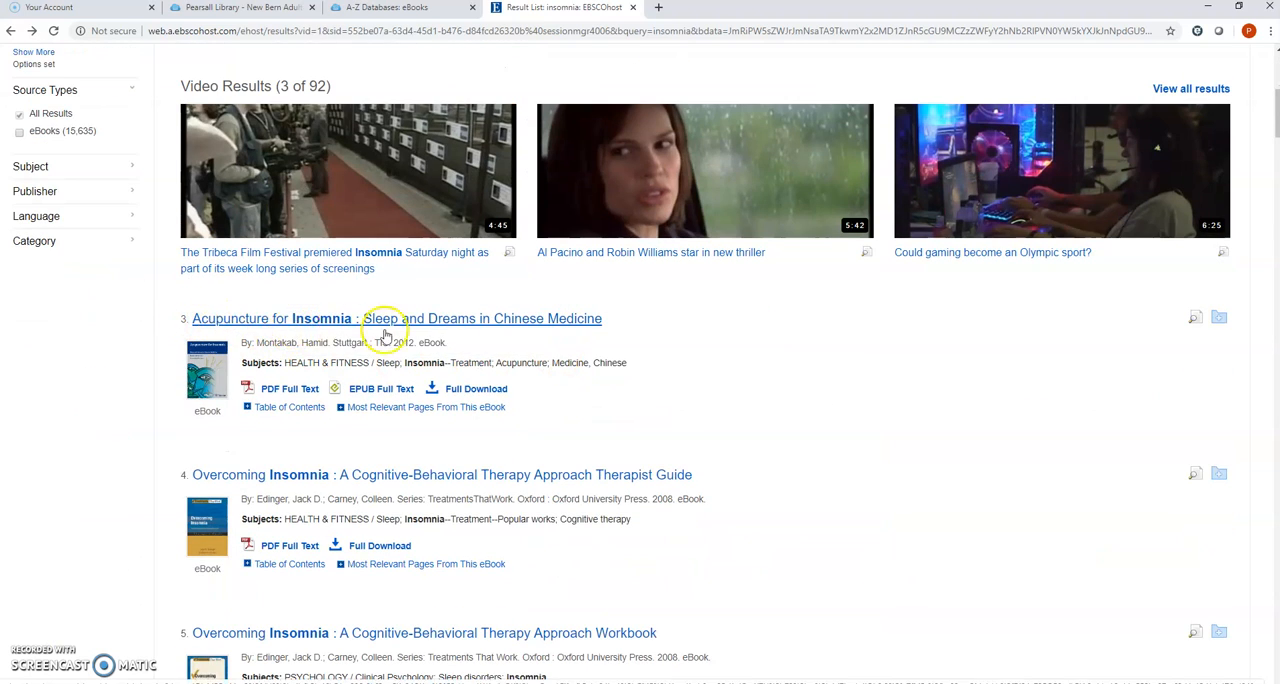
mouse_move(616, 324)
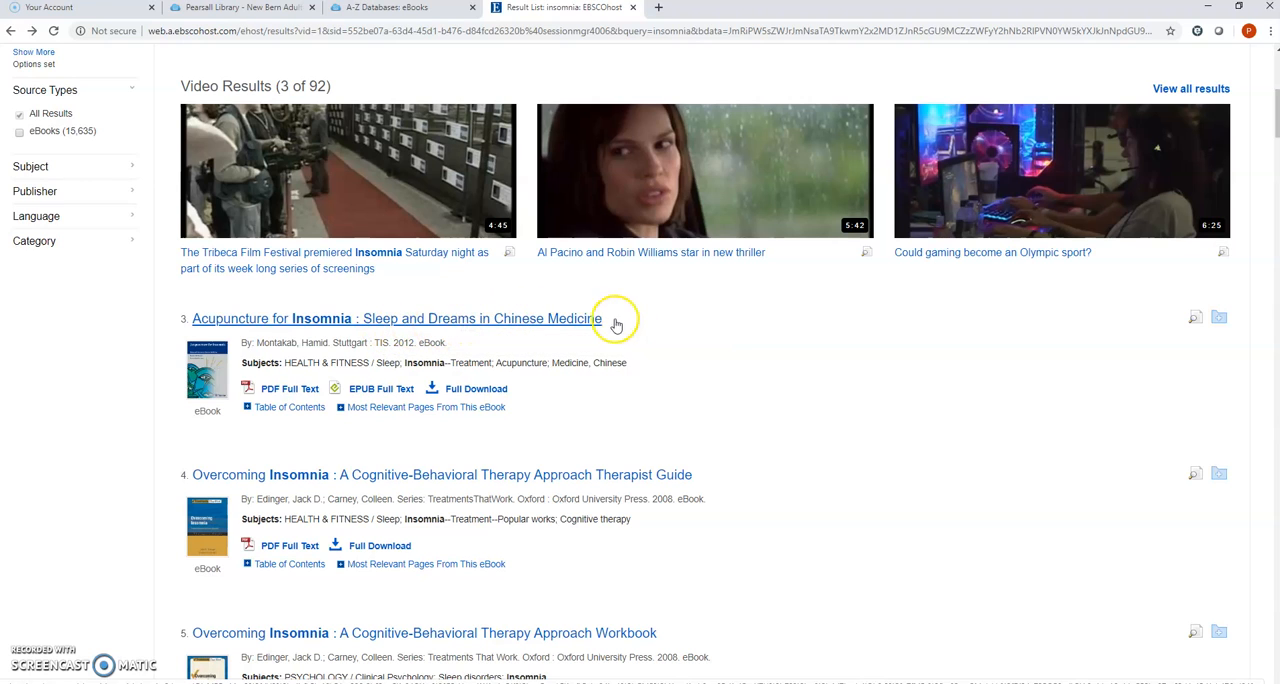
mouse_move(268, 322)
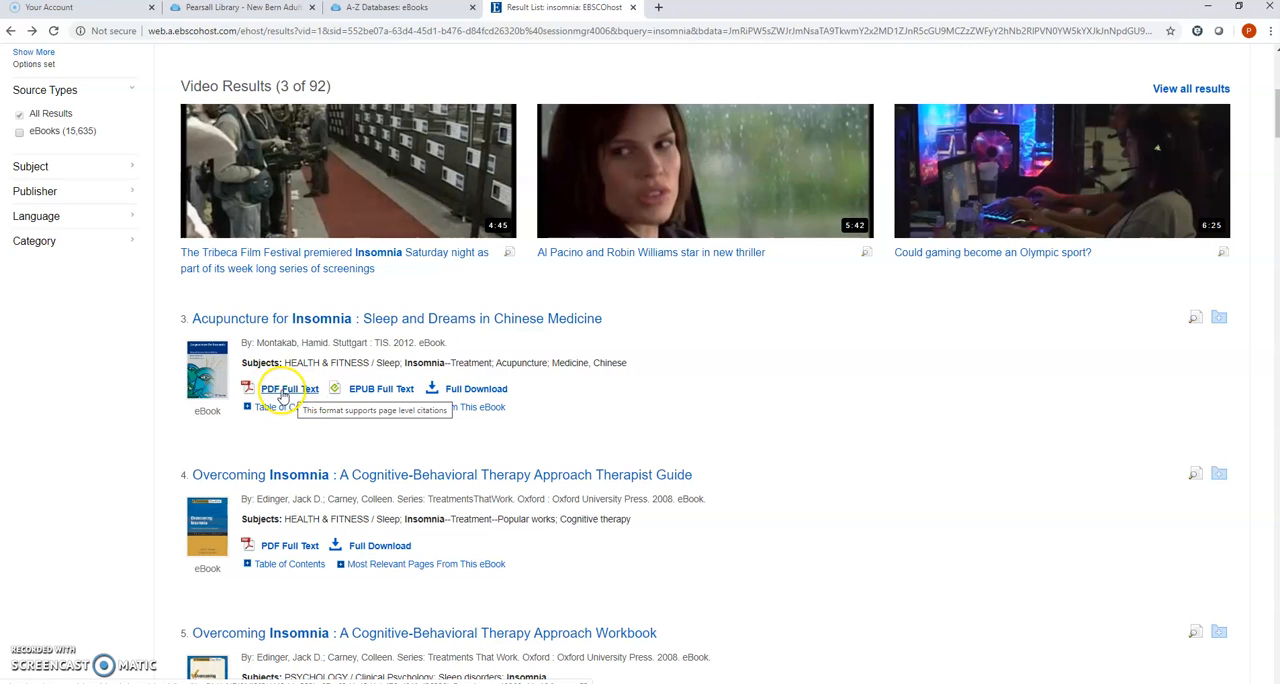
Read Acupuncture for Insomnia's chapter 4, Other Sleep Pathologies, down to the Dreams of Falling page 81
left_click(290, 388)
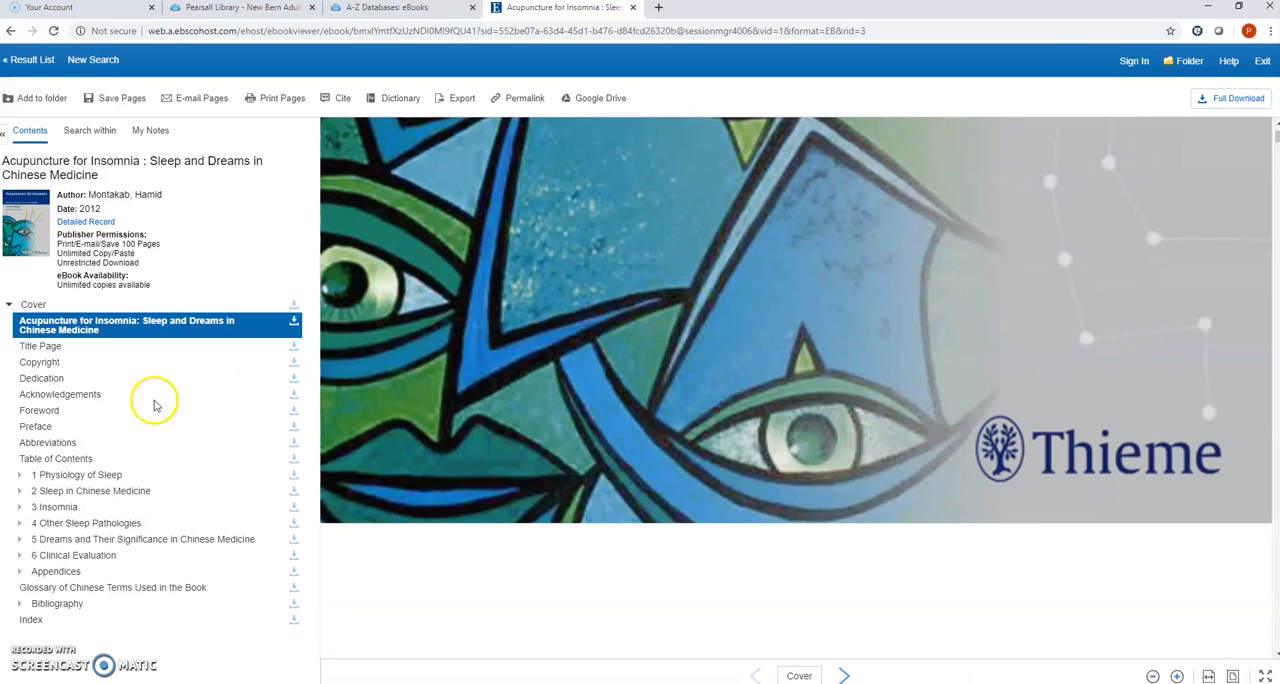
mouse_move(56, 496)
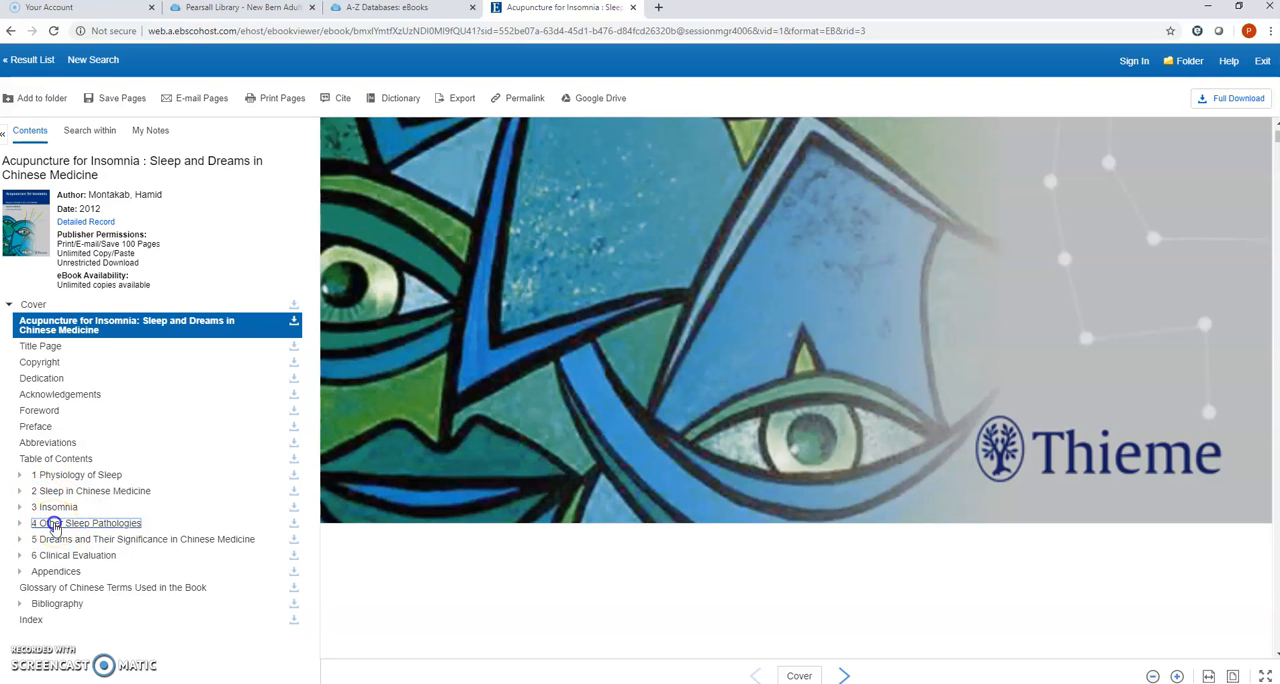
left_click(84, 524)
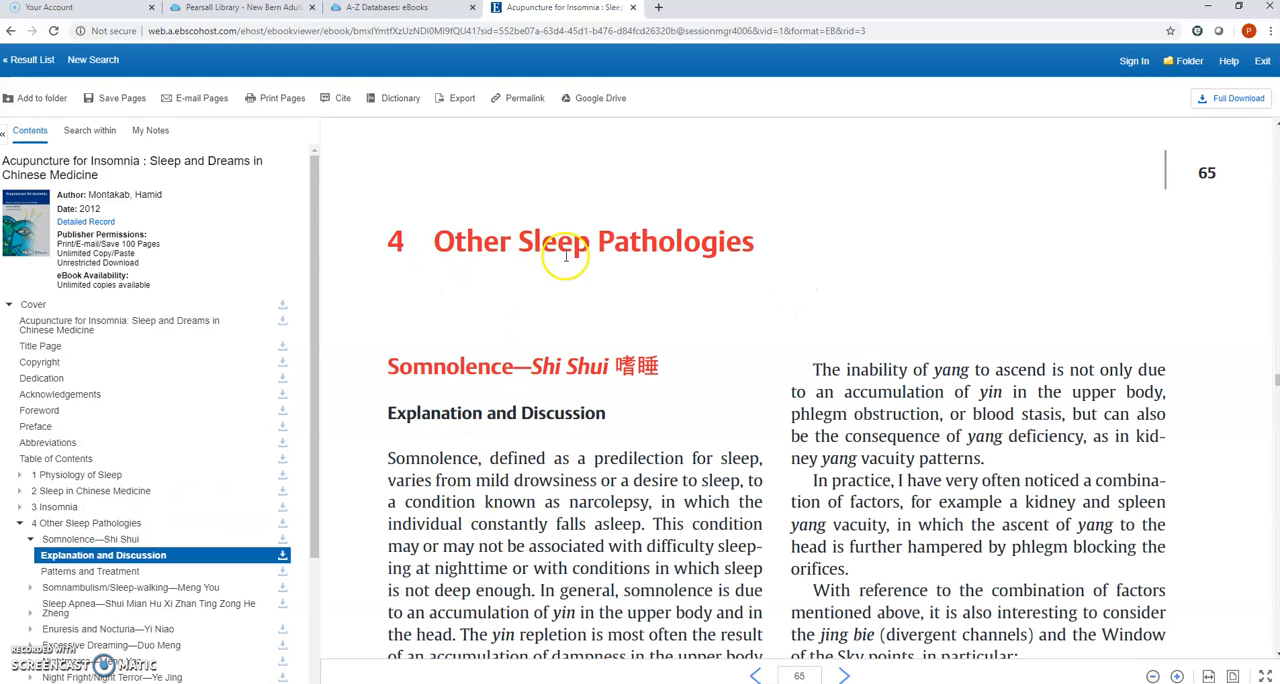
scroll("down", 3)
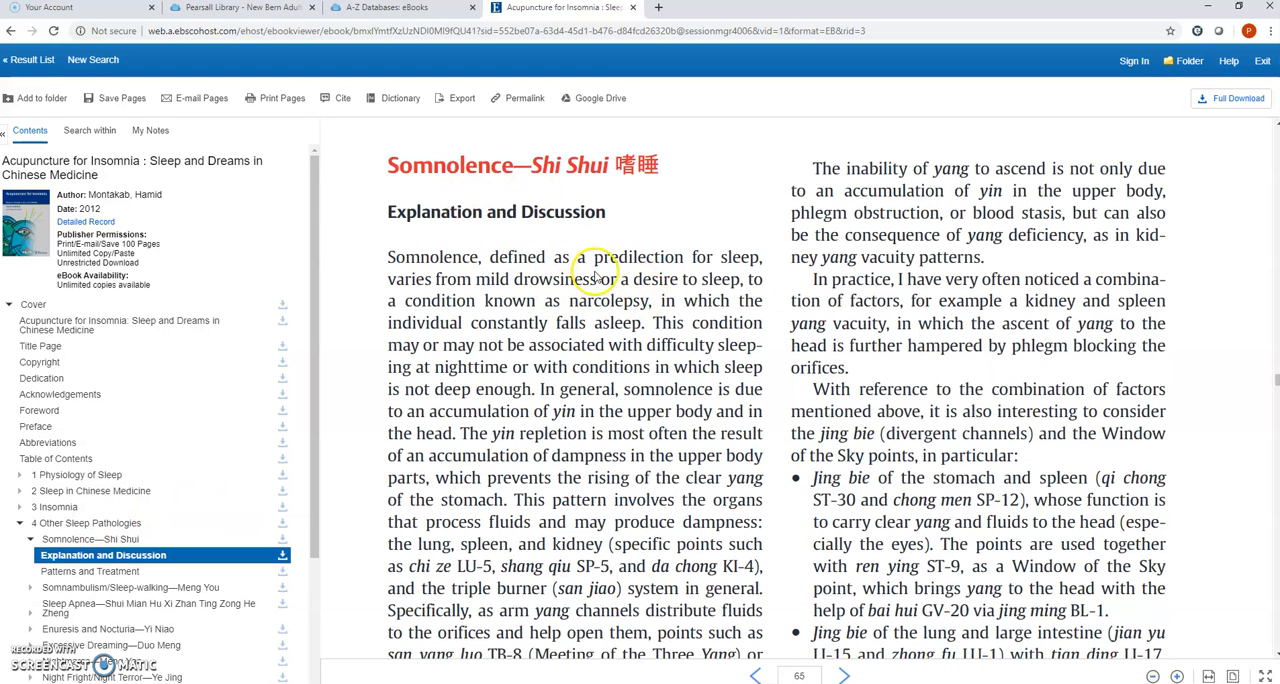
left_click(844, 676)
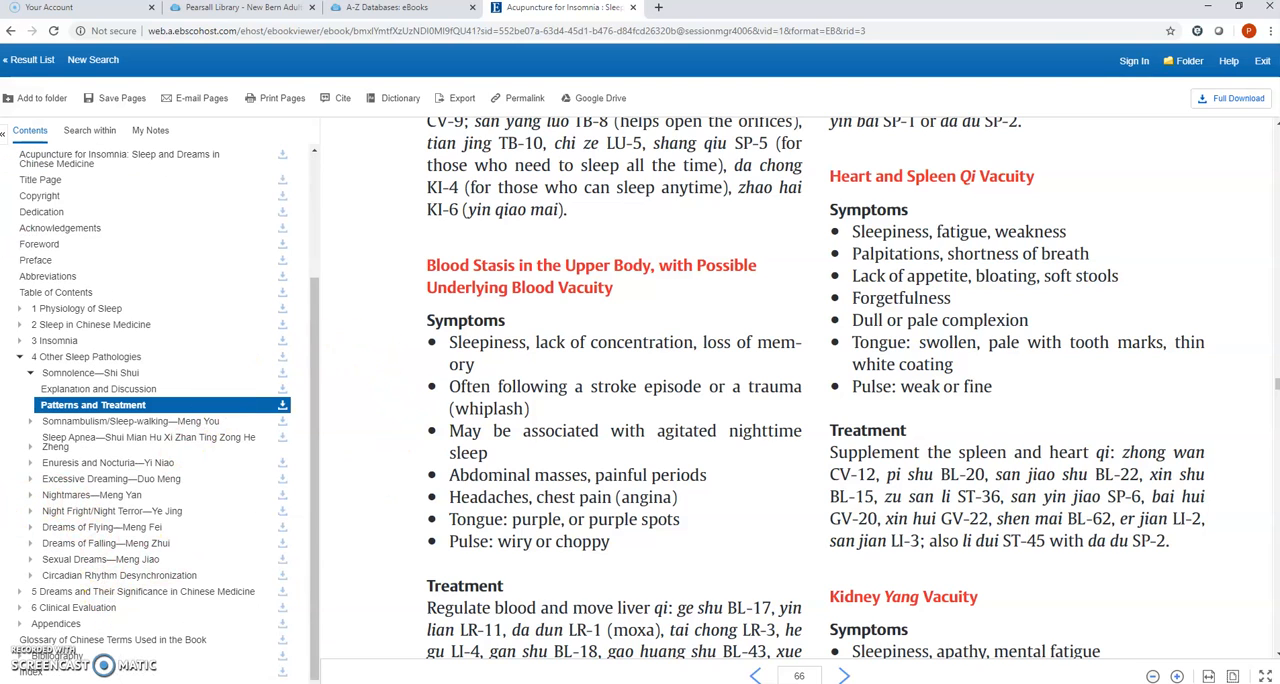
mouse_move(68, 528)
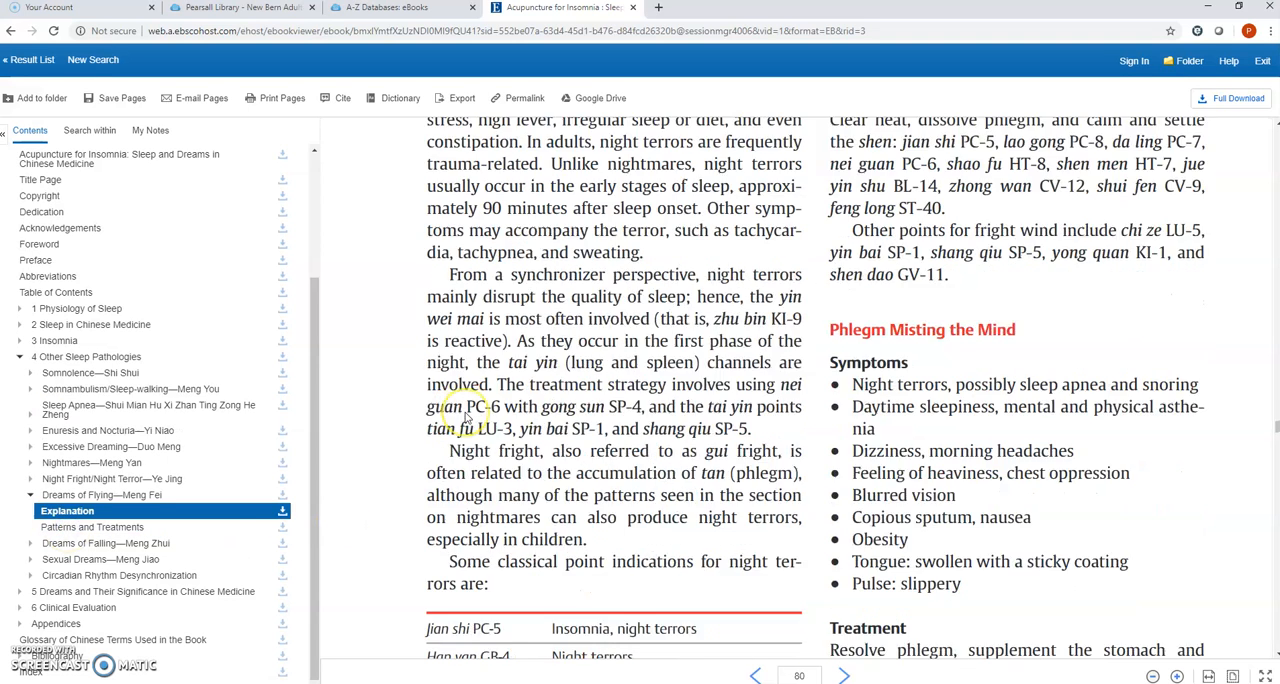
scroll("down", 3)
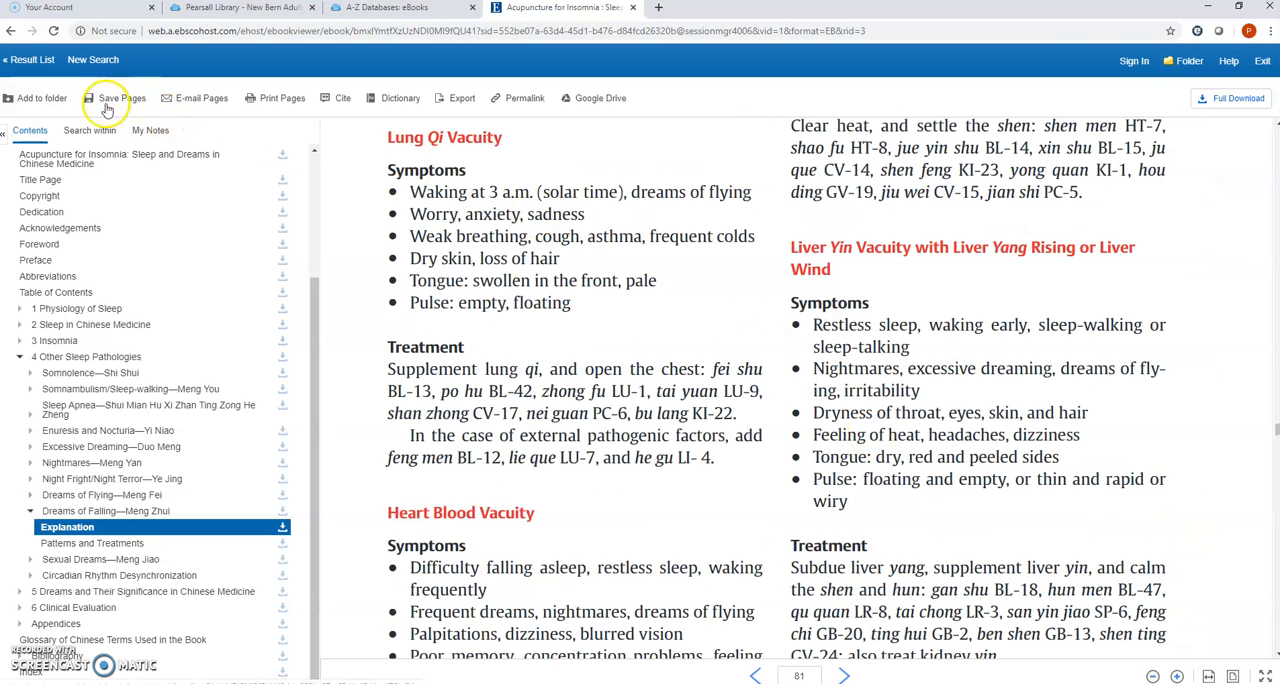
mouse_move(196, 104)
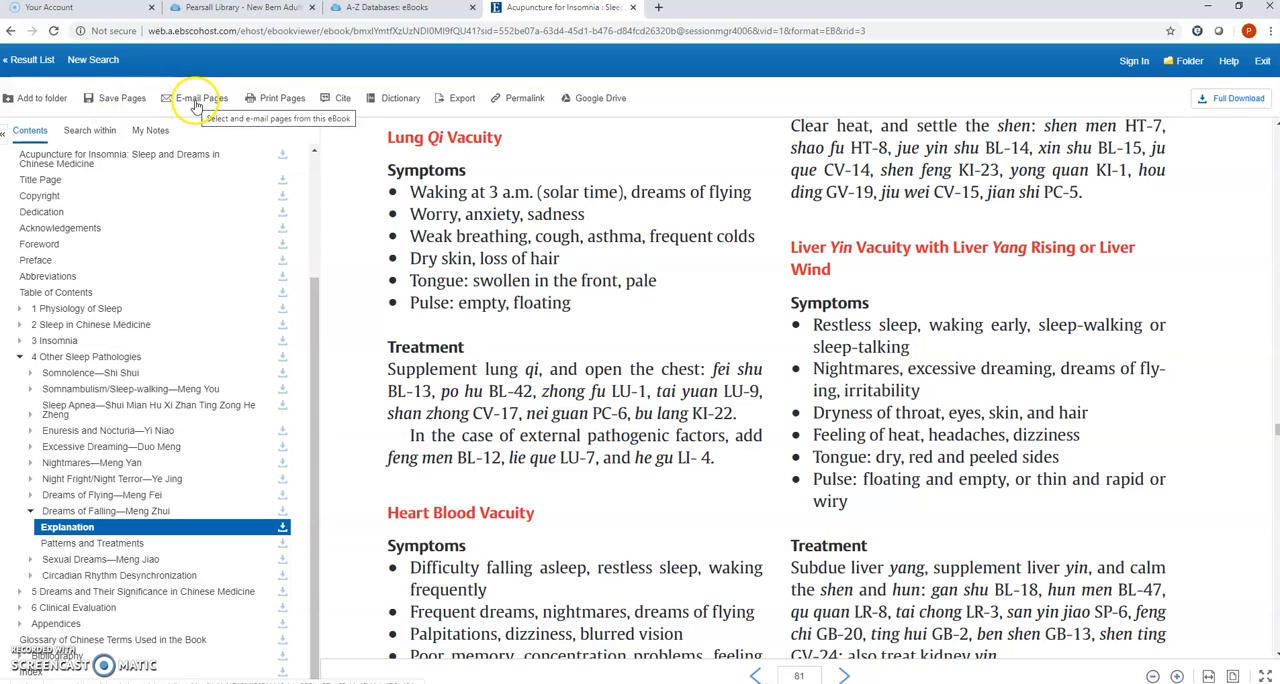
mouse_move(436, 130)
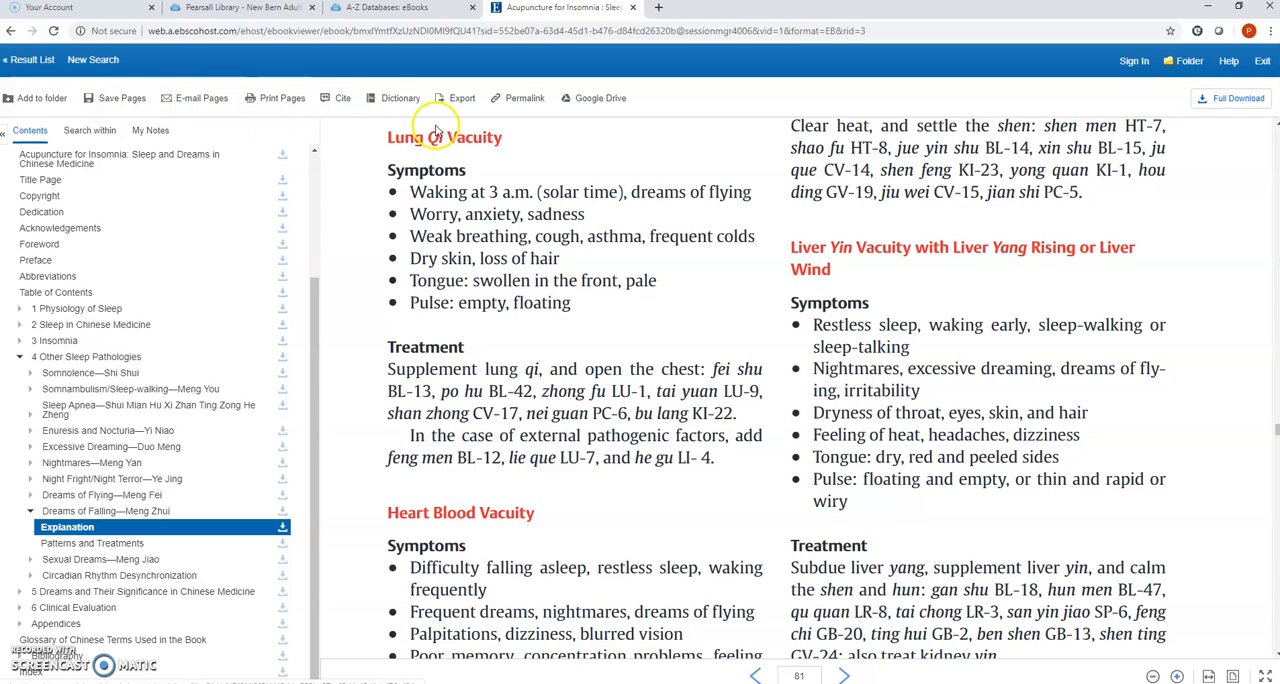
mouse_move(598, 118)
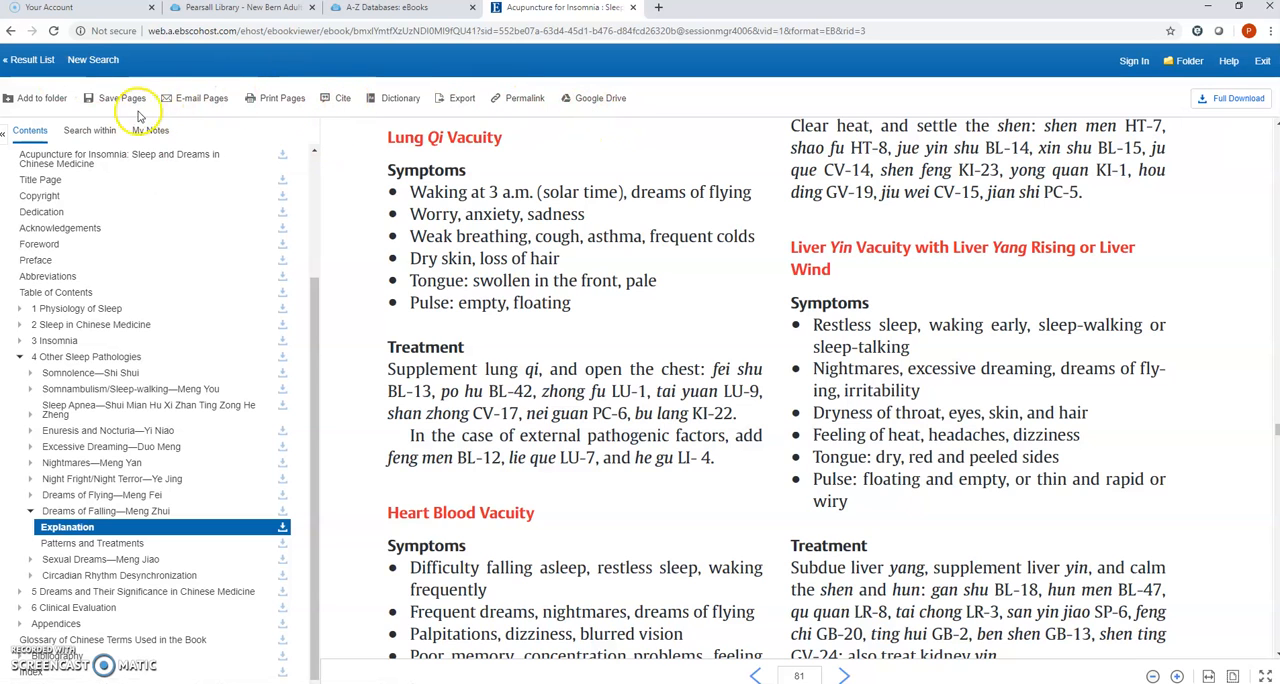
scroll("down", 3)
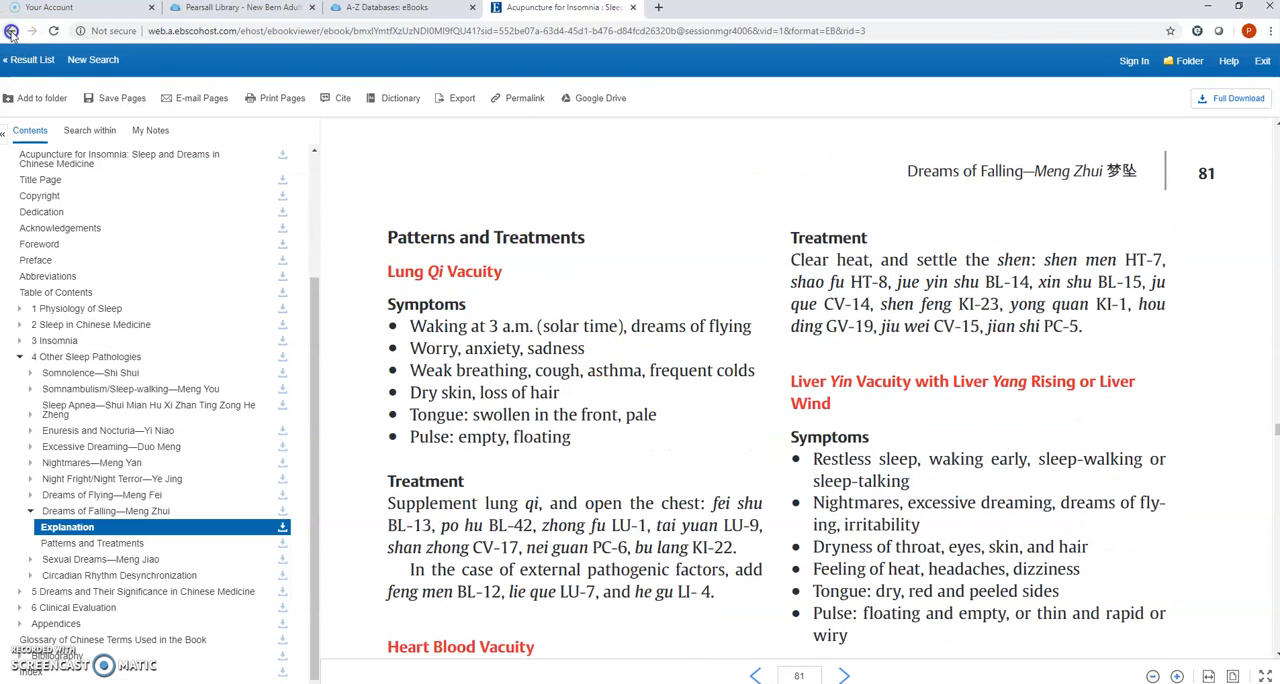
Leave the eBook viewer and go back to the A-Z eBook databases browser tab
left_click(10, 32)
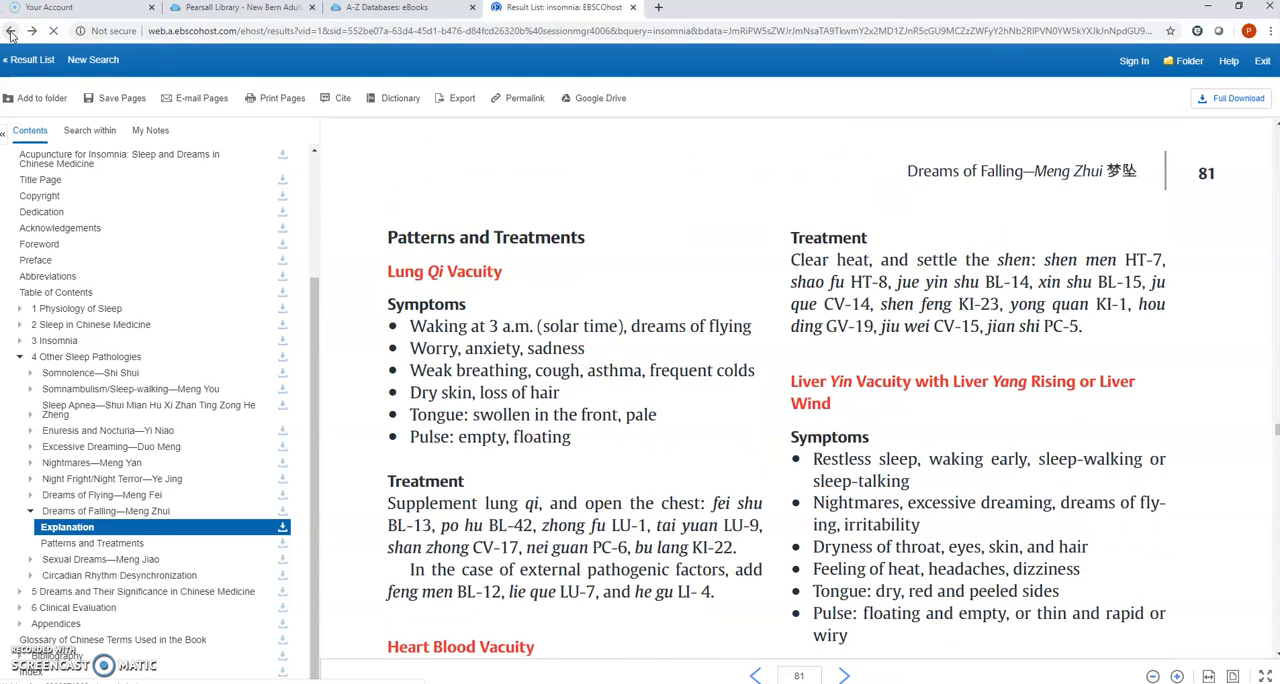
left_click(400, 8)
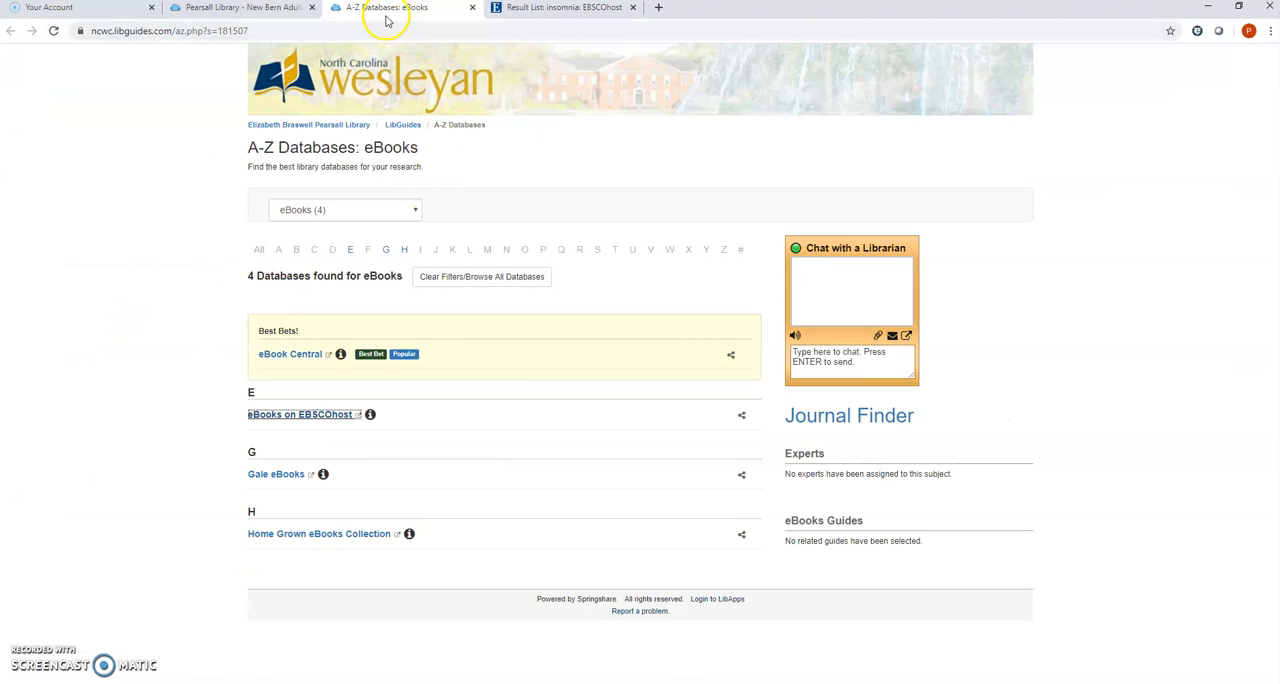
mouse_move(262, 560)
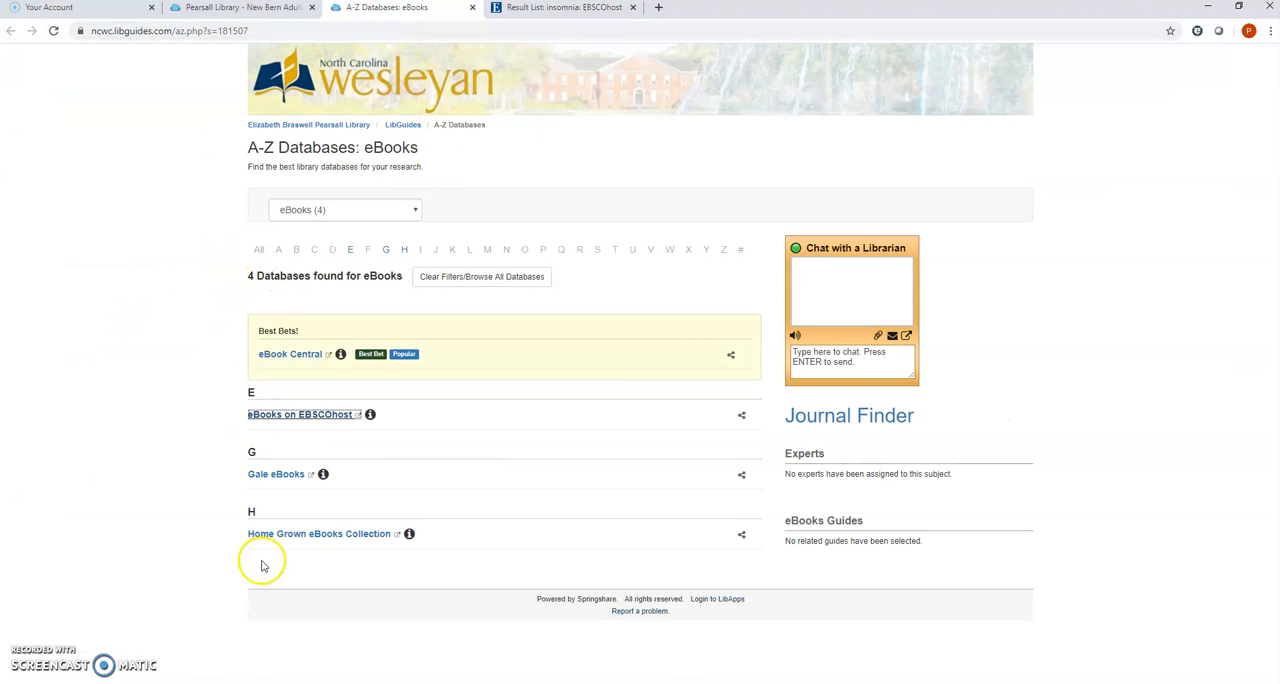
mouse_move(246, 420)
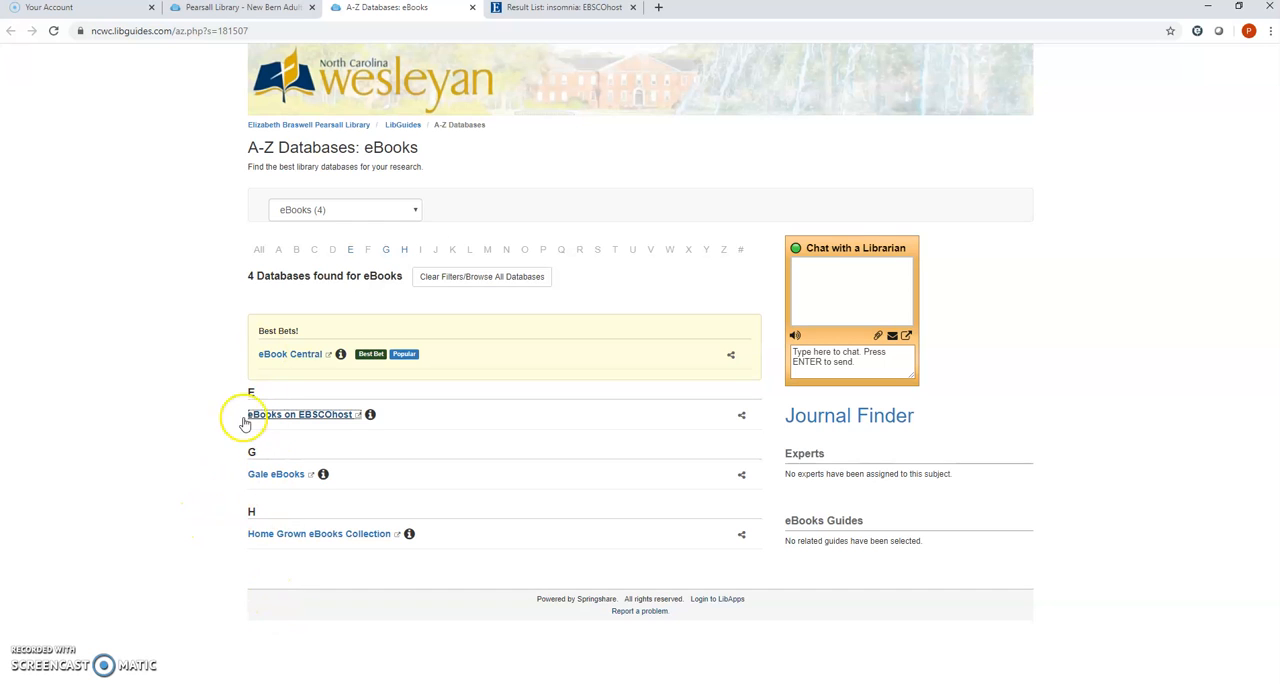
mouse_move(300, 532)
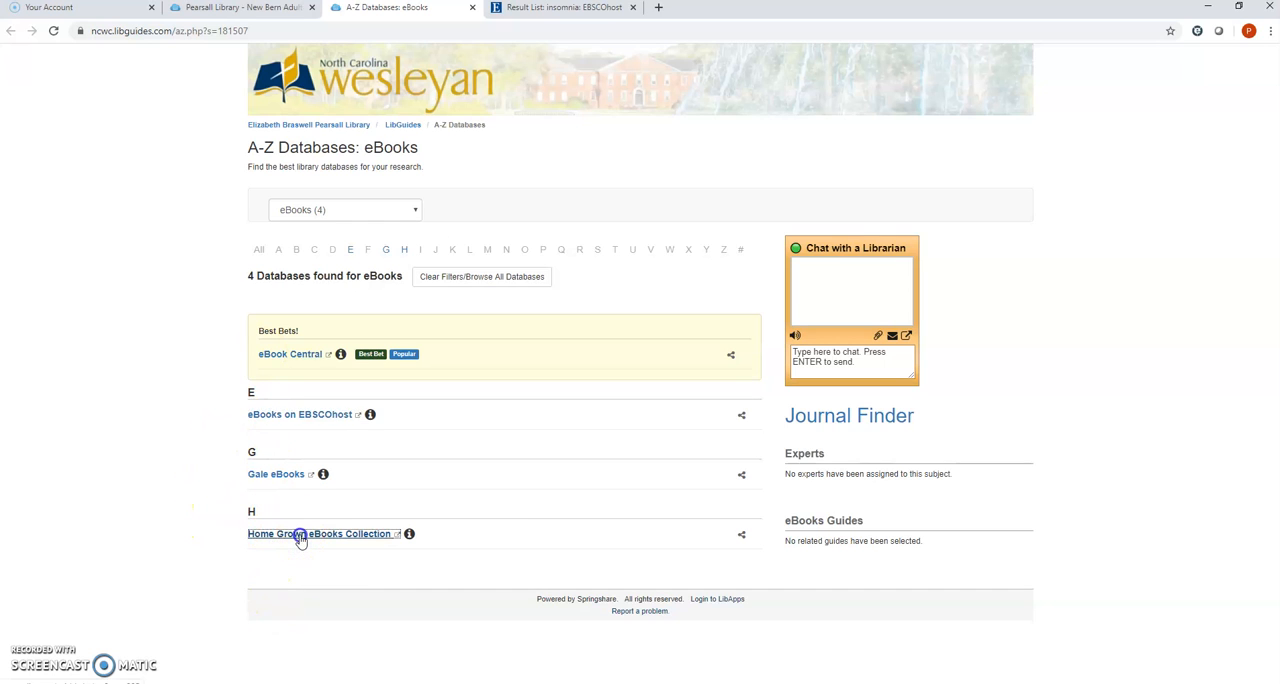
Open the Home Grown eBooks Collection in BiblioBoard and browse its NC LIVE collections
left_click(320, 532)
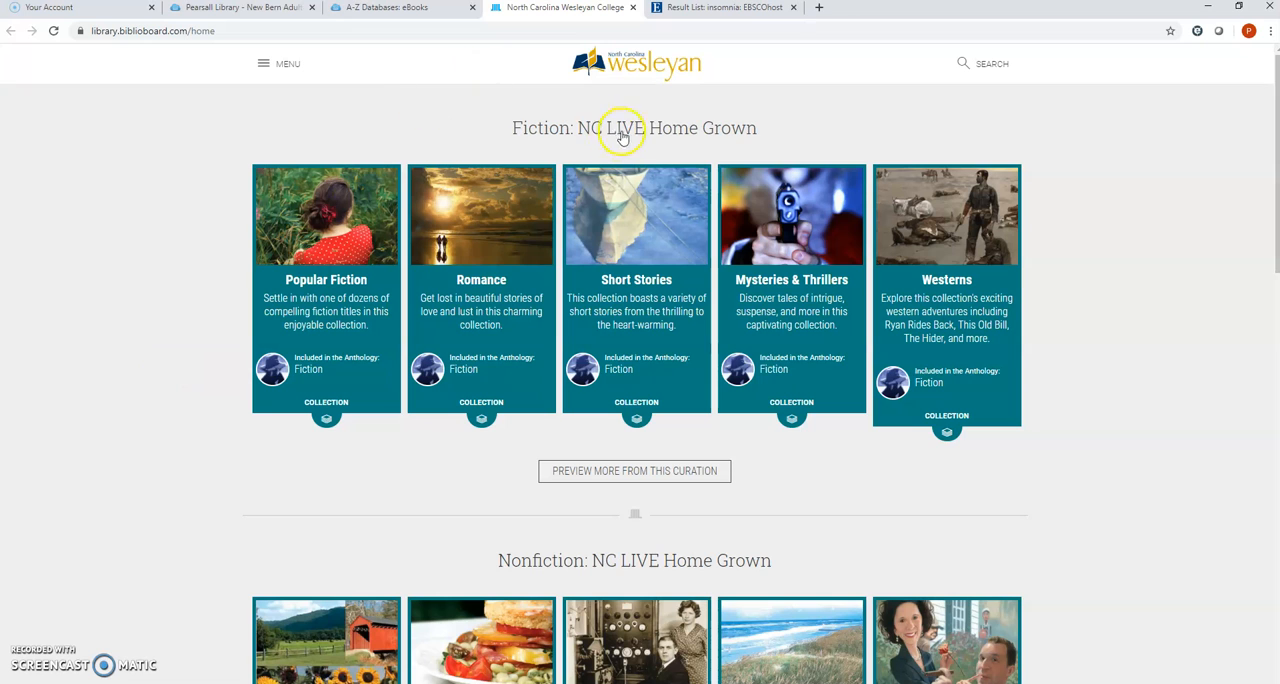
mouse_move(728, 152)
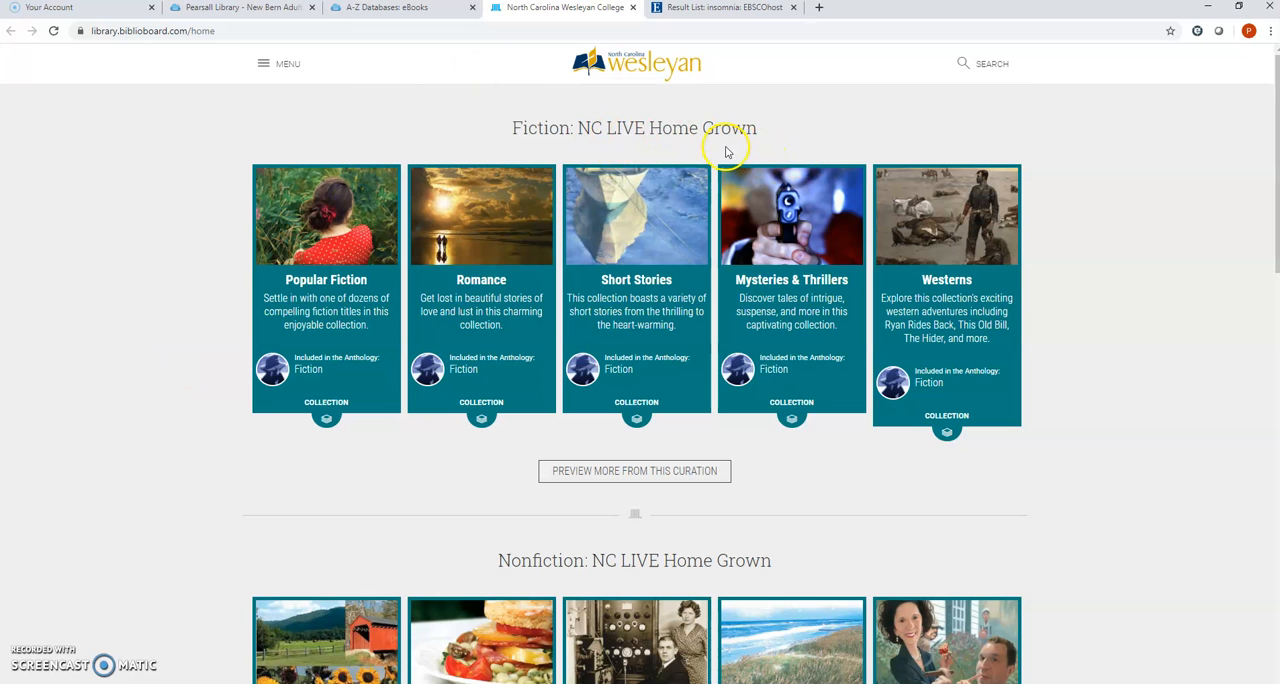
scroll("down", 3)
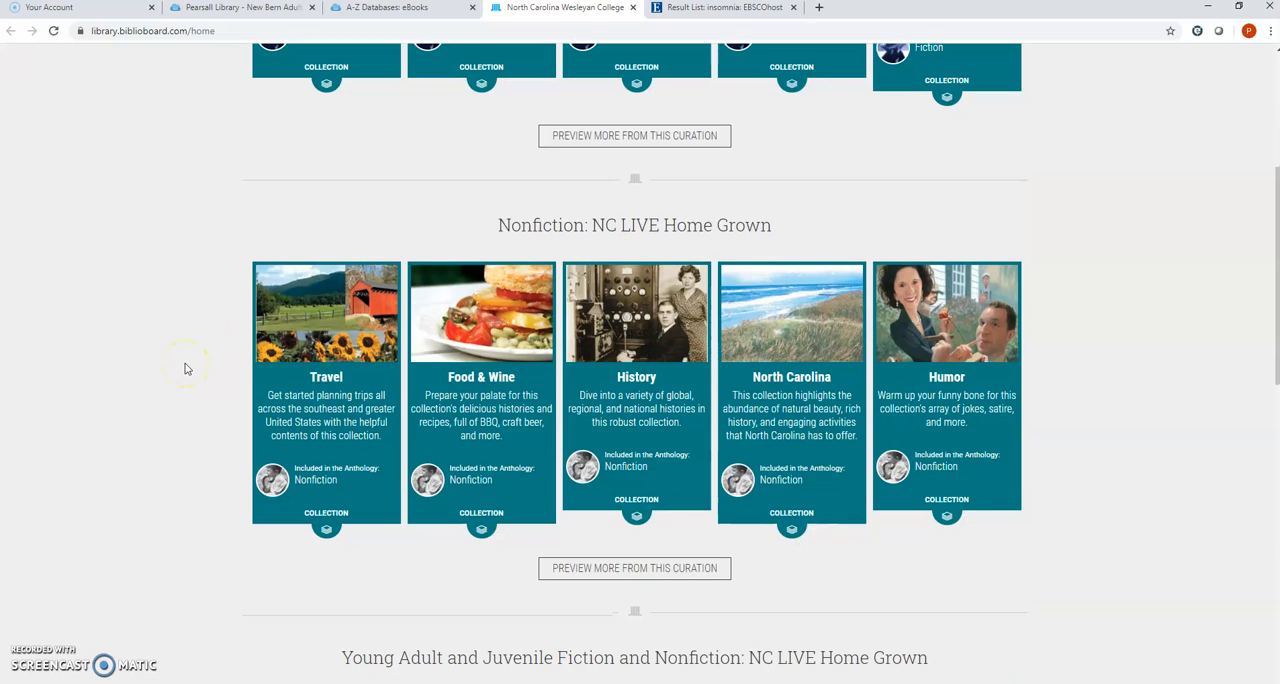
scroll("down", 3)
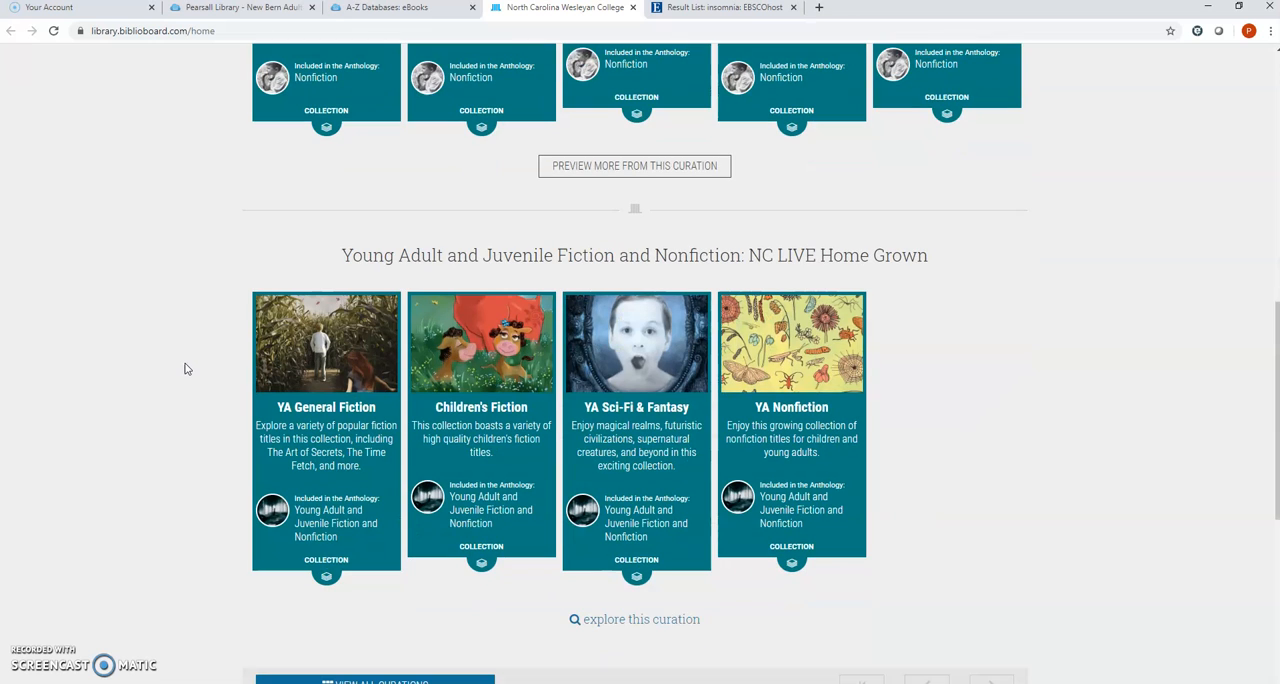
scroll("down", 3)
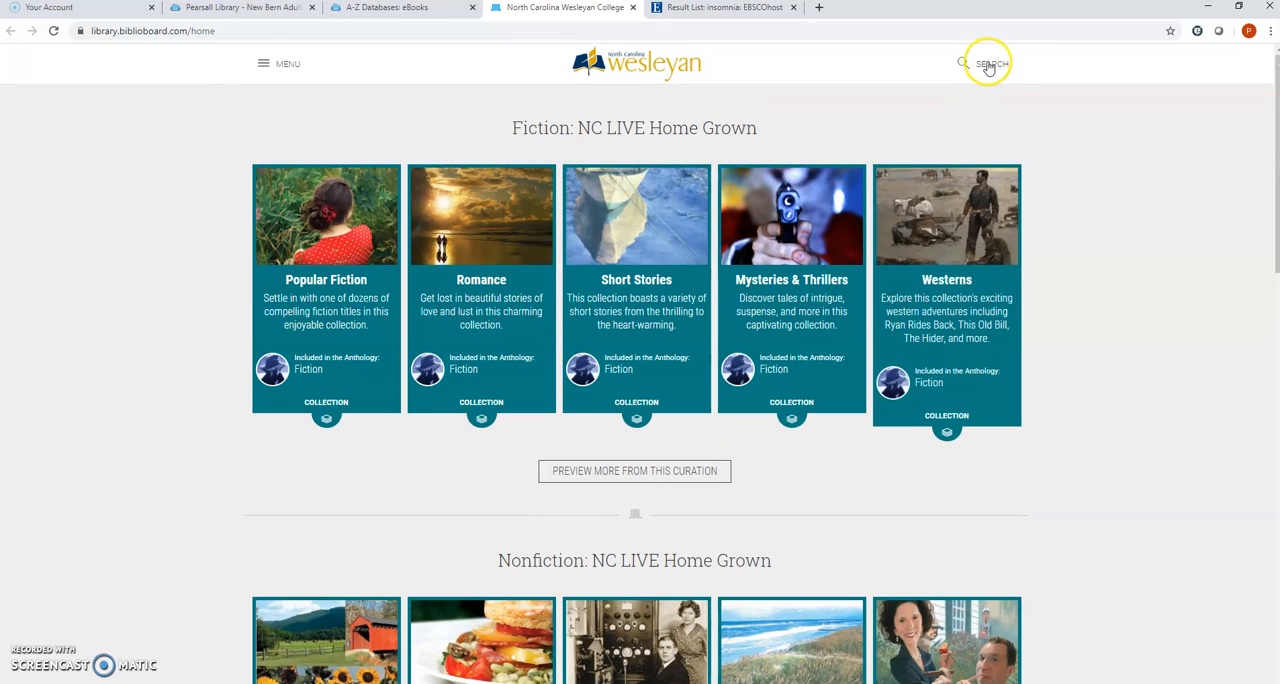
Search the BiblioBoard library for 'anxiety'
left_click(988, 64)
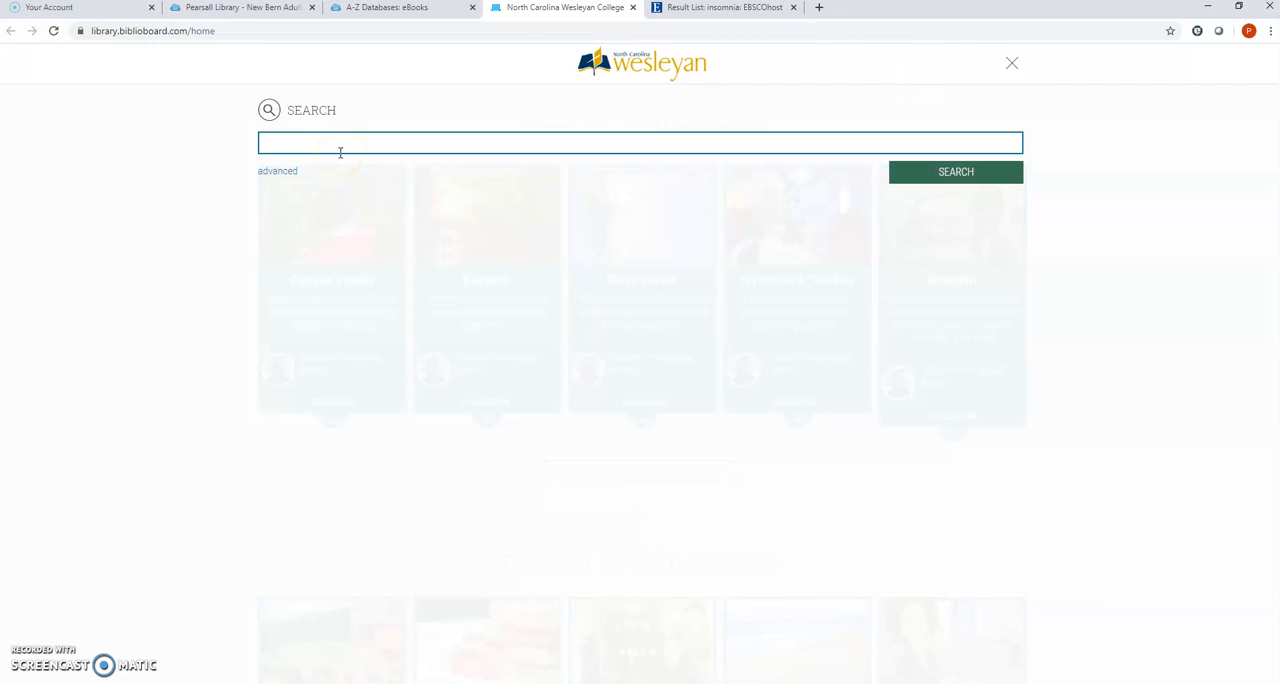
type("anx")
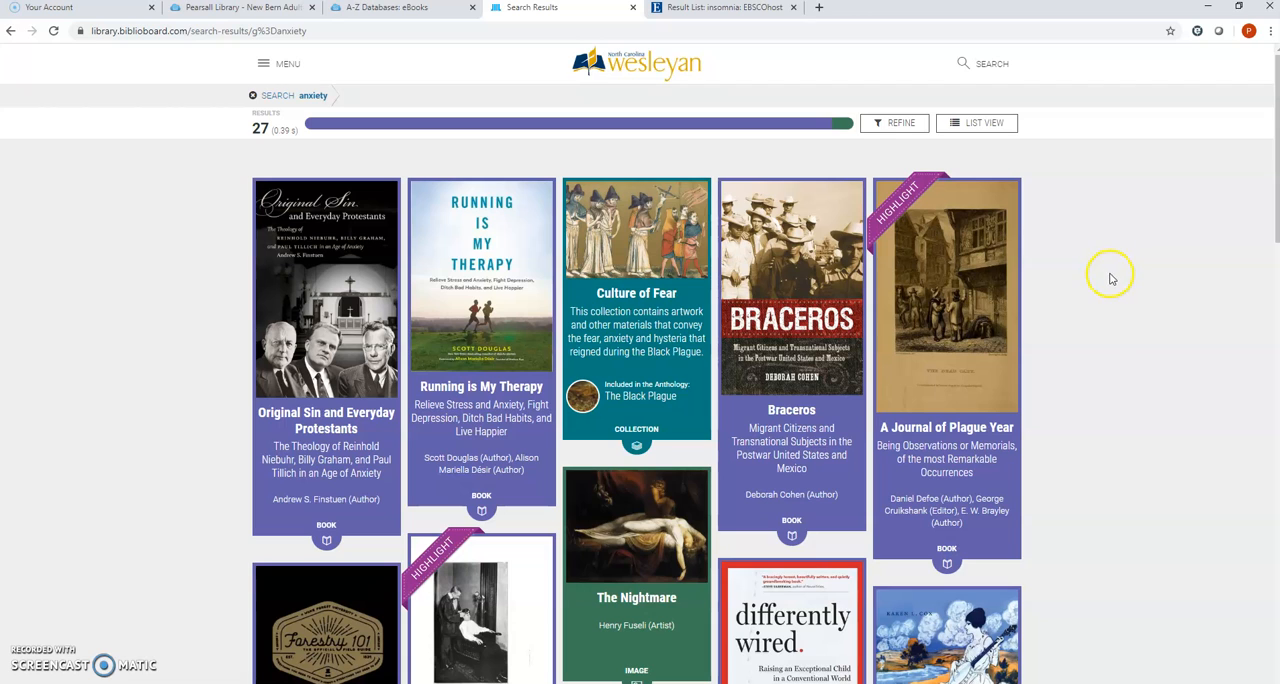
mouse_move(158, 410)
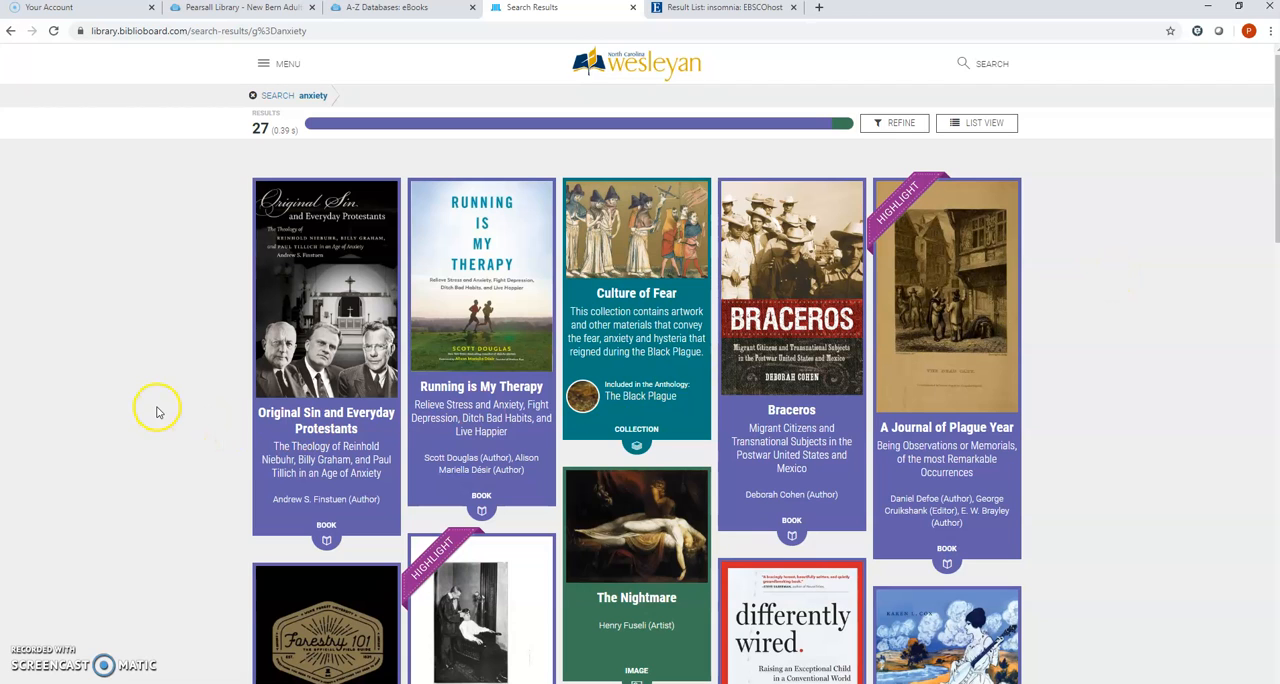
mouse_move(326, 290)
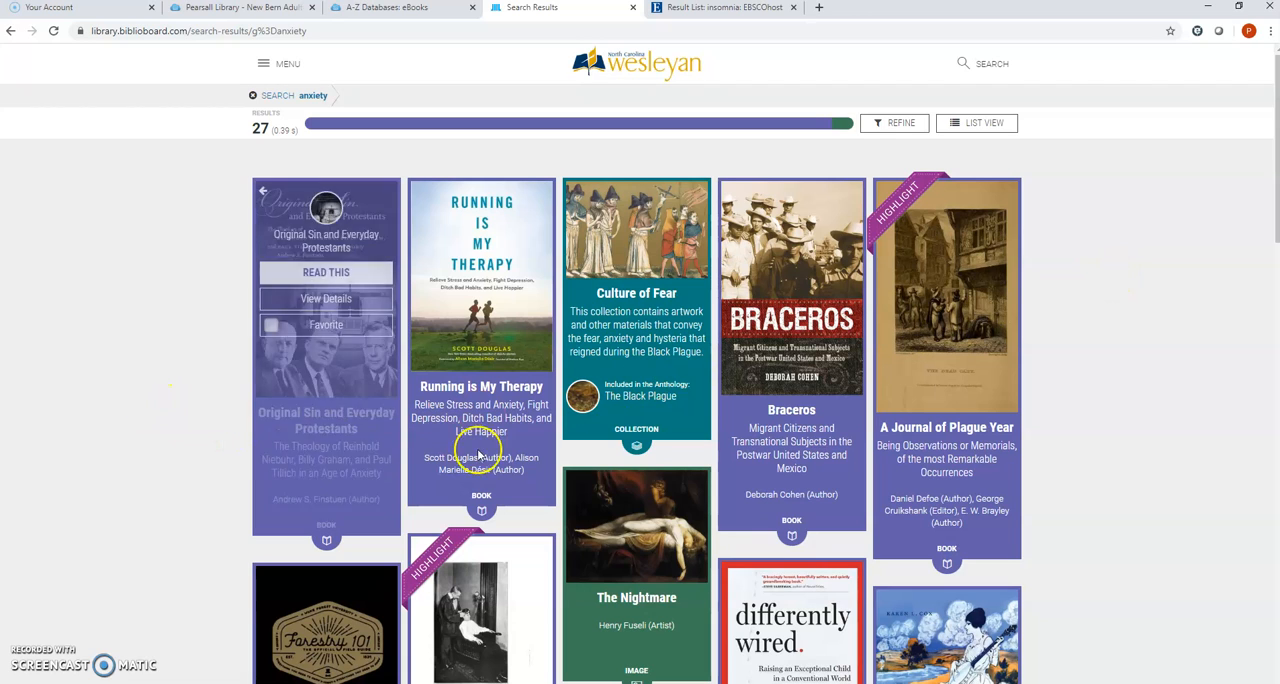
mouse_move(444, 178)
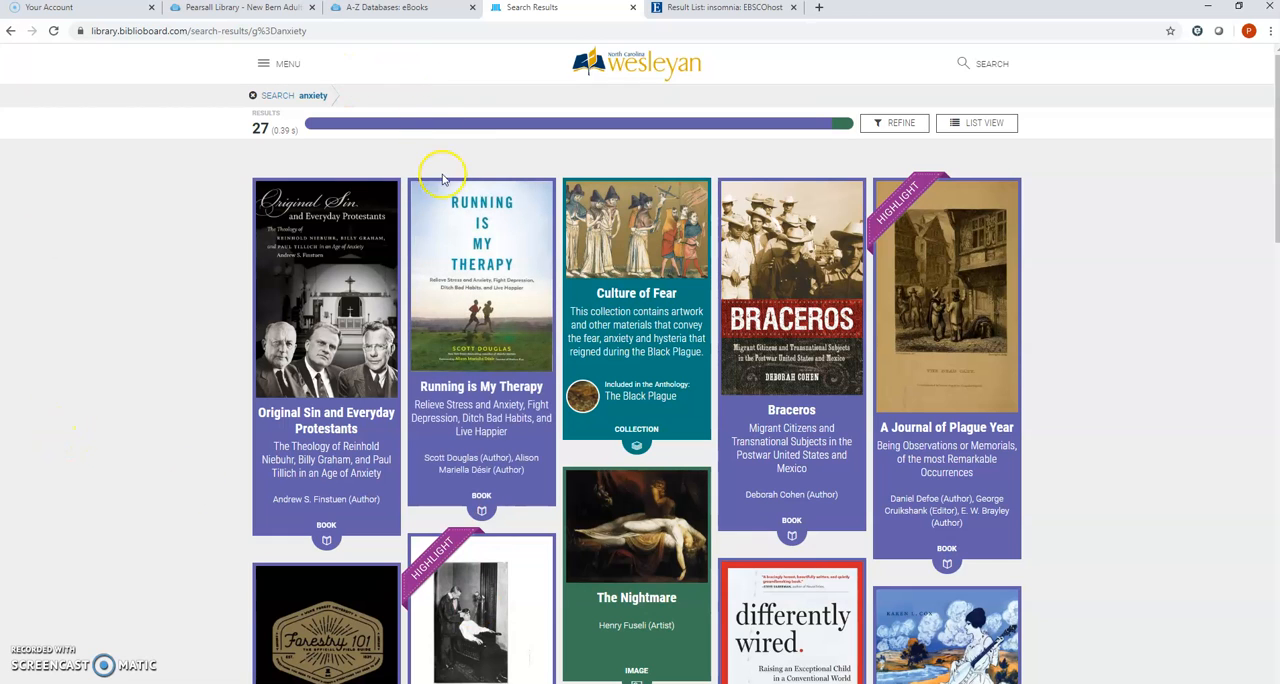
mouse_move(460, 162)
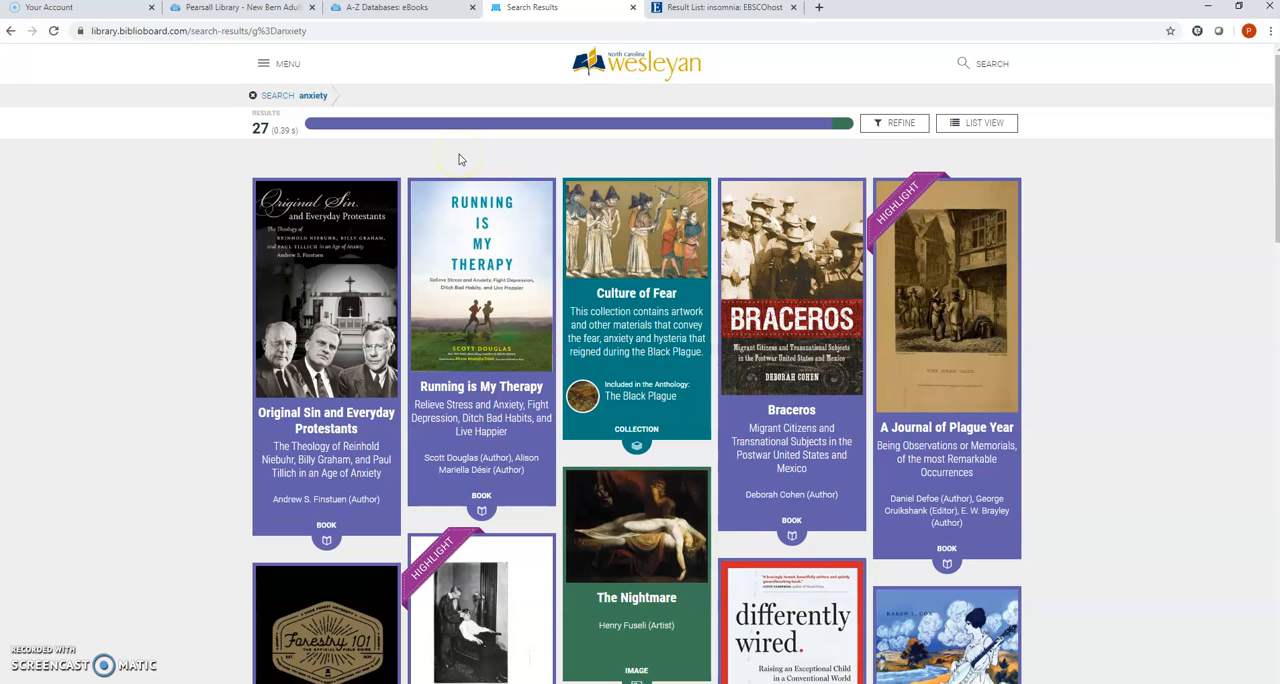
Open Running is My Therapy in the reader and page past its description and copyright pages
left_click(480, 276)
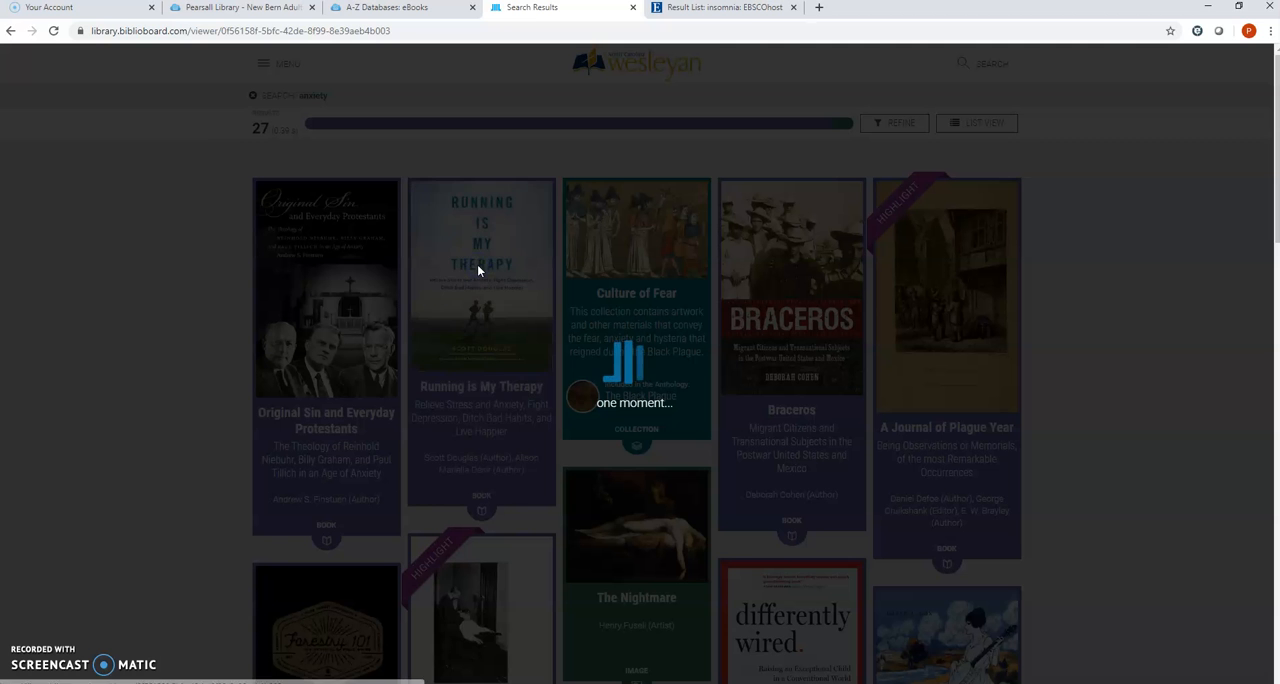
left_click(480, 270)
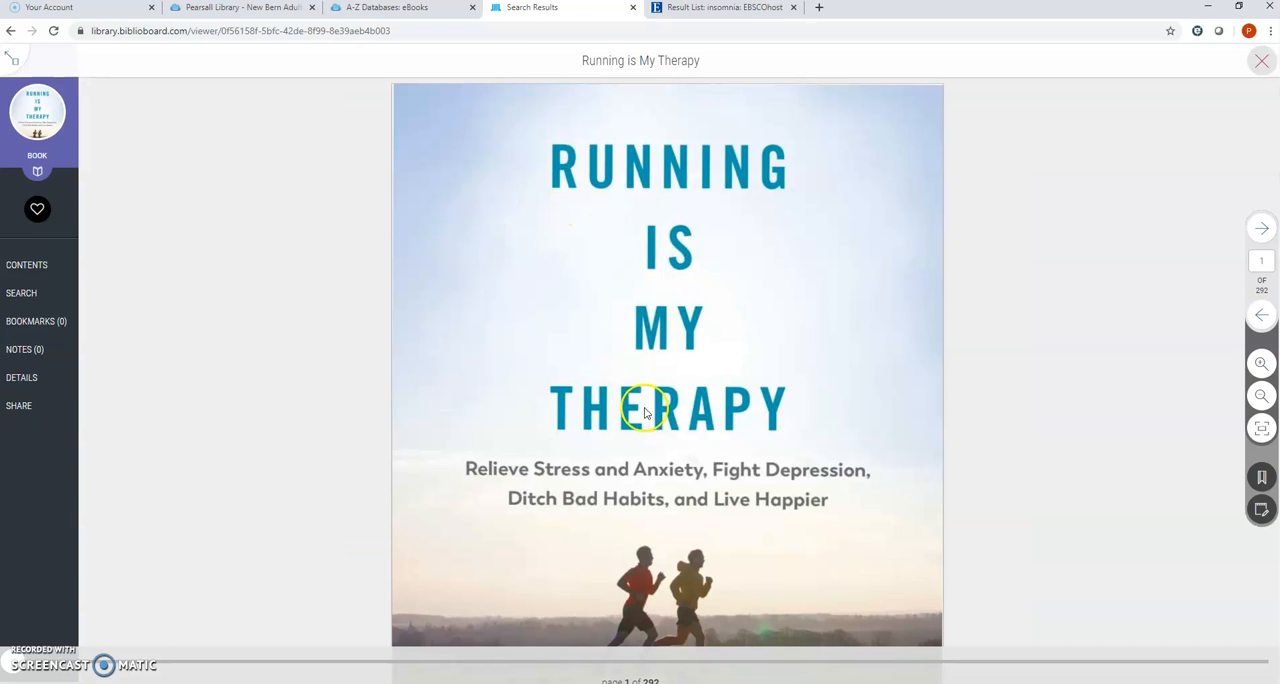
left_click(1260, 228)
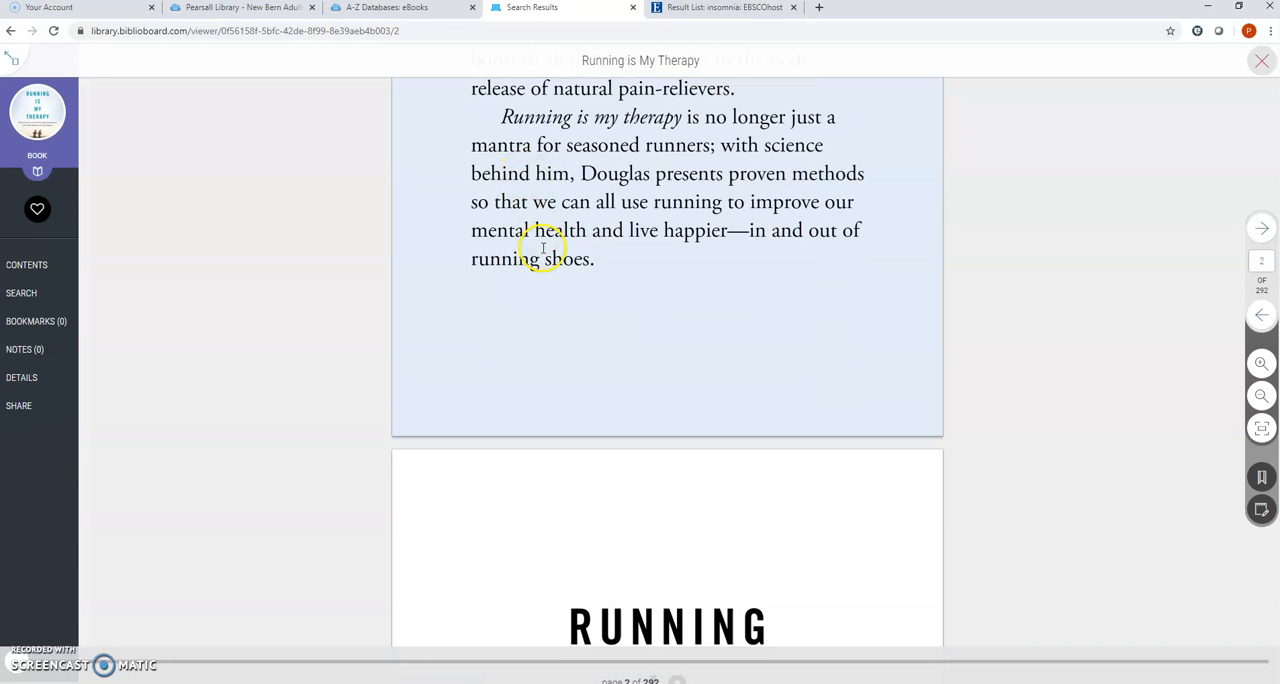
scroll("down", 3)
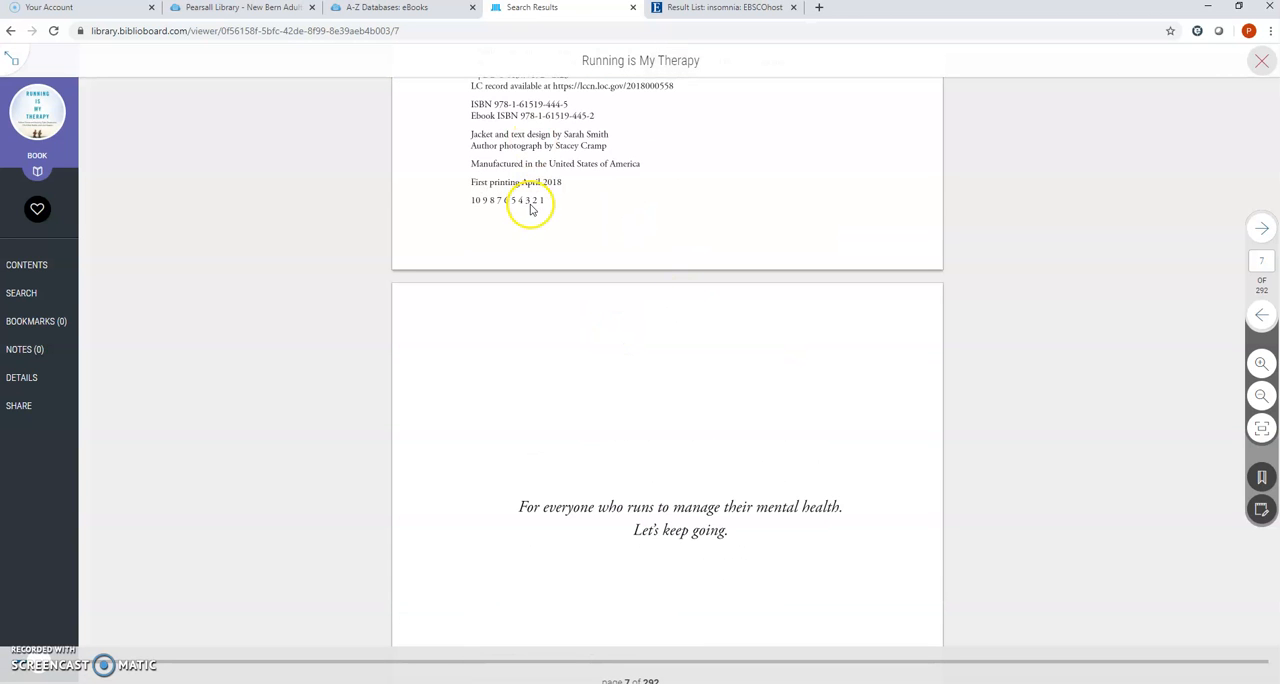
scroll("down", 3)
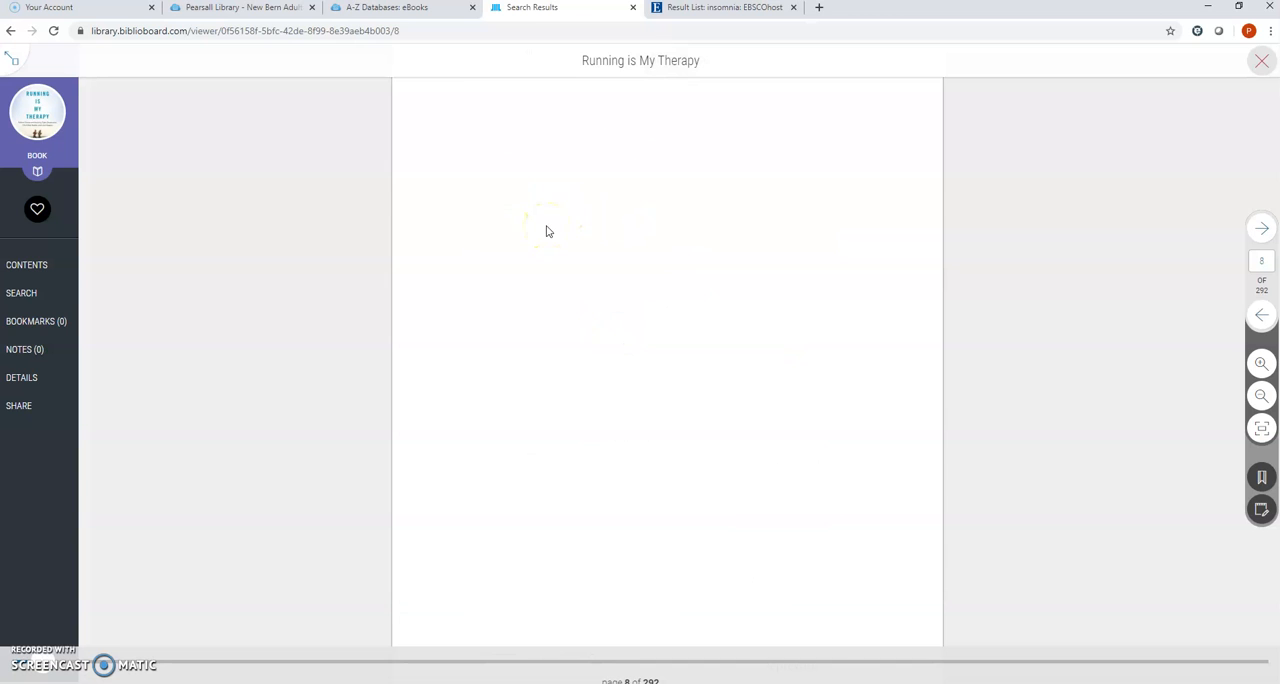
Scroll through the Contents page into the Foreword, then leave for the college home page
left_click(1260, 228)
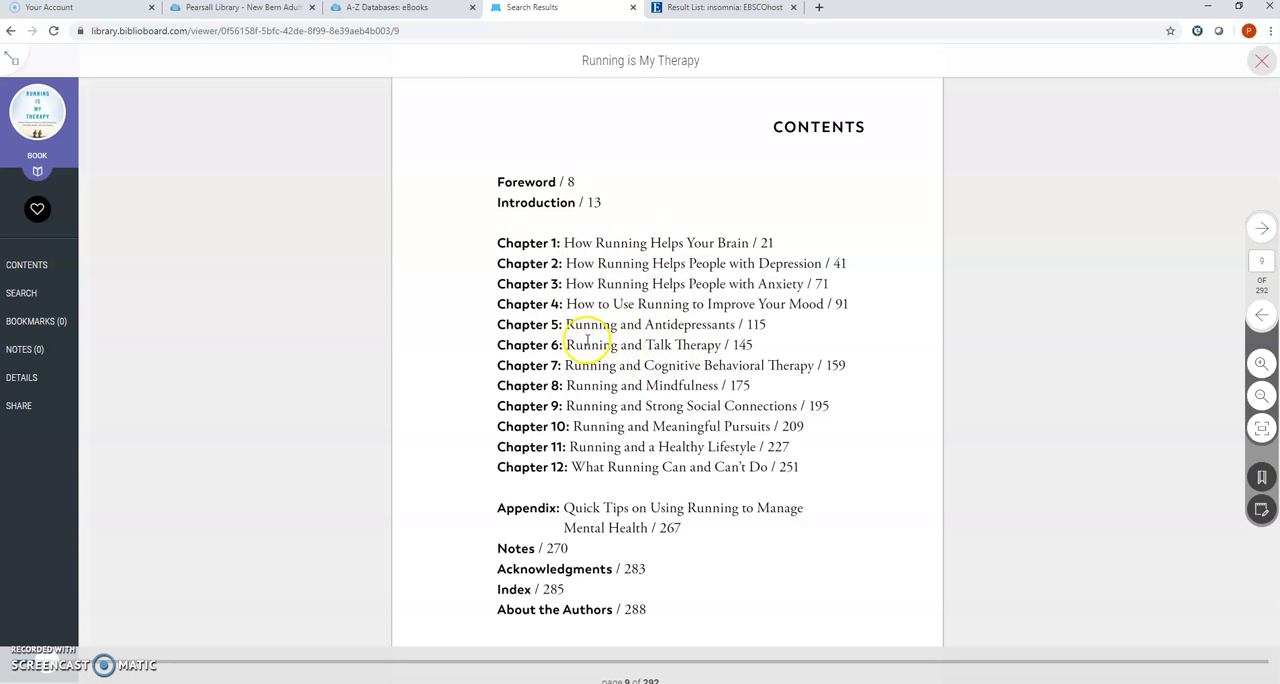
mouse_move(684, 332)
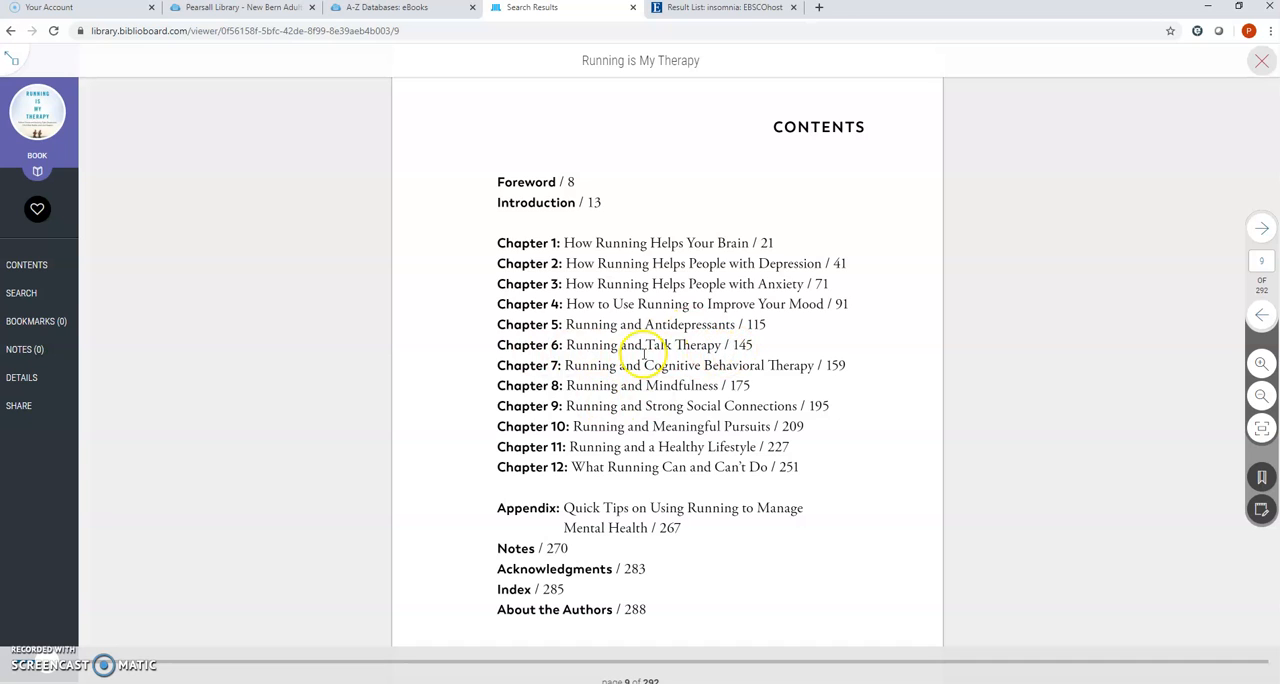
mouse_move(644, 354)
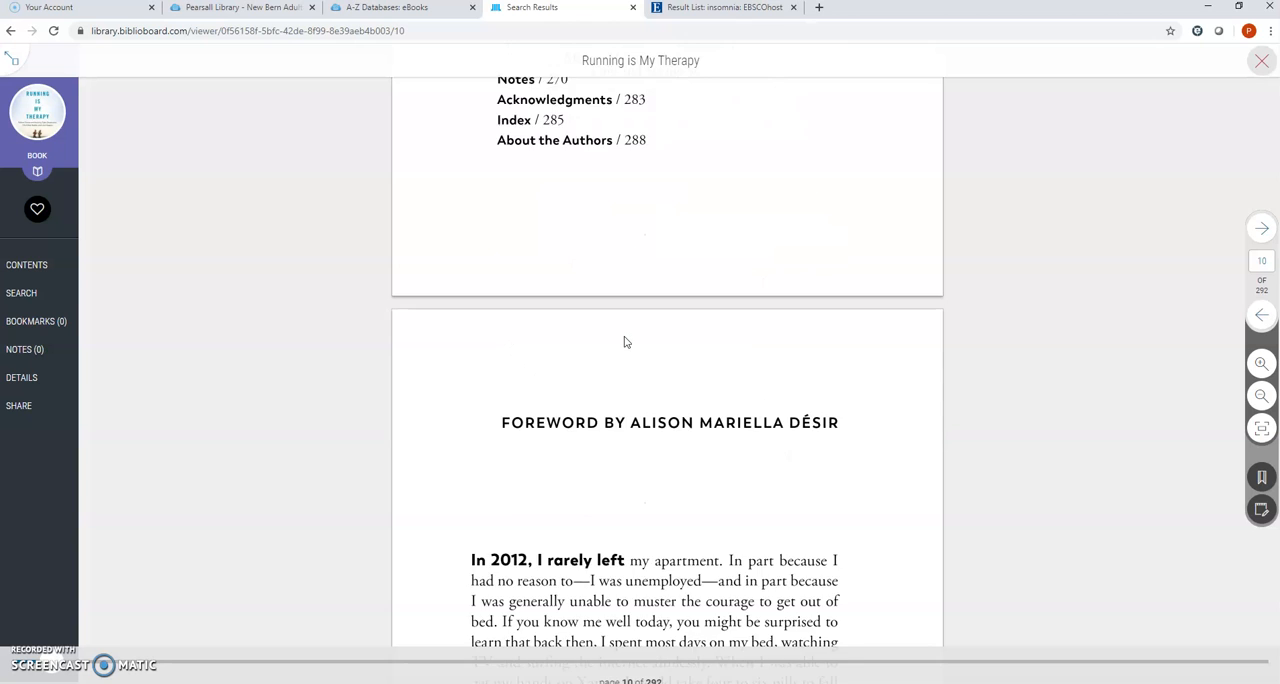
scroll("down", 3)
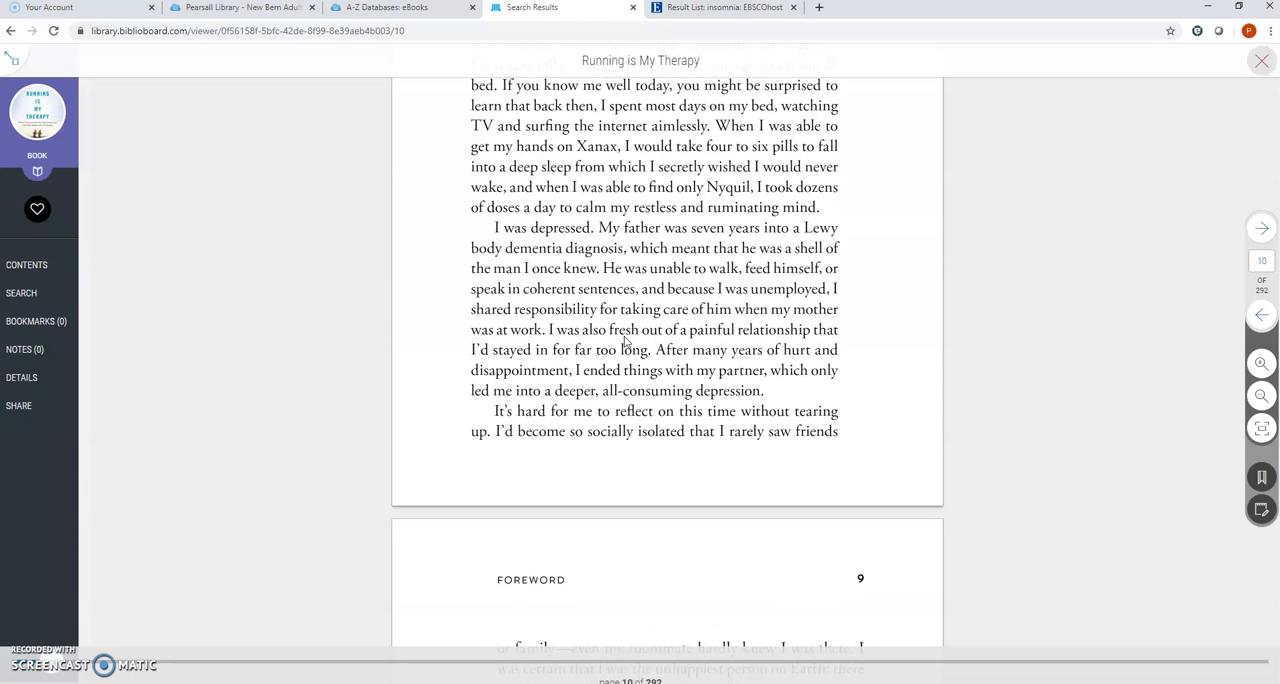
left_click(400, 8)
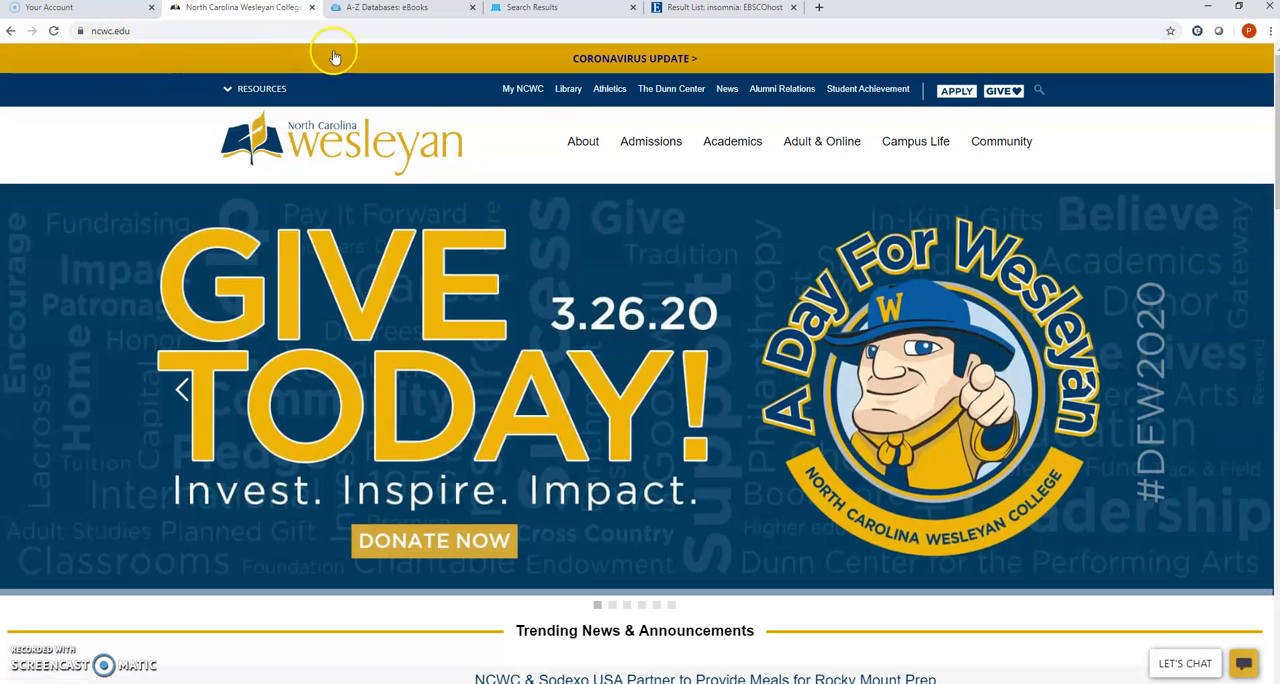
mouse_move(530, 88)
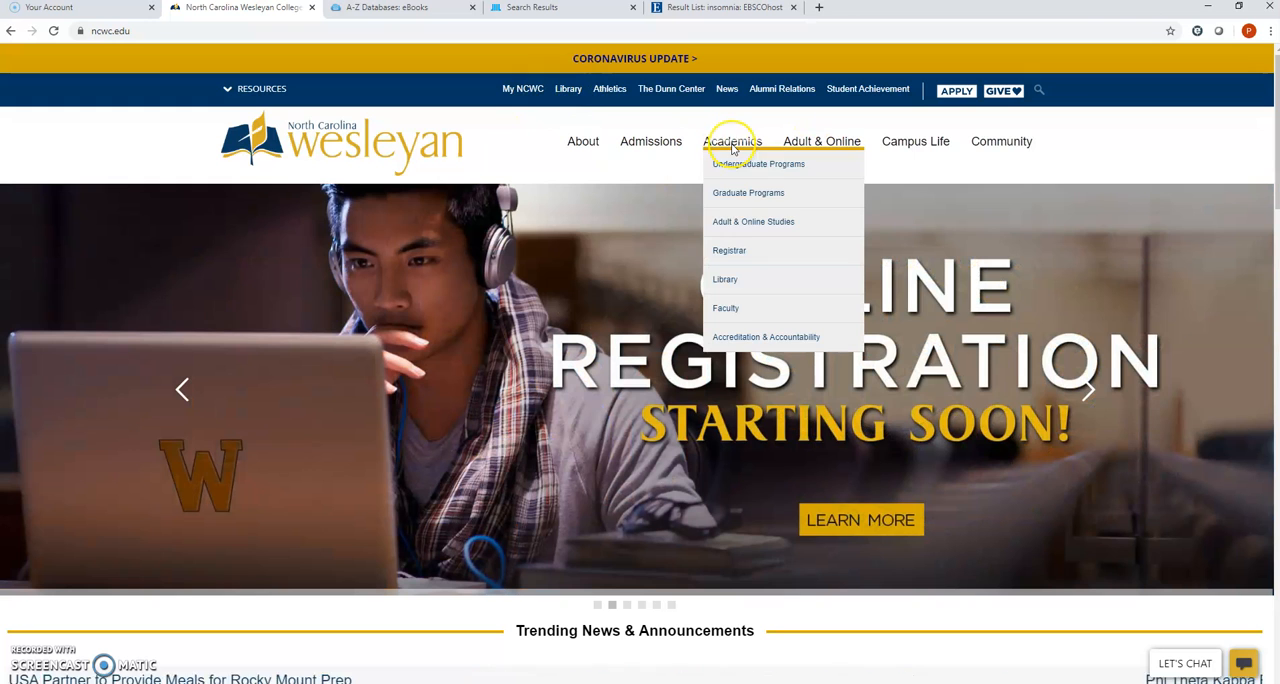
mouse_move(724, 280)
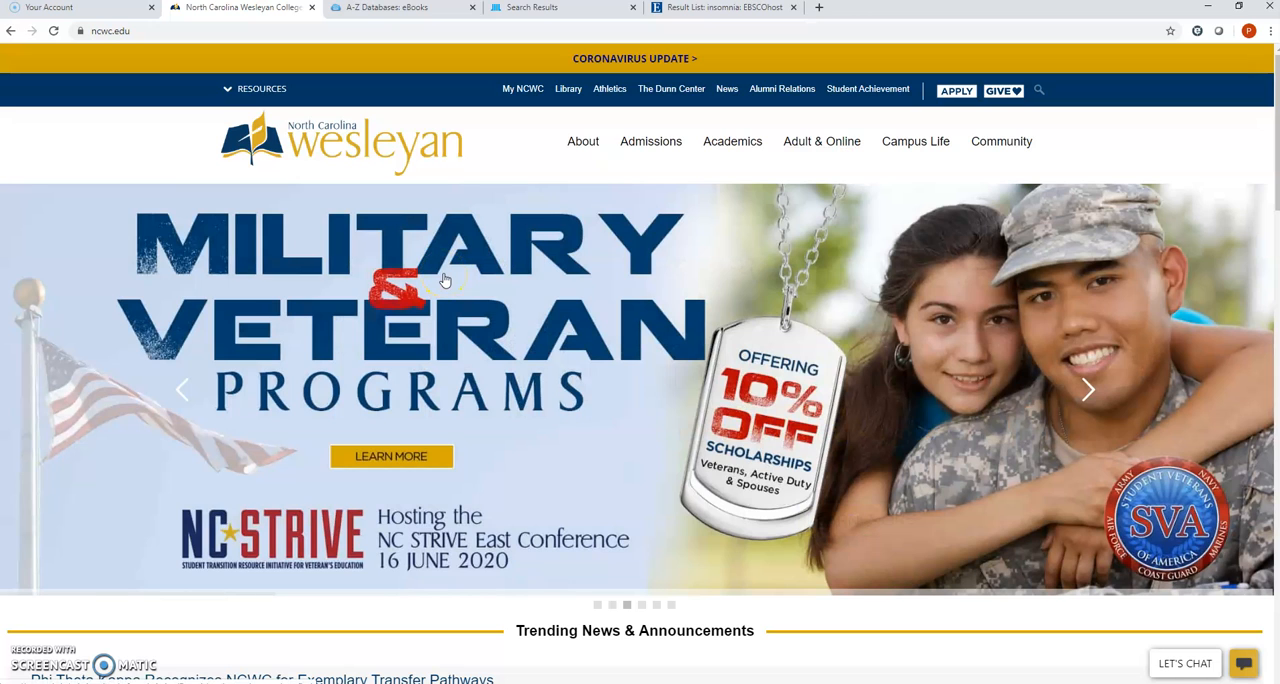
mouse_move(76, 500)
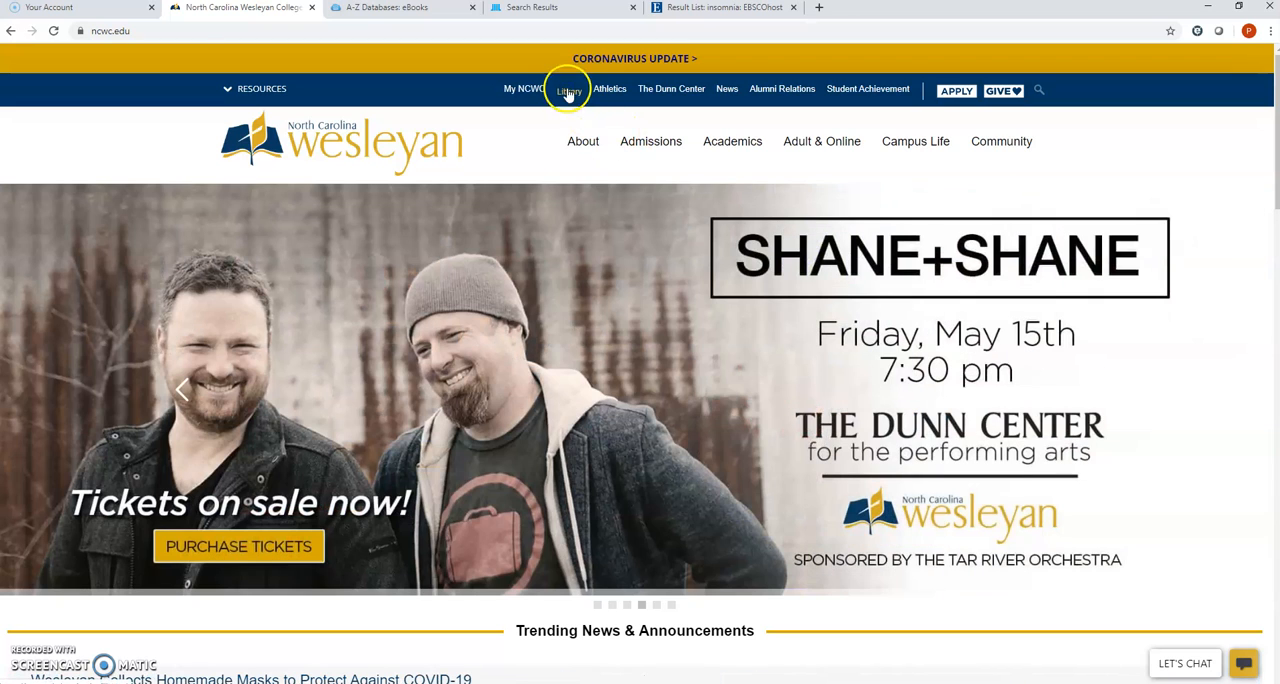
Scroll the Pearsall Library page to its Library Services links, contact details and chat box
left_click(568, 88)
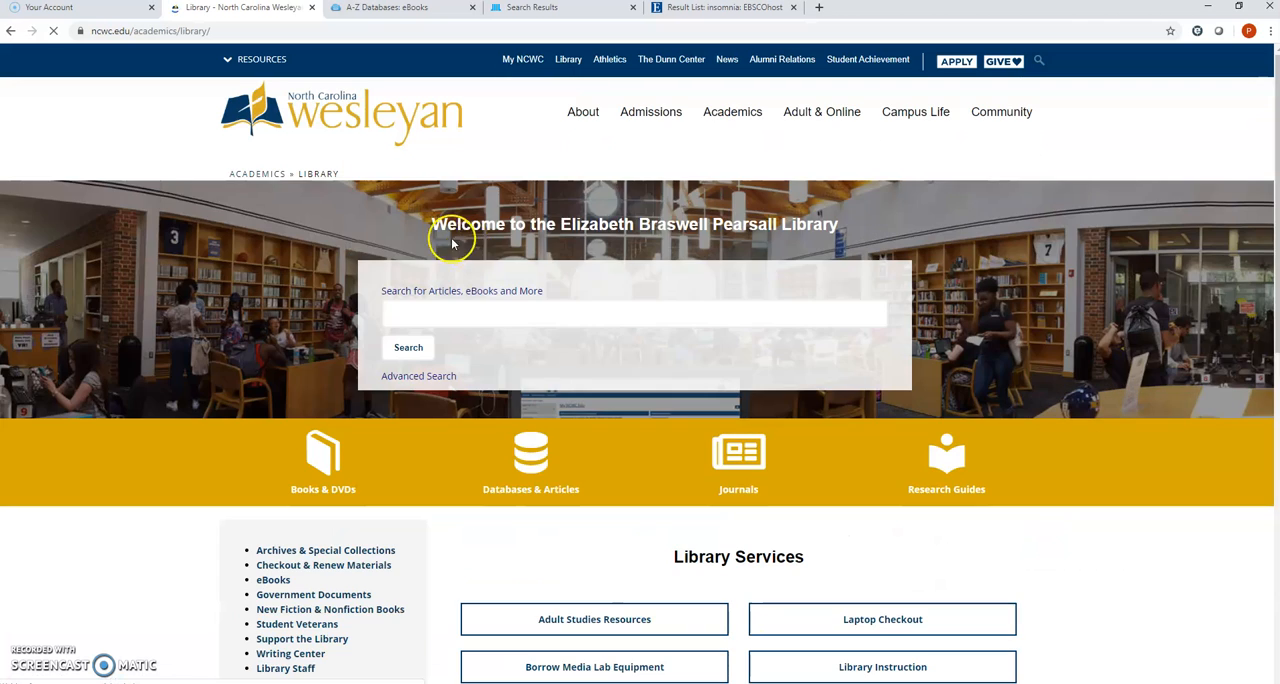
scroll("down", 3)
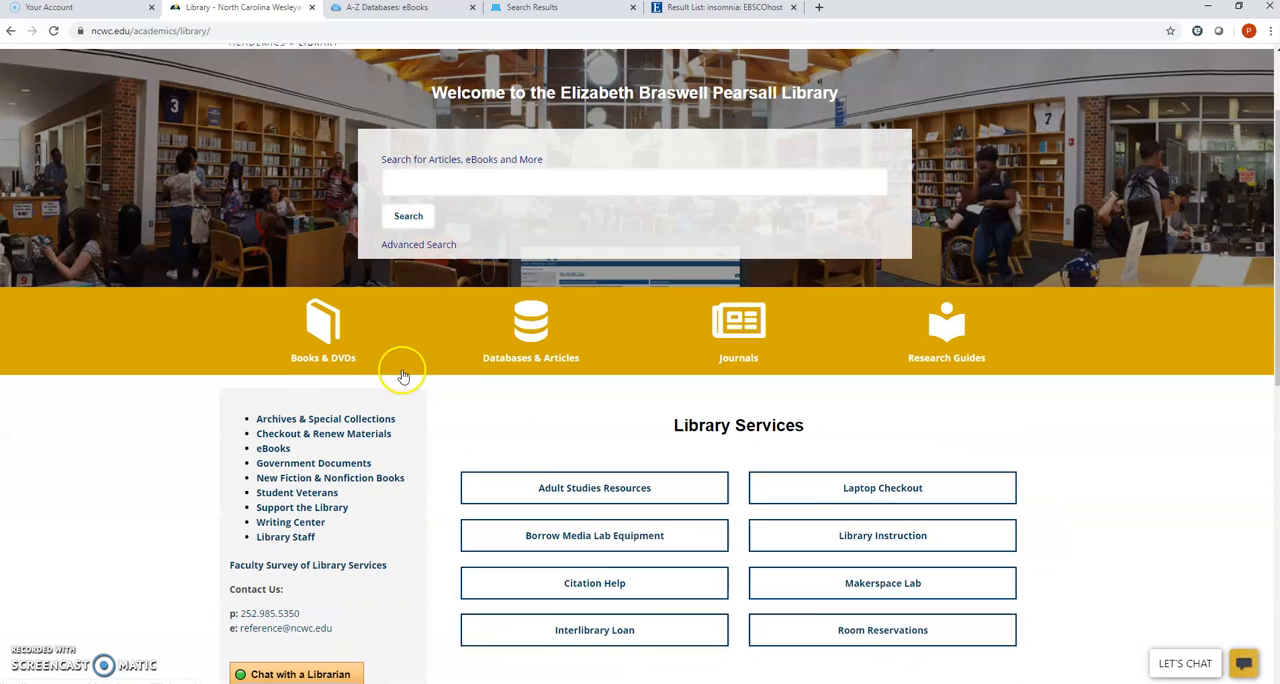
scroll("down", 3)
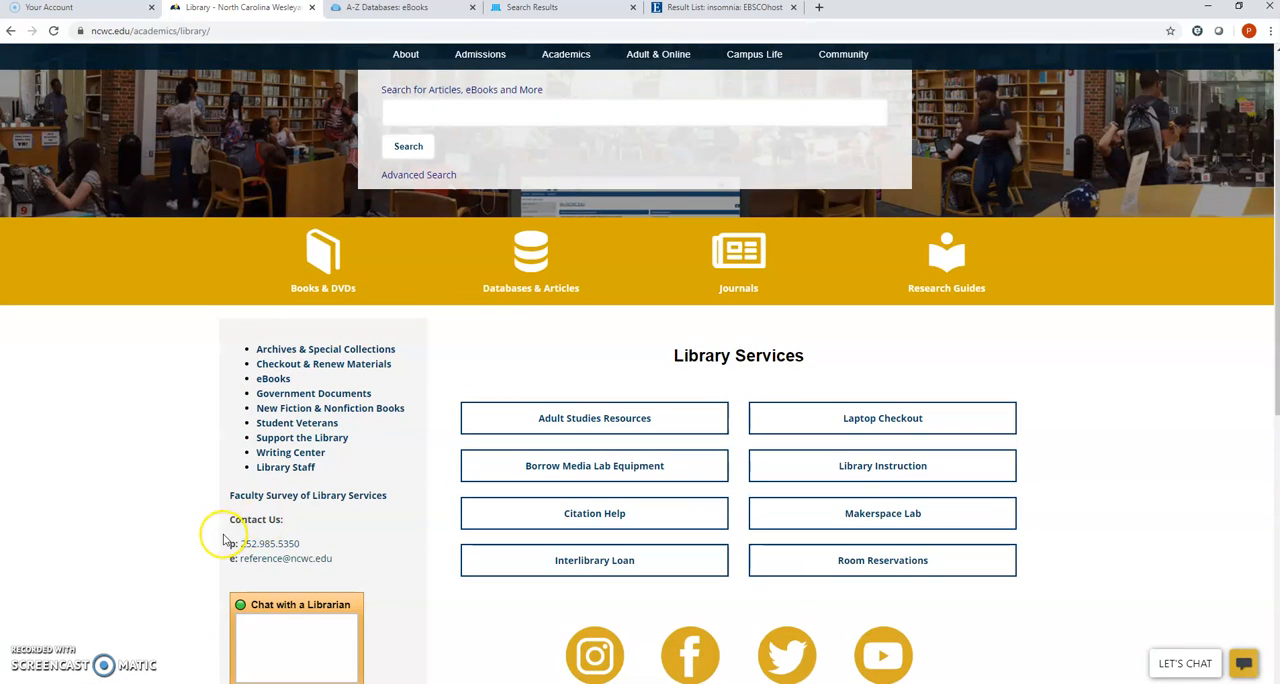
scroll("down", 3)
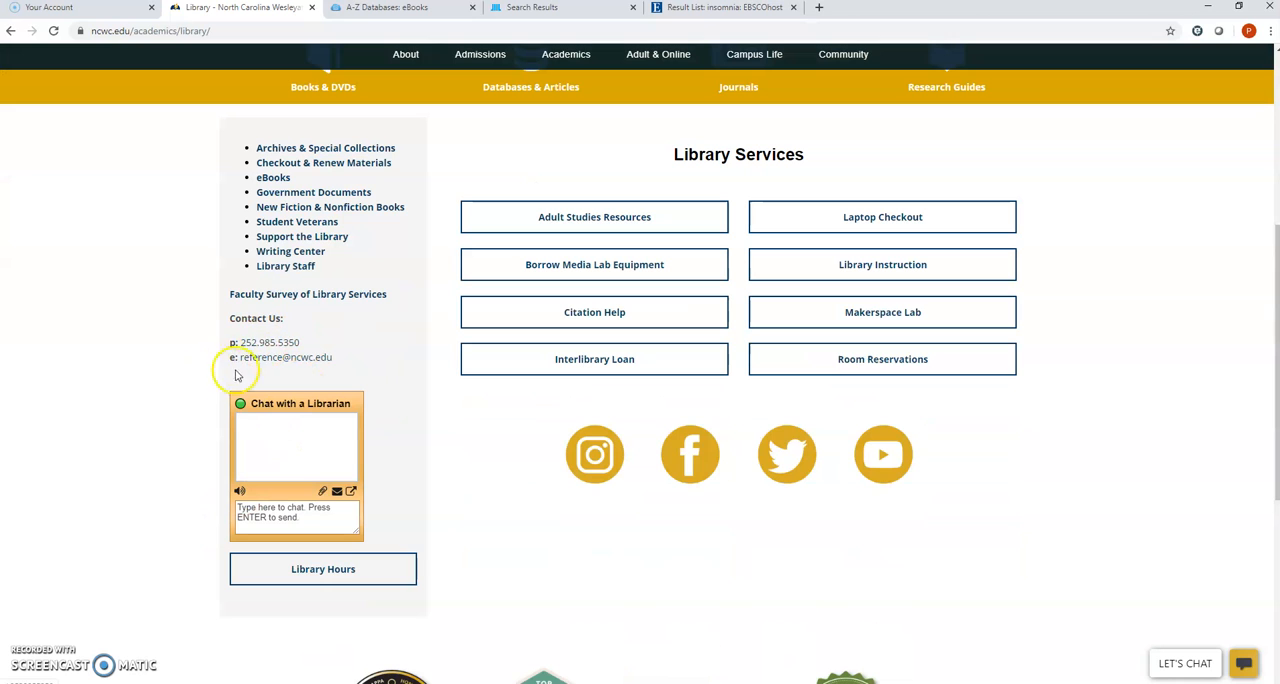
mouse_move(288, 376)
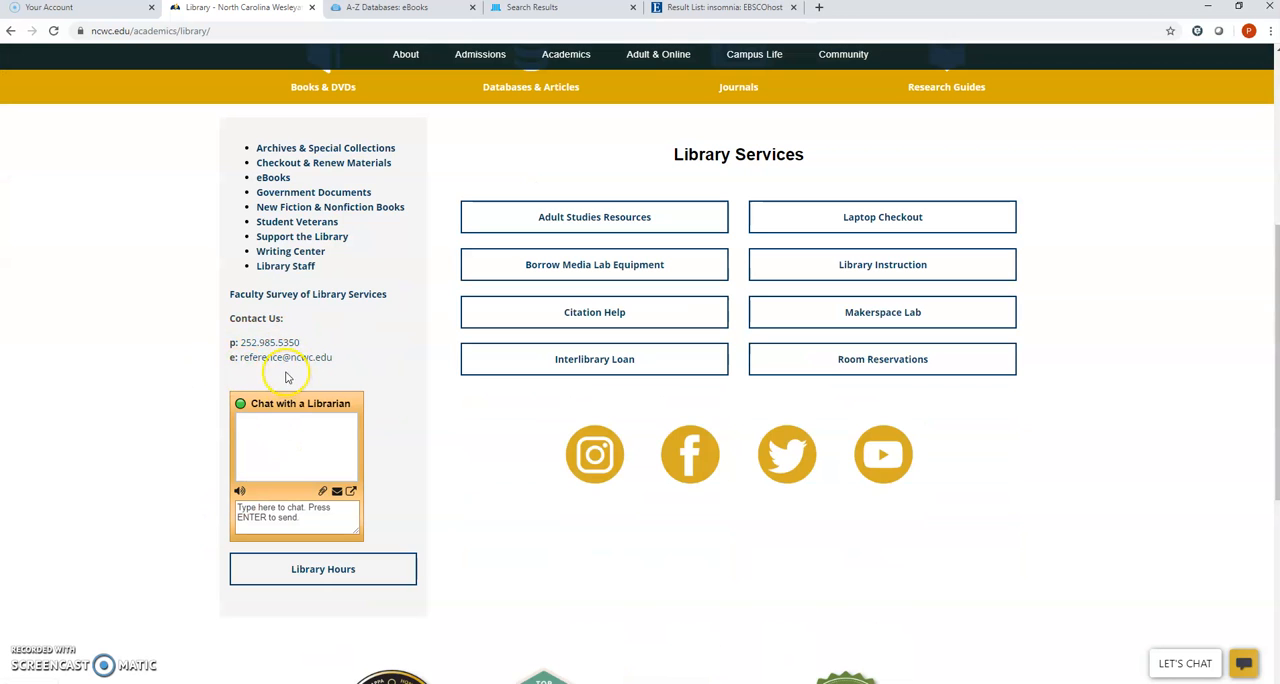
scroll("up", 3)
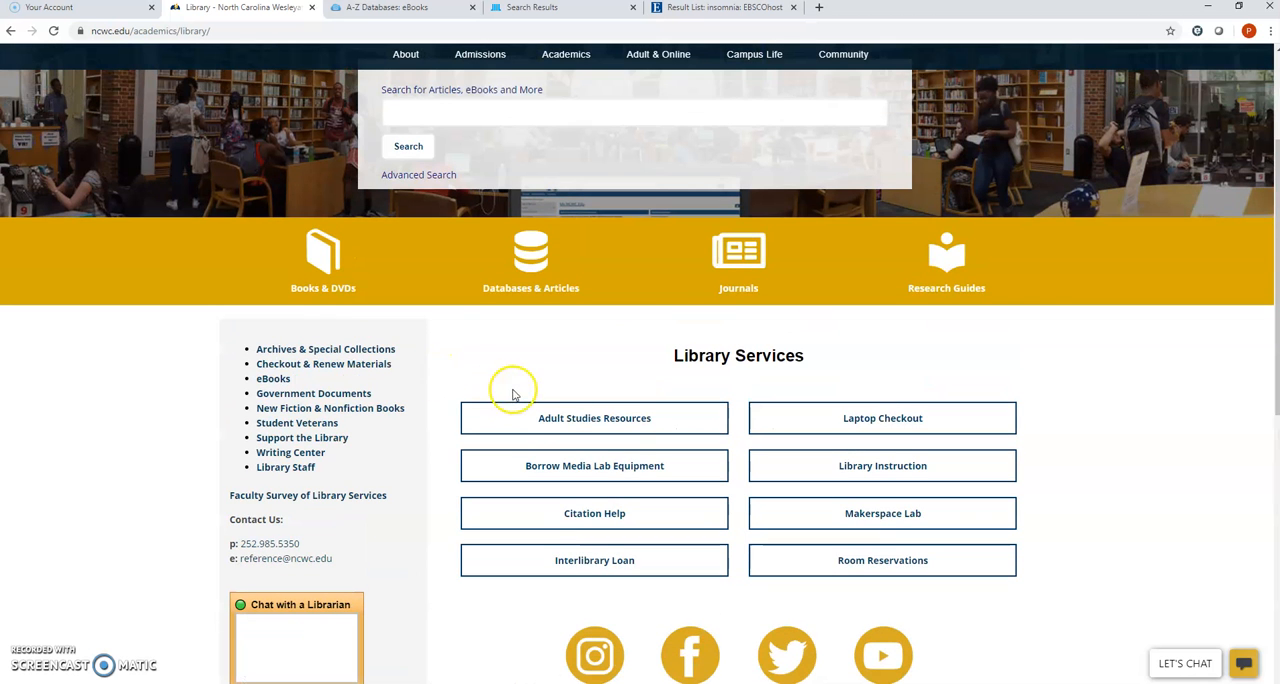
mouse_move(616, 338)
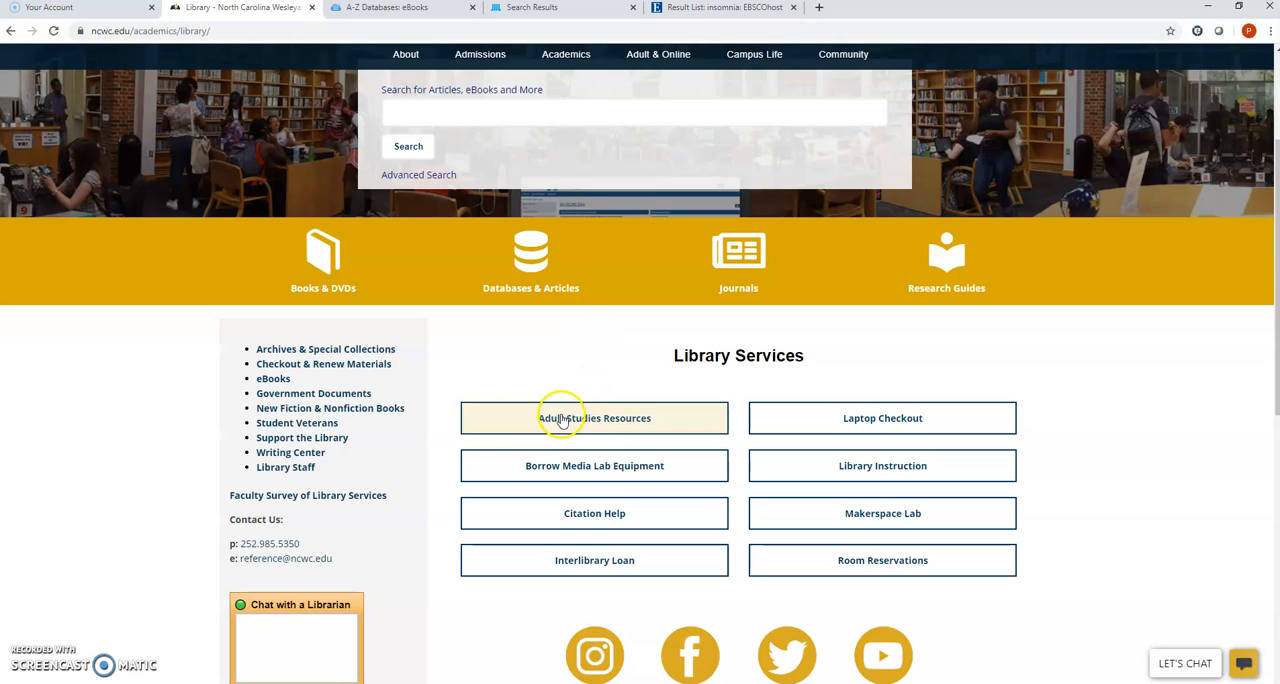
Reach the New Bern Adult Studies guide via Adult Studies Resources and show all 123 A-Z databases
left_click(594, 418)
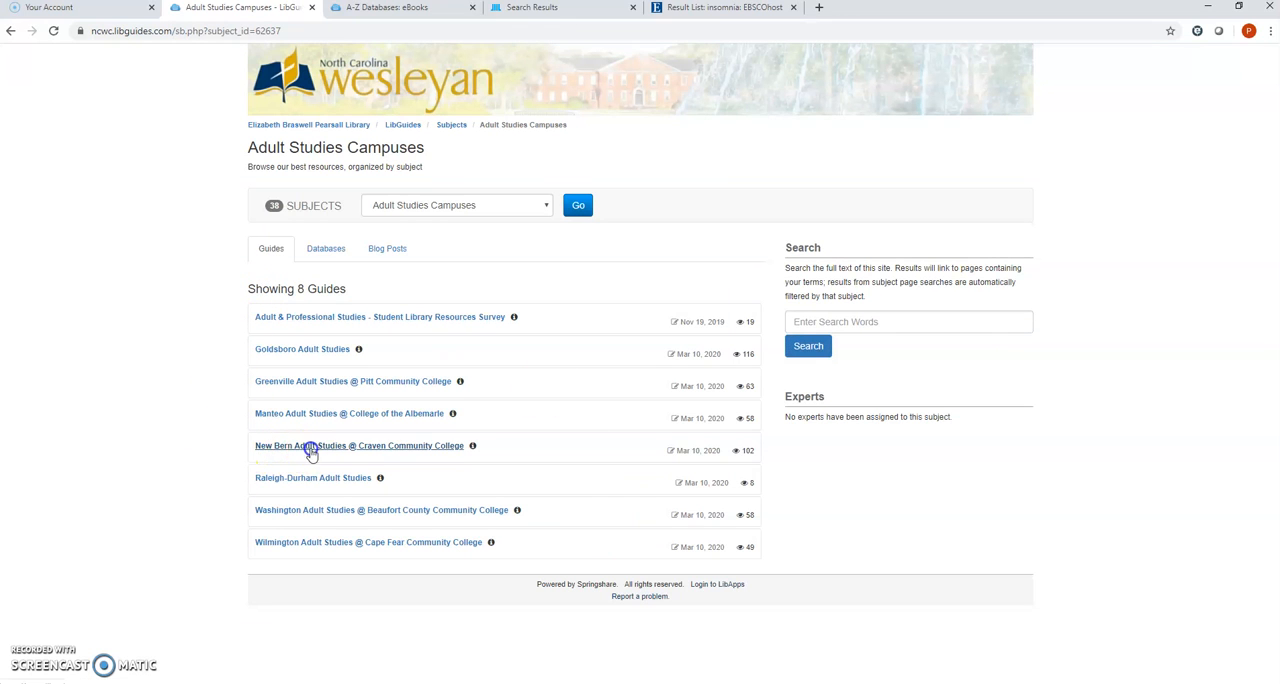
left_click(356, 444)
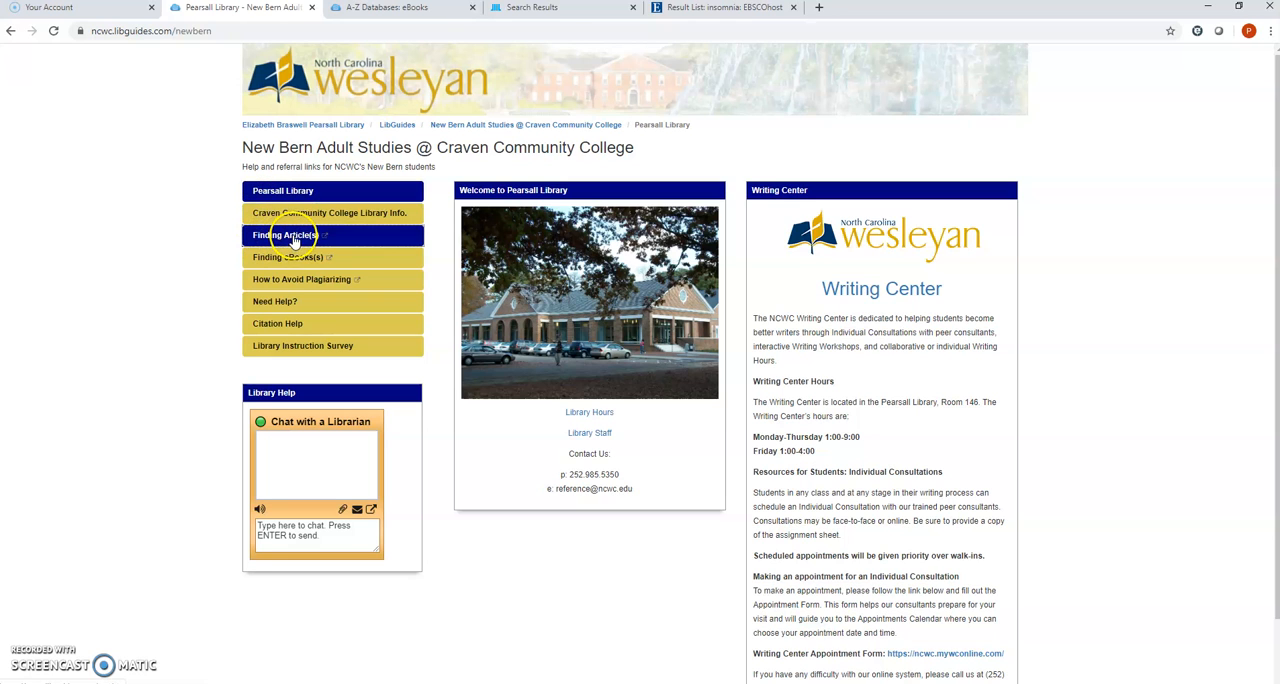
left_click(284, 234)
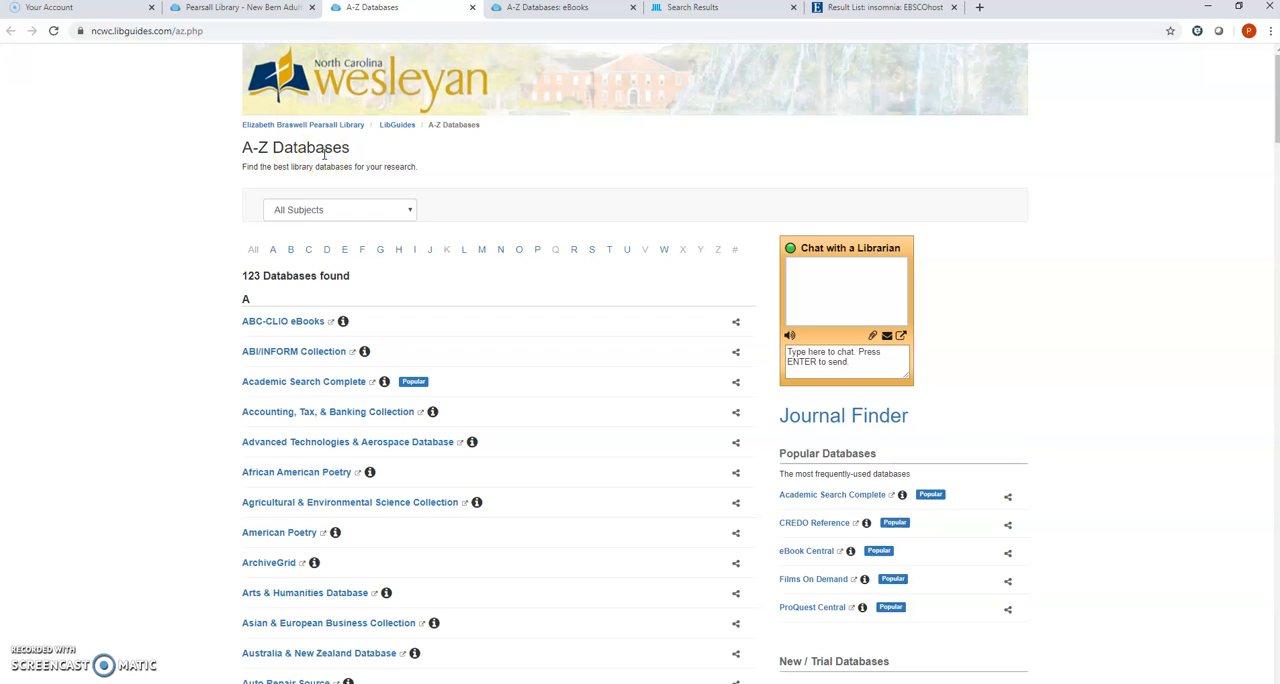
Filter the A-Z list to Psychology, showing PsycARTICLES, Psychology Database and PsycINFO
left_click(340, 210)
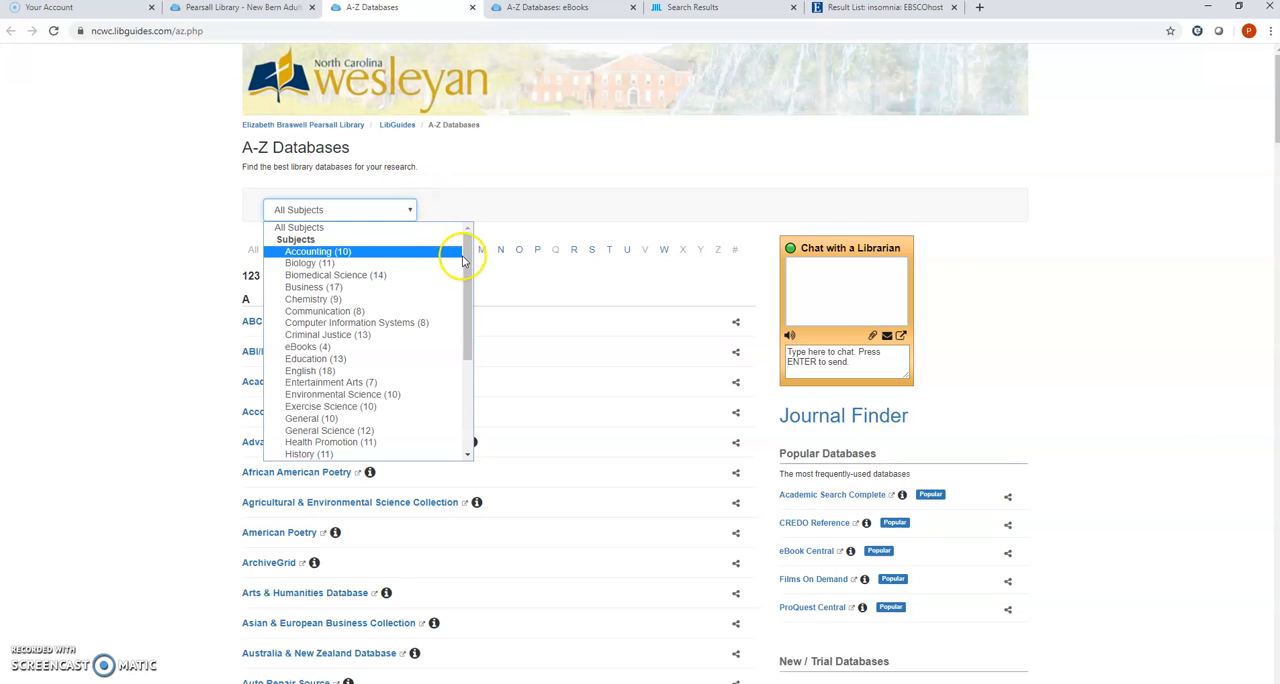
scroll("down", 3)
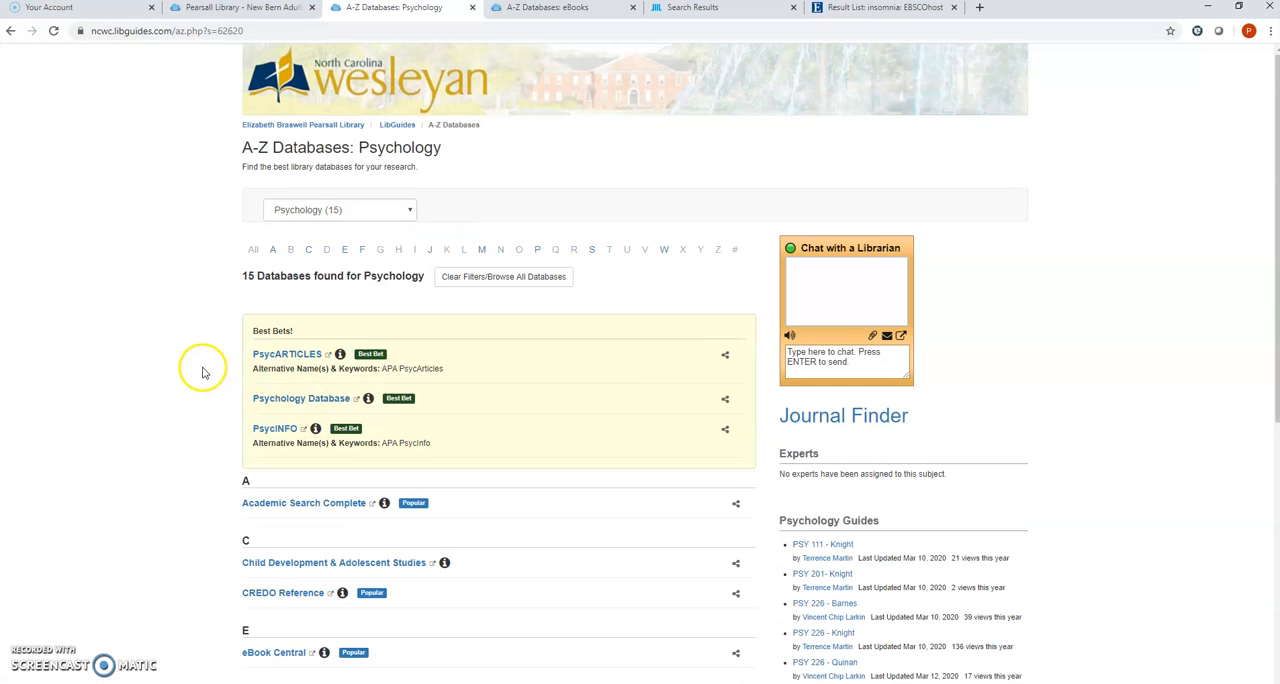
scroll("down", 3)
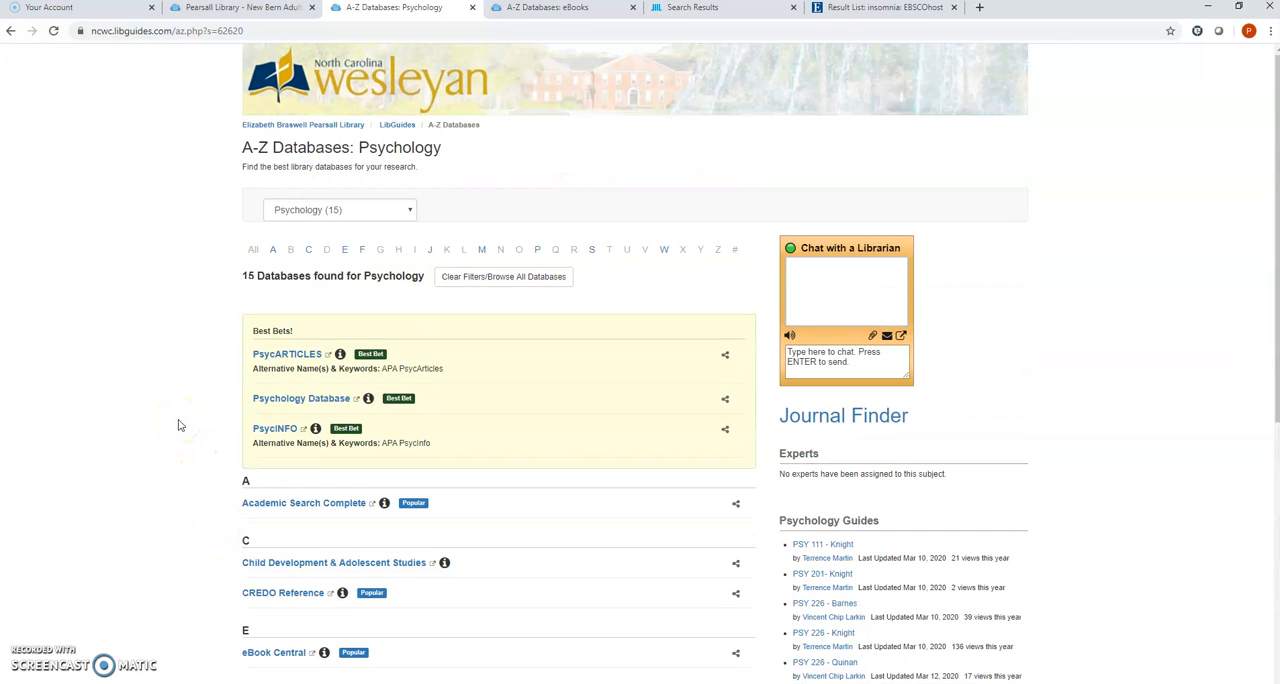
mouse_move(240, 380)
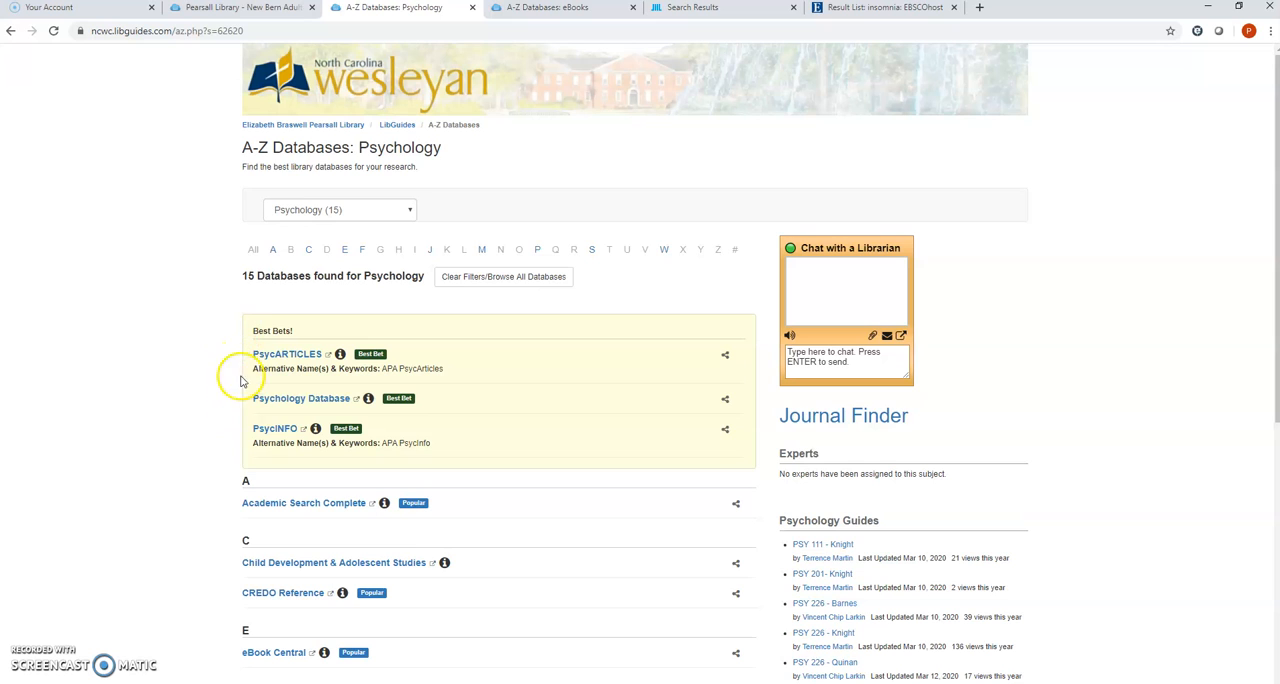
mouse_move(240, 412)
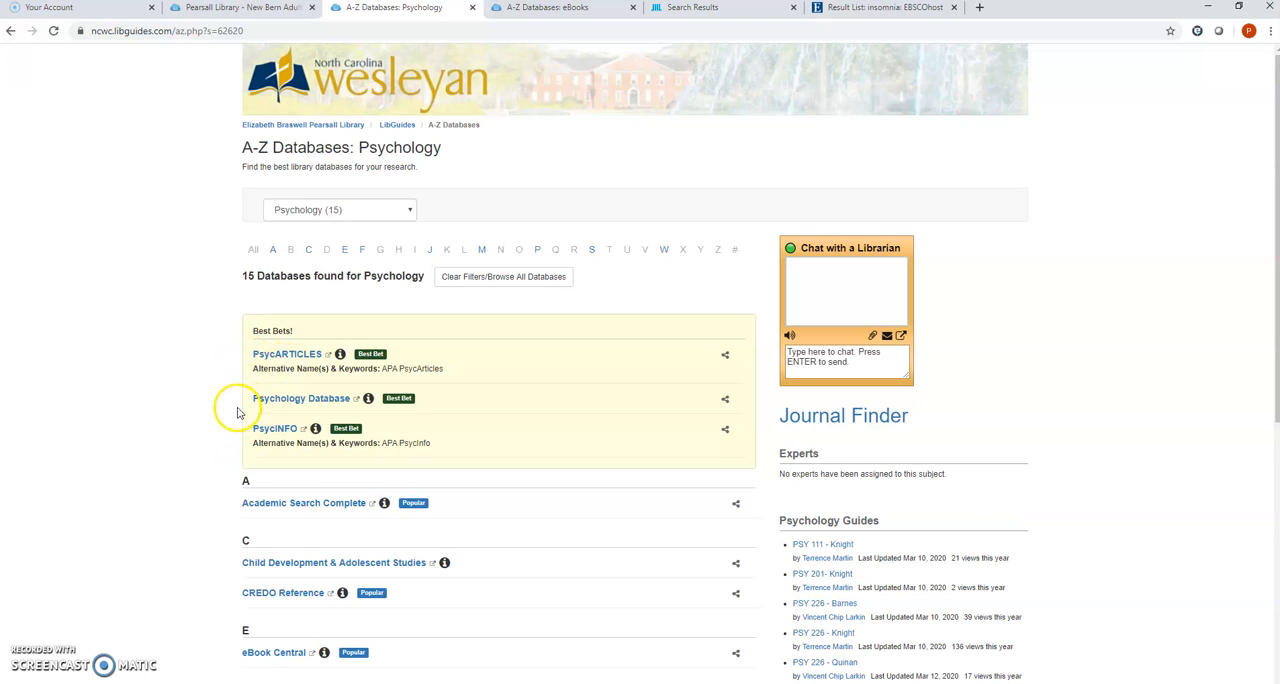
mouse_move(244, 438)
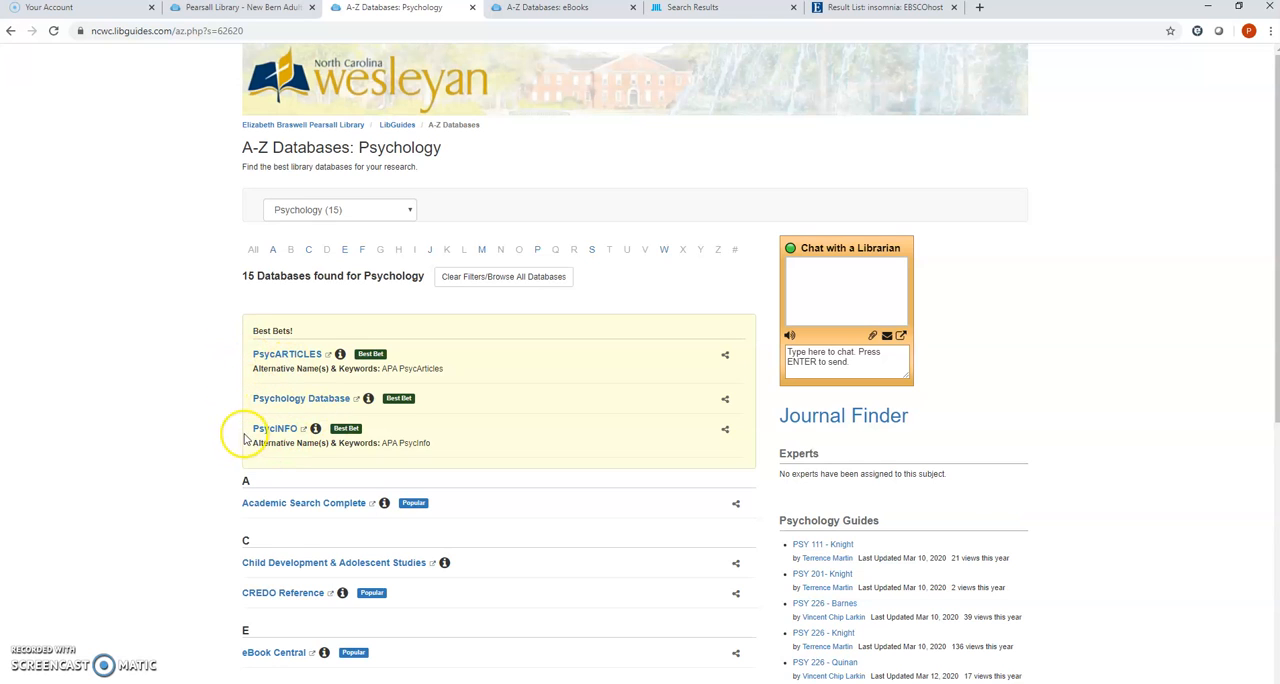
mouse_move(224, 436)
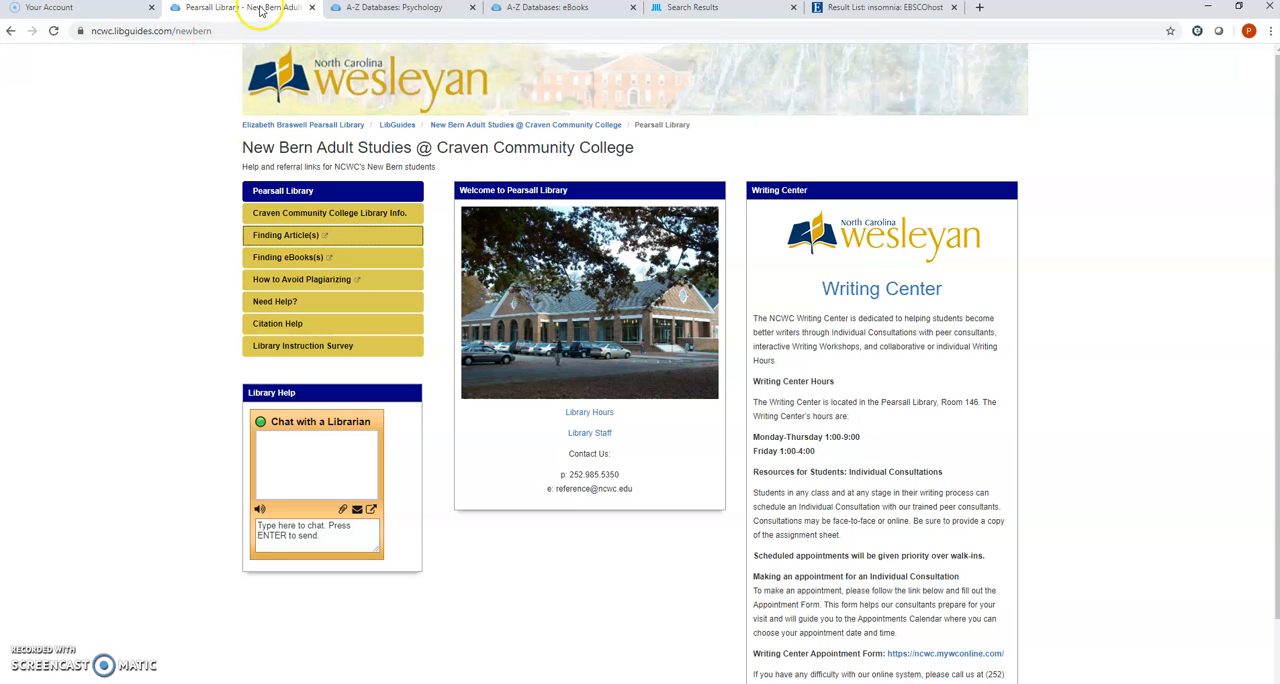
mouse_move(484, 164)
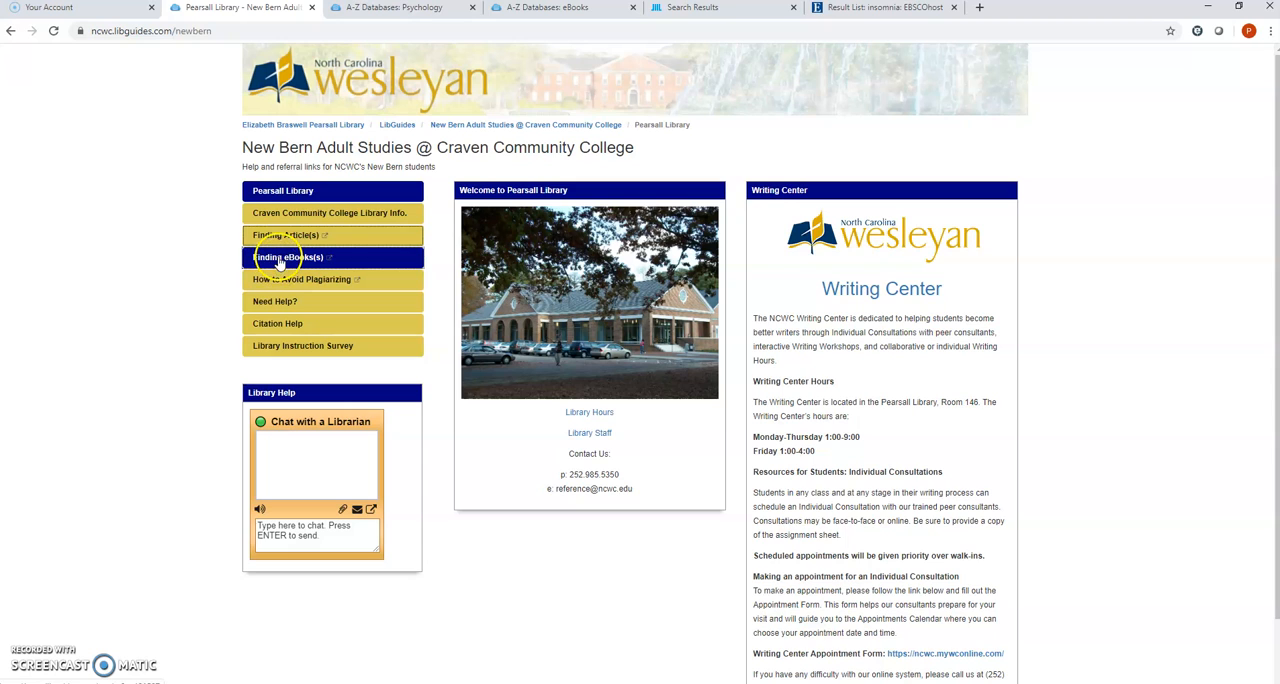
Show the four eBooks databases, from eBook Central to the Home Grown eBooks Collection
left_click(290, 256)
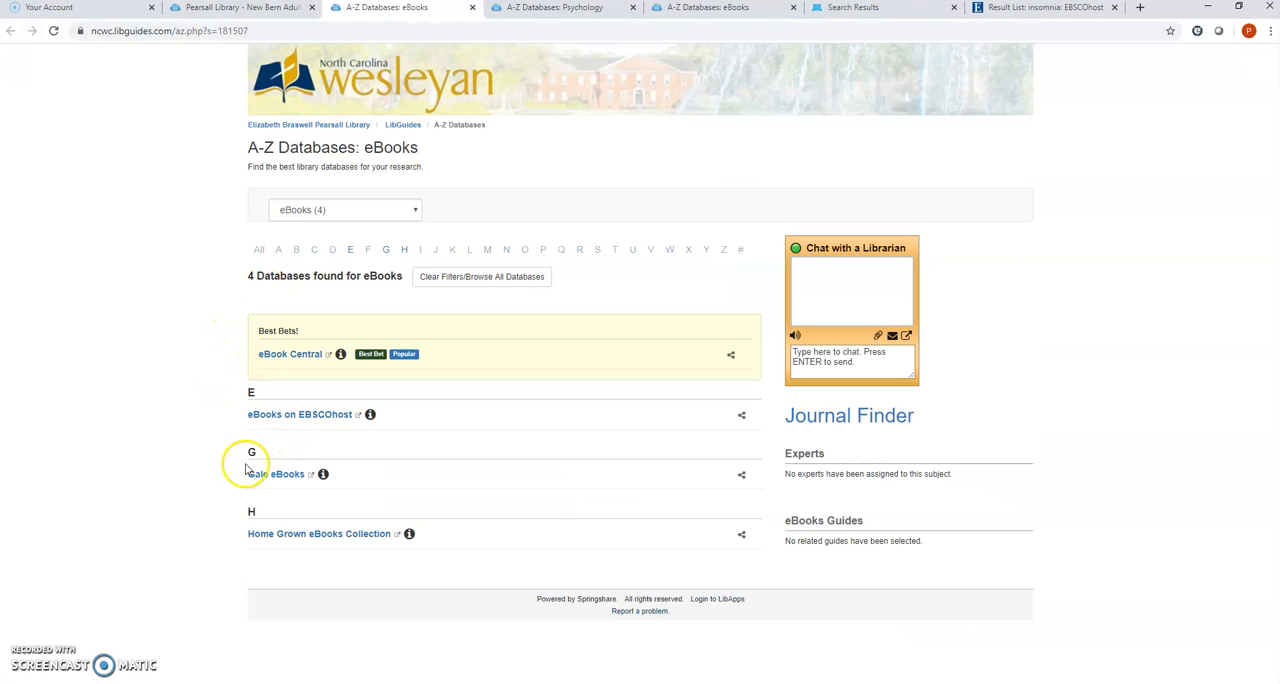
mouse_move(284, 540)
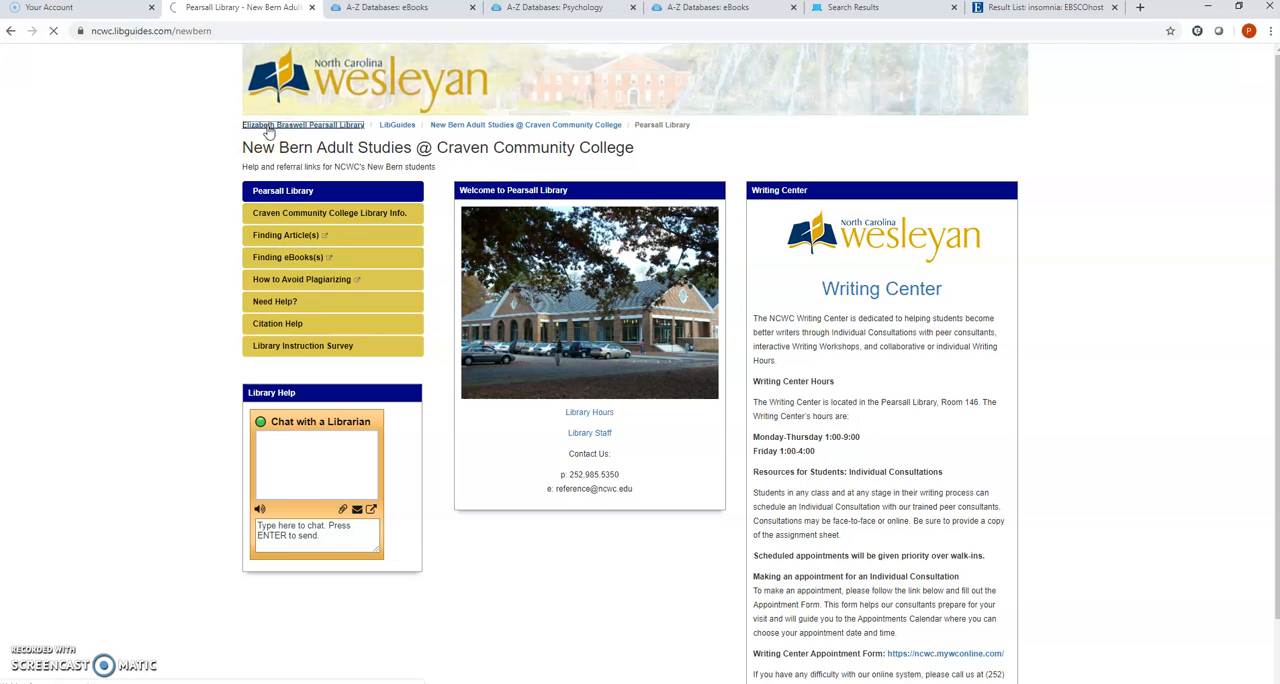
Return to the Pearsall Library homepage and launch Databases & Articles in a new tab
left_click(302, 124)
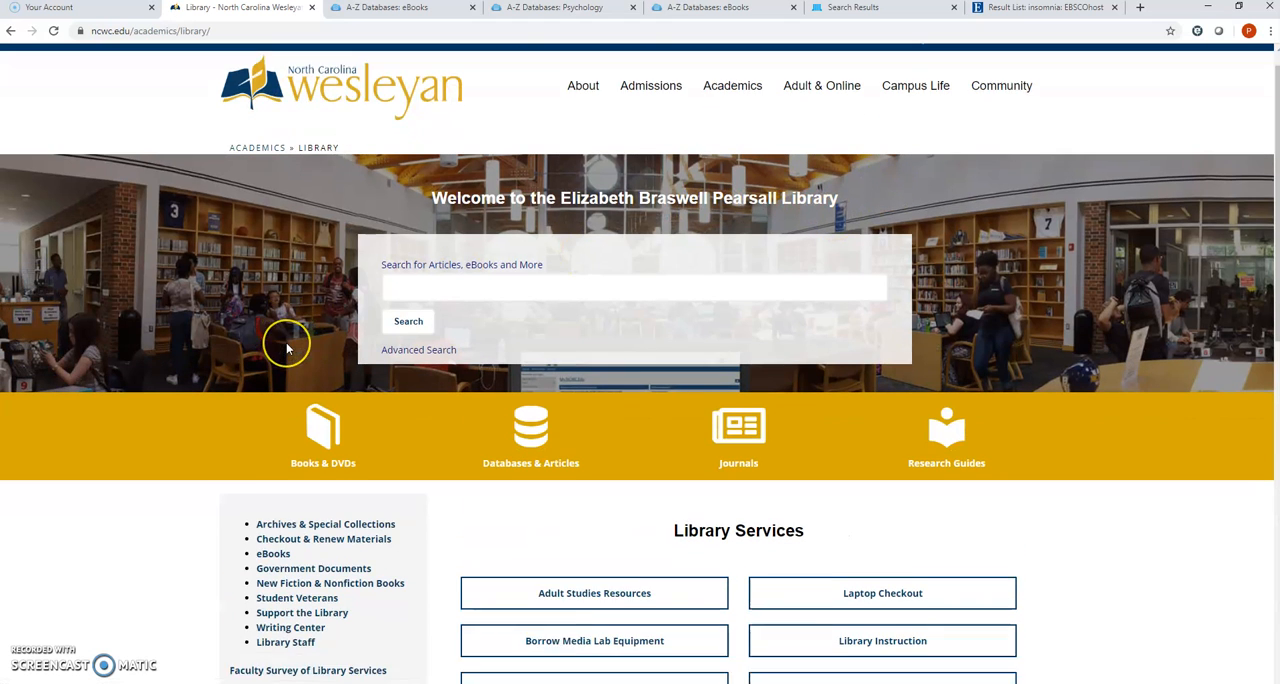
scroll("down", 3)
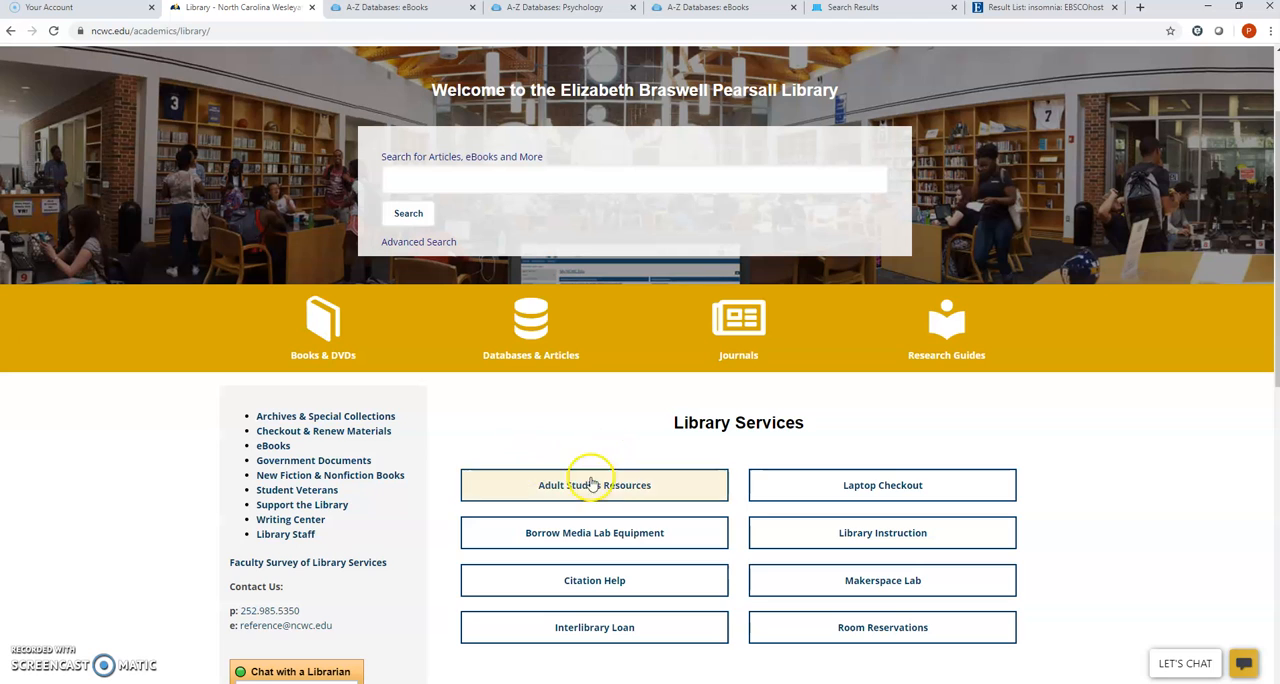
mouse_move(582, 452)
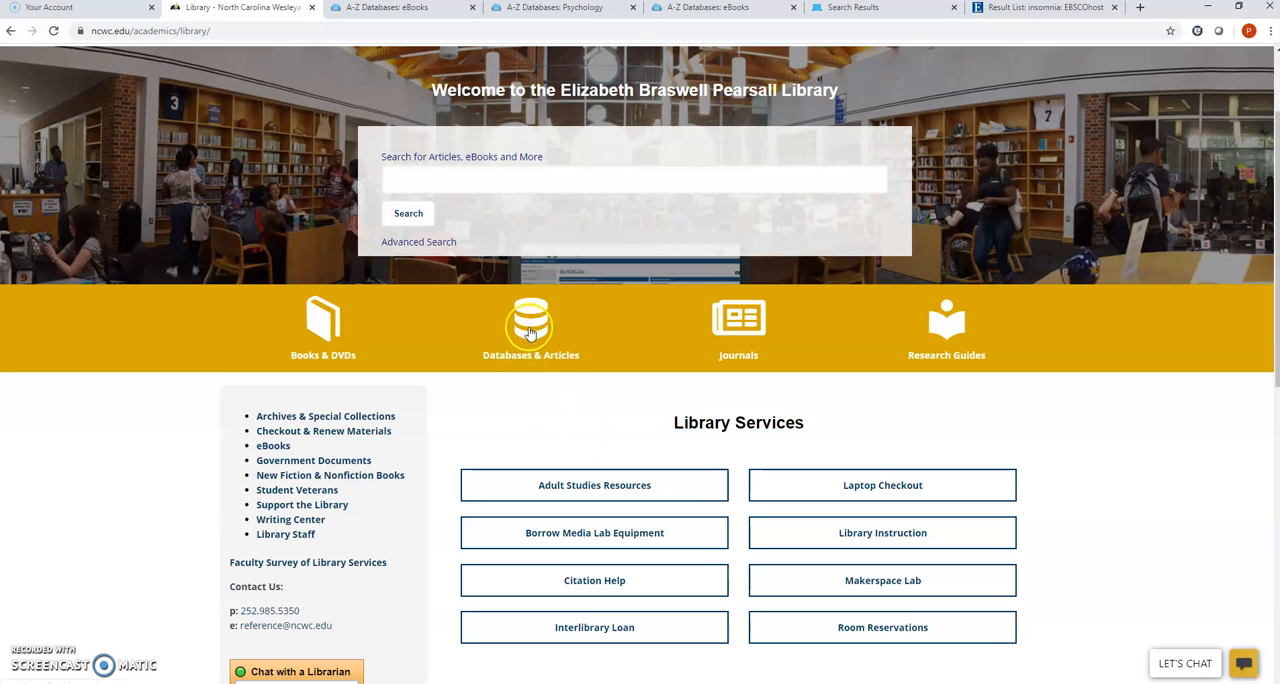
left_click(530, 328)
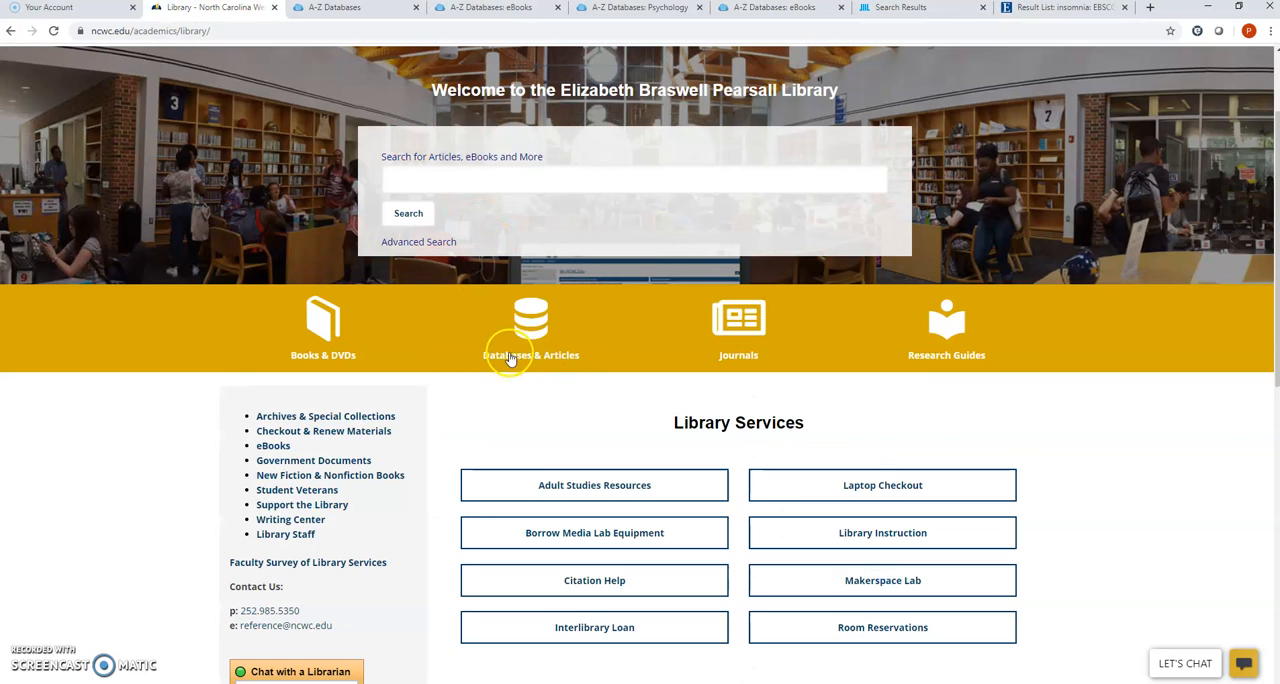
Filter the new A-Z Databases tab to Psychology, then show the library page again
left_click(532, 330)
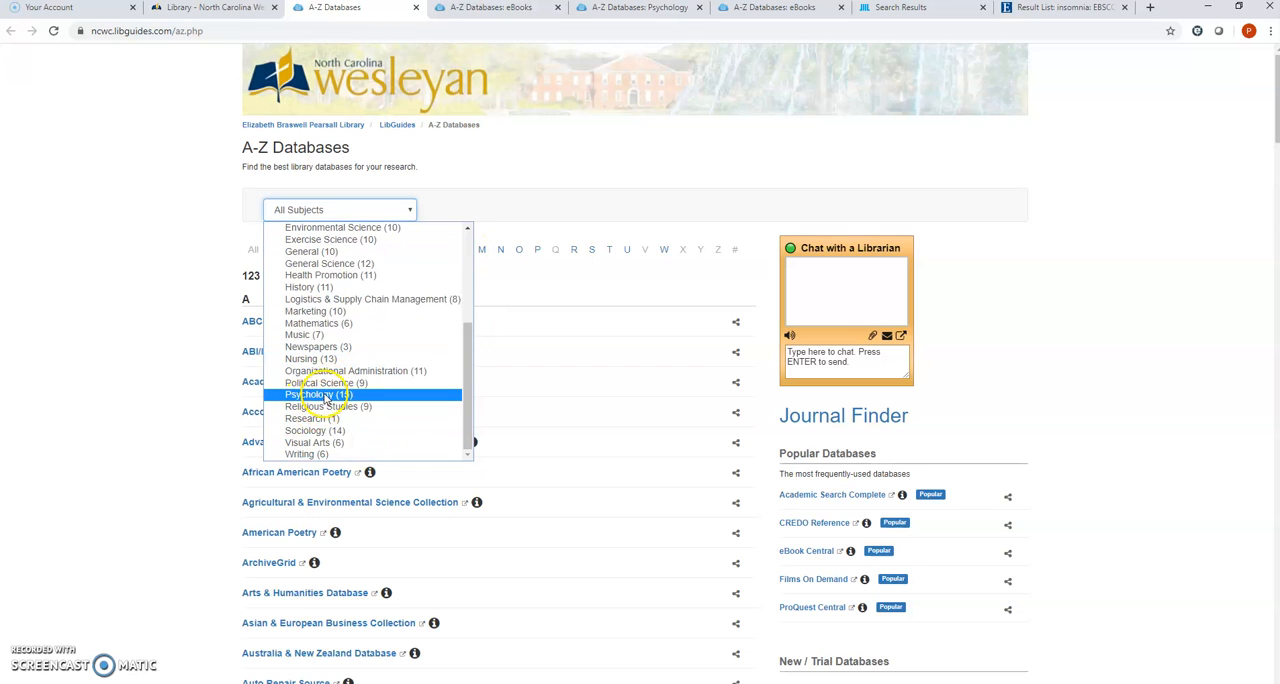
left_click(318, 394)
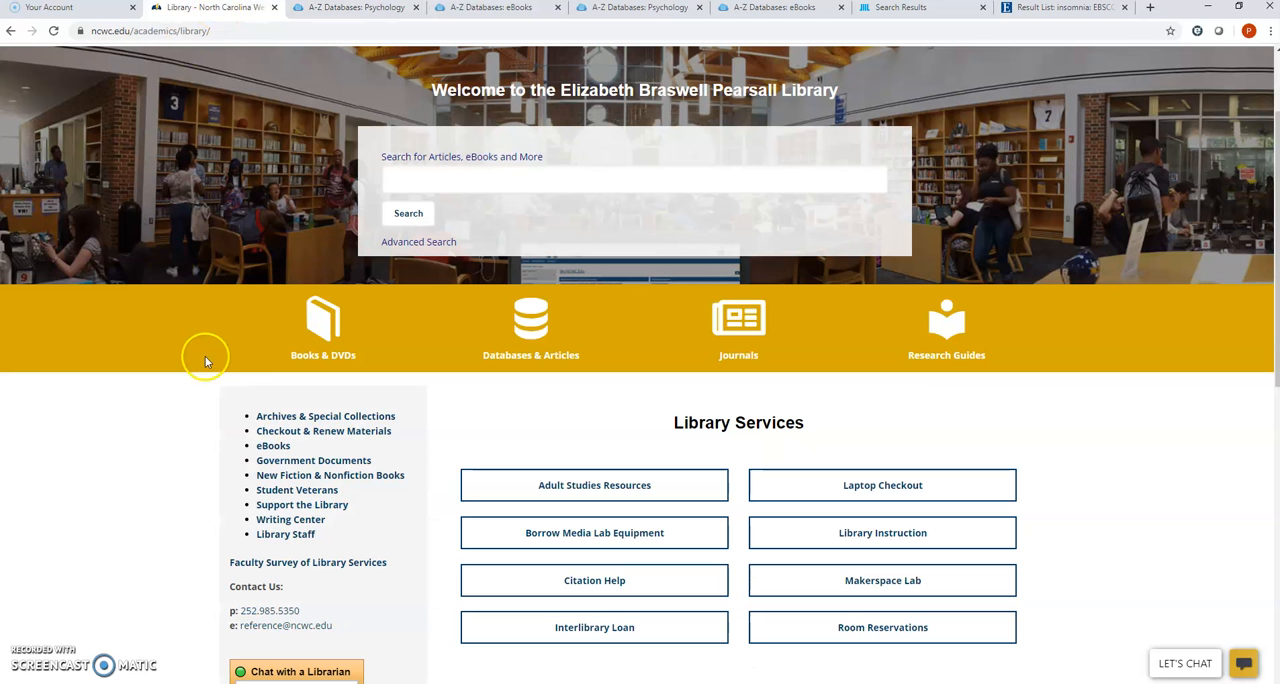
Scroll the library page down to its Contact Us phone and email details
scroll("down", 3)
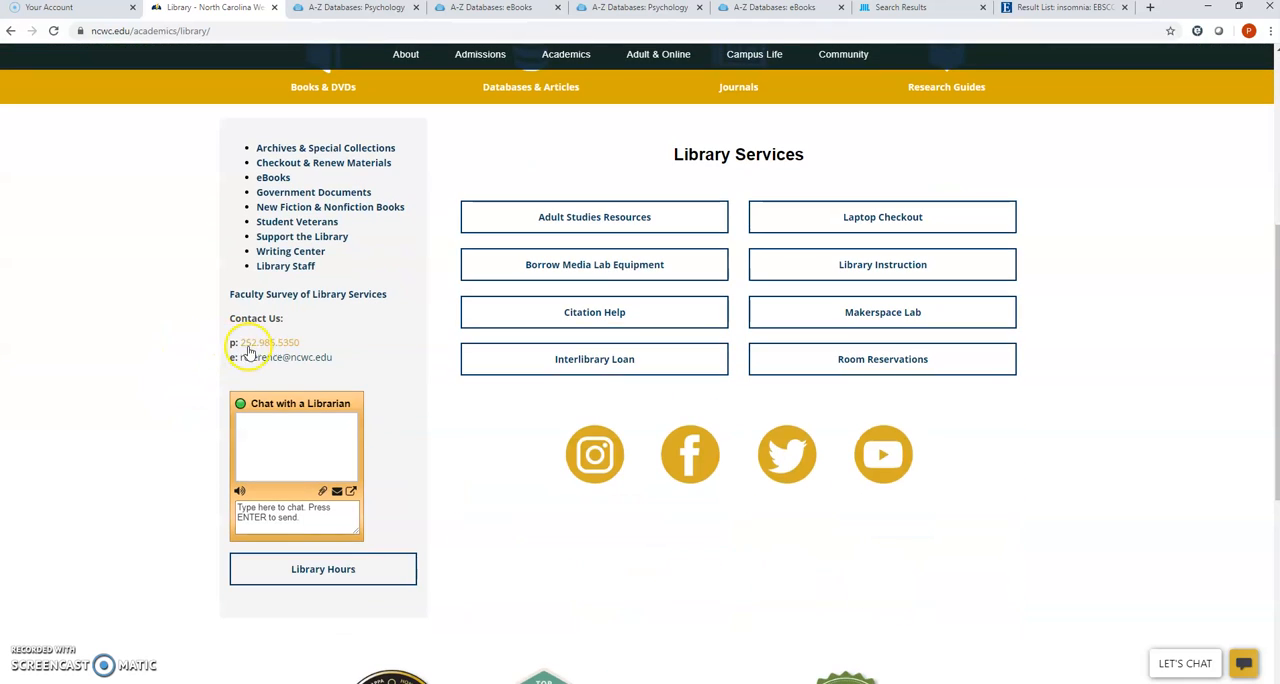
mouse_move(256, 376)
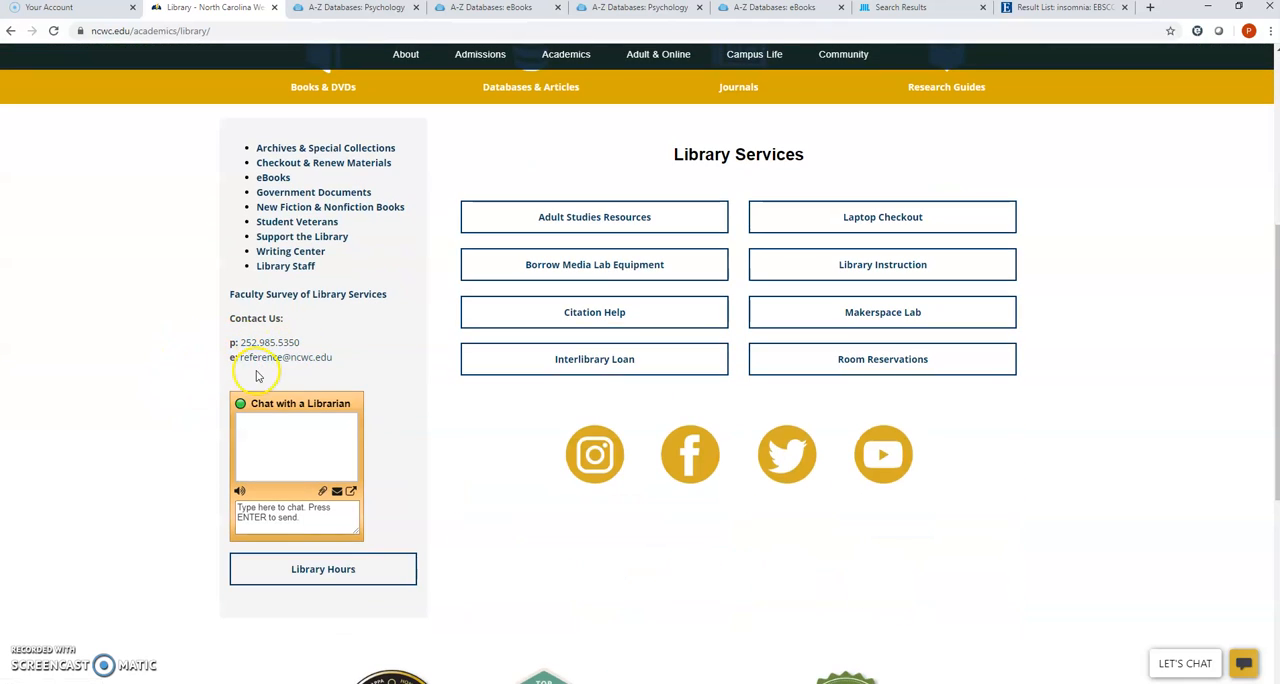
mouse_move(184, 398)
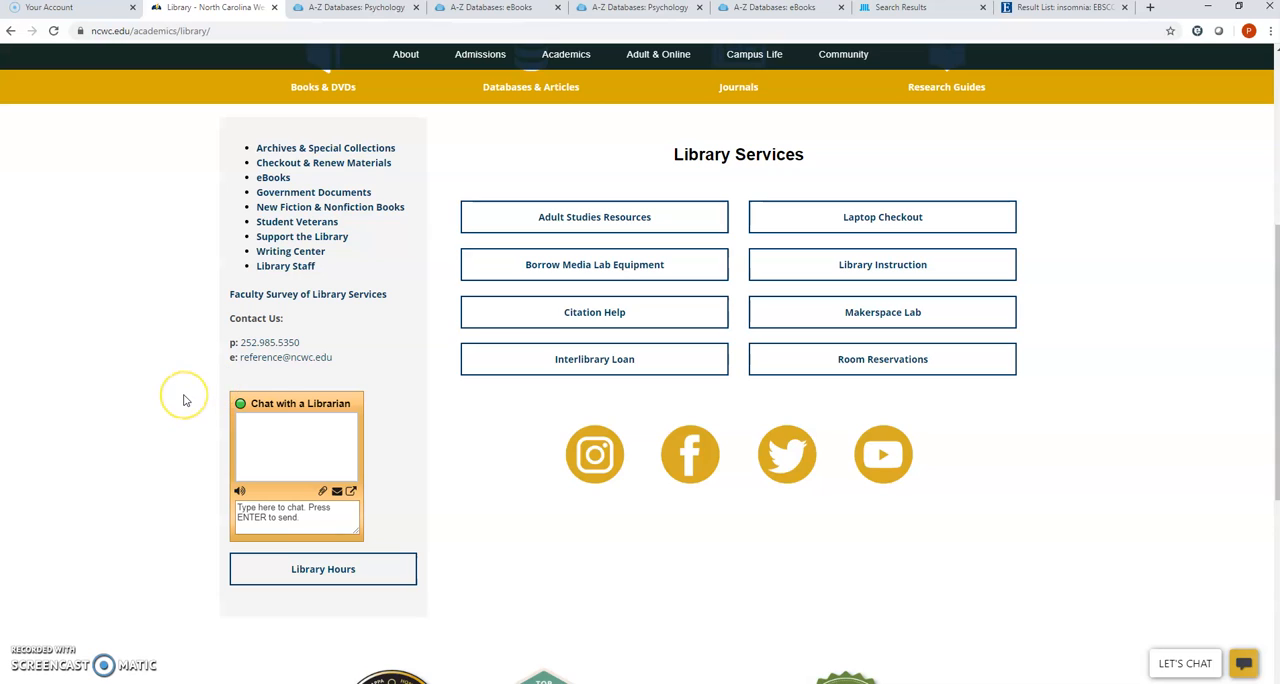
mouse_move(184, 400)
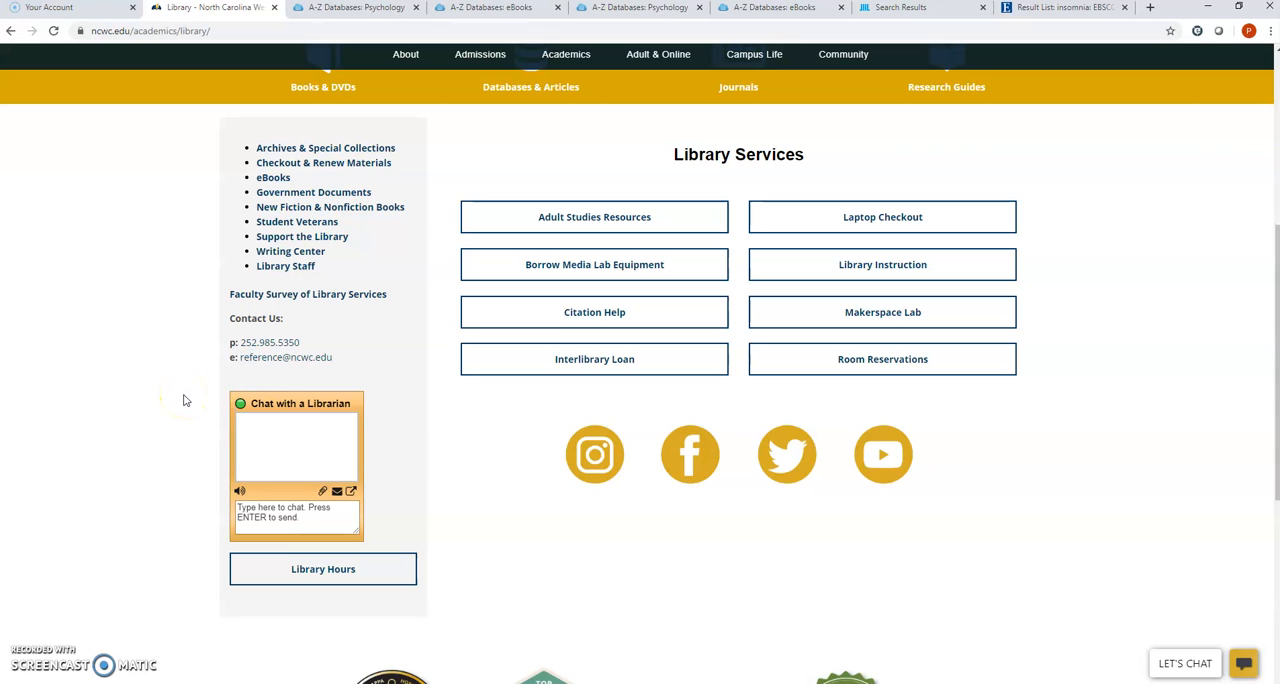